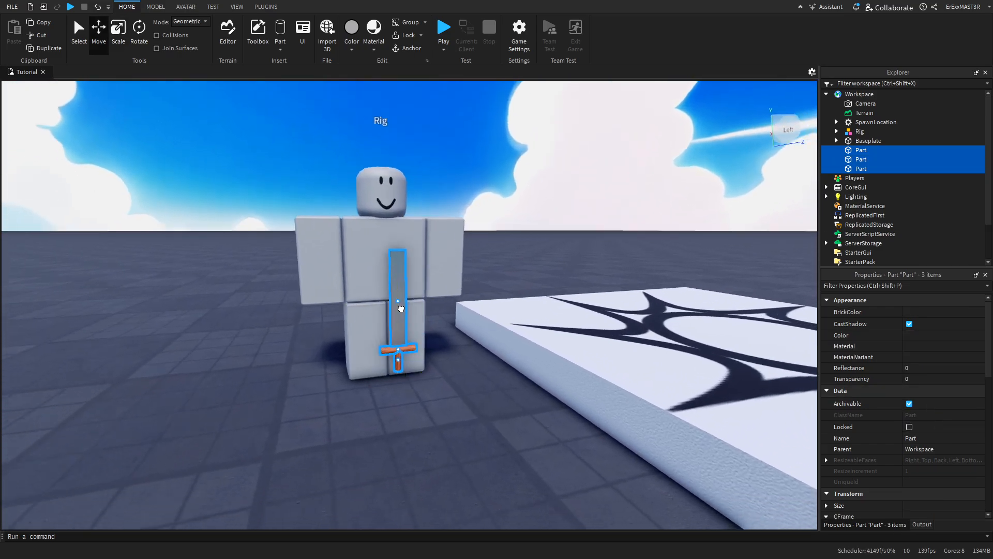
Enlarge the blade, crossguard and handle with the Scale tool so the sword stands taller than the torso.
click(118, 29)
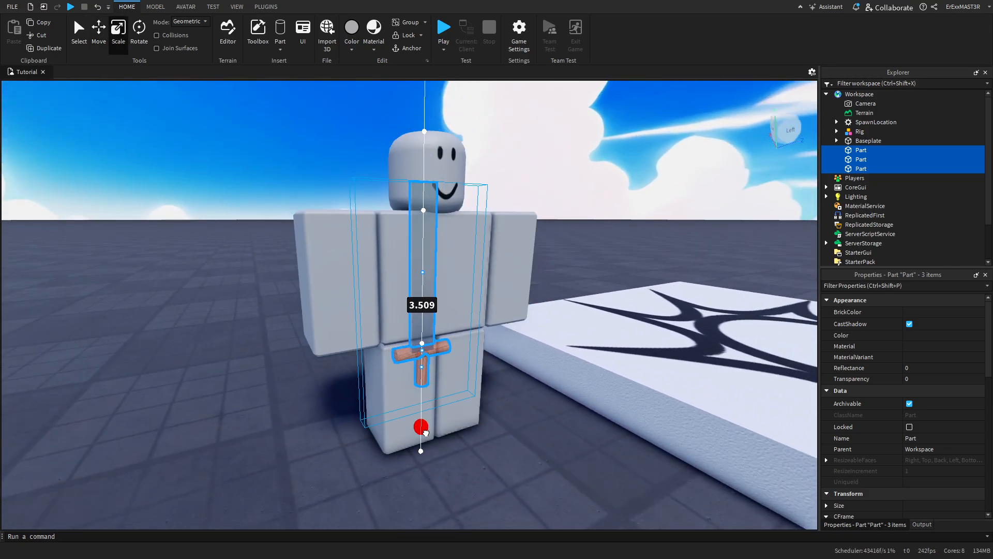
click(98, 31)
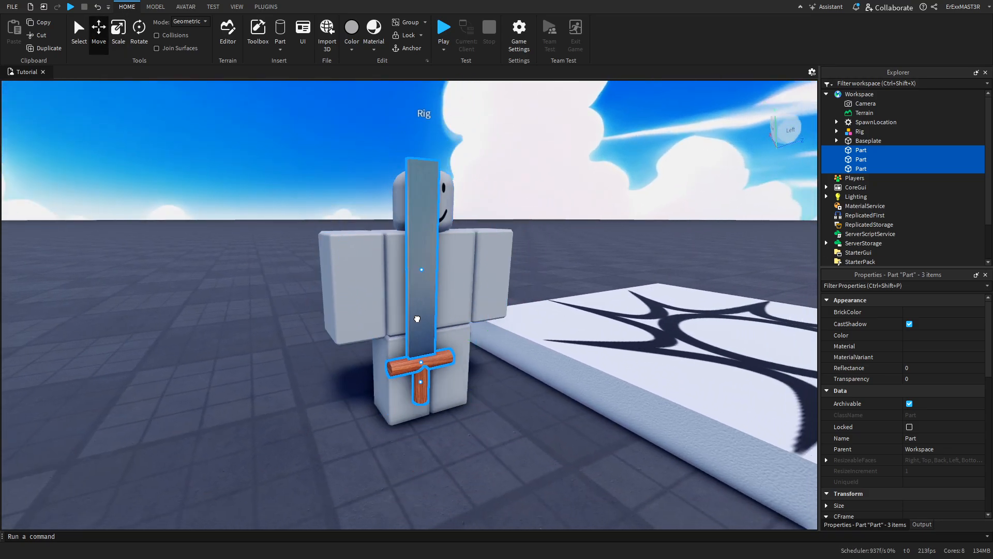
click(118, 29)
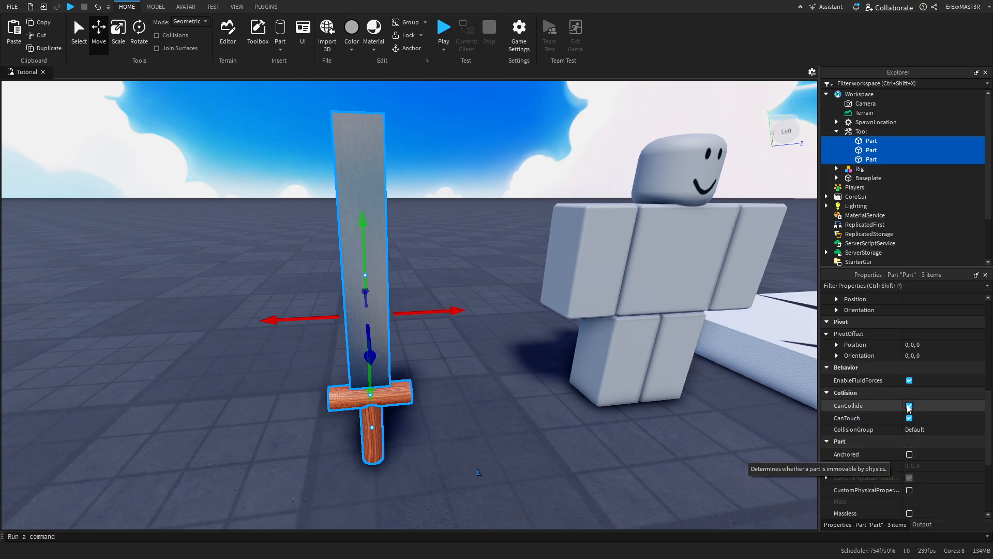
Turn off collisions on the sword parts and run Welding > Weld All from the Plugins tab.
click(909, 405)
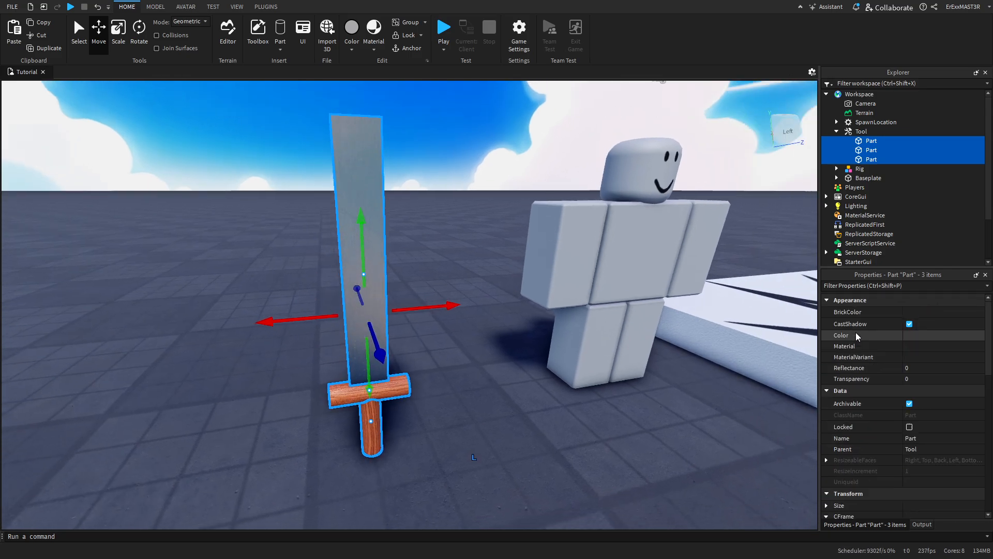
click(265, 6)
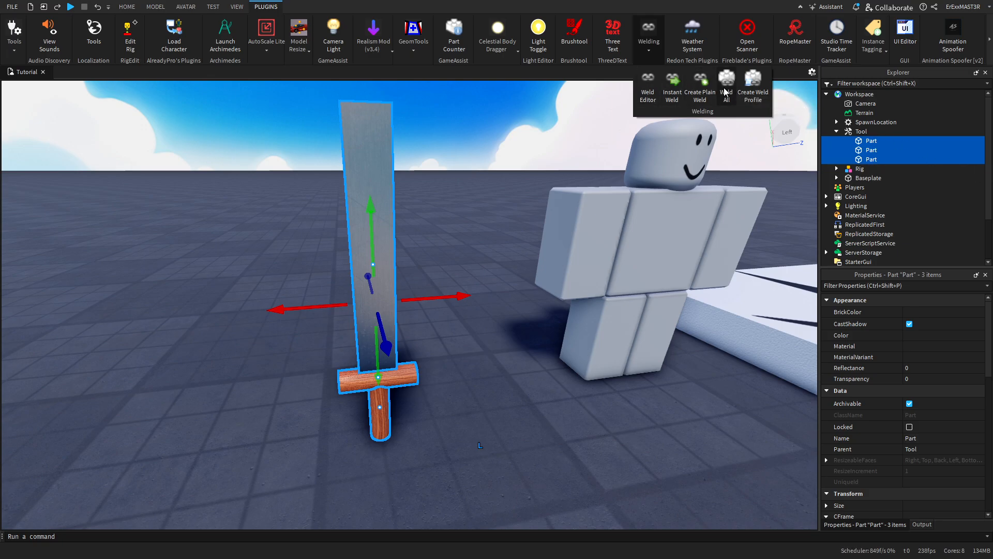
click(128, 6)
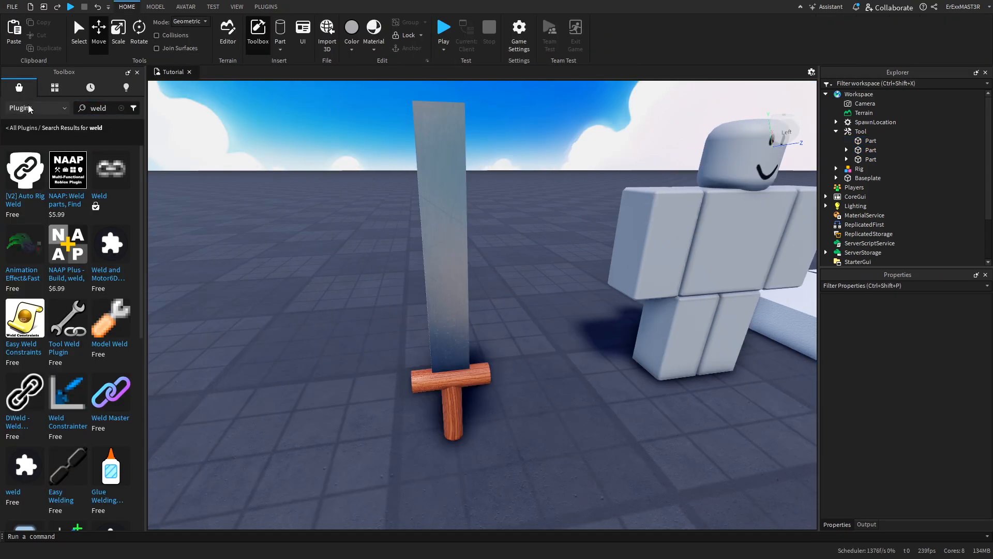
mouse_move(126, 178)
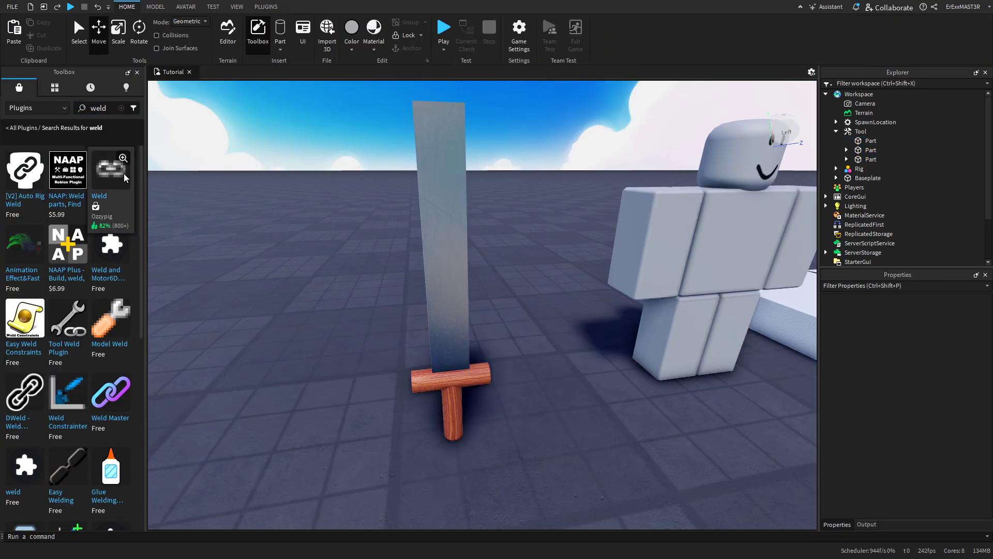
Inspect the weld result and check the first 'tool grip' plugin found in the Toolbox.
click(861, 131)
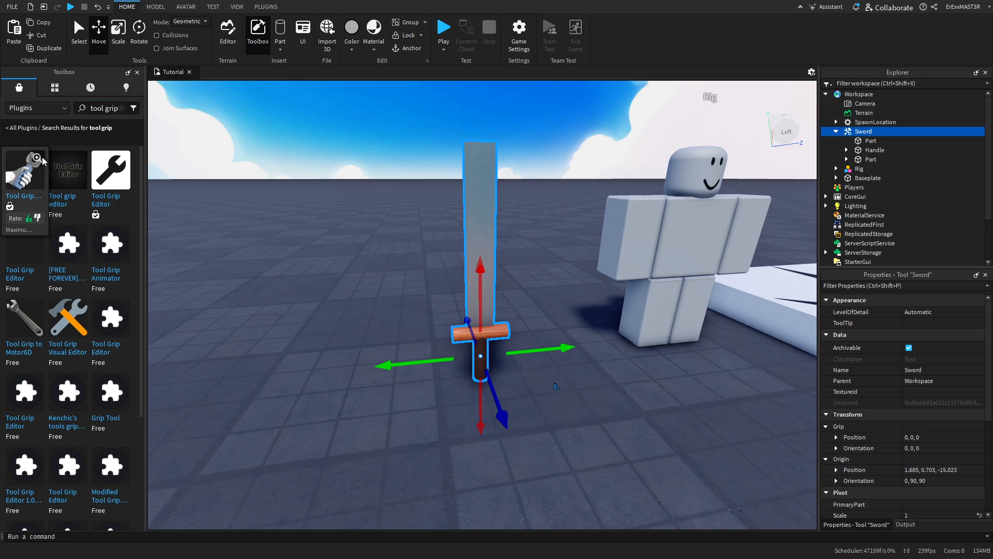
click(25, 170)
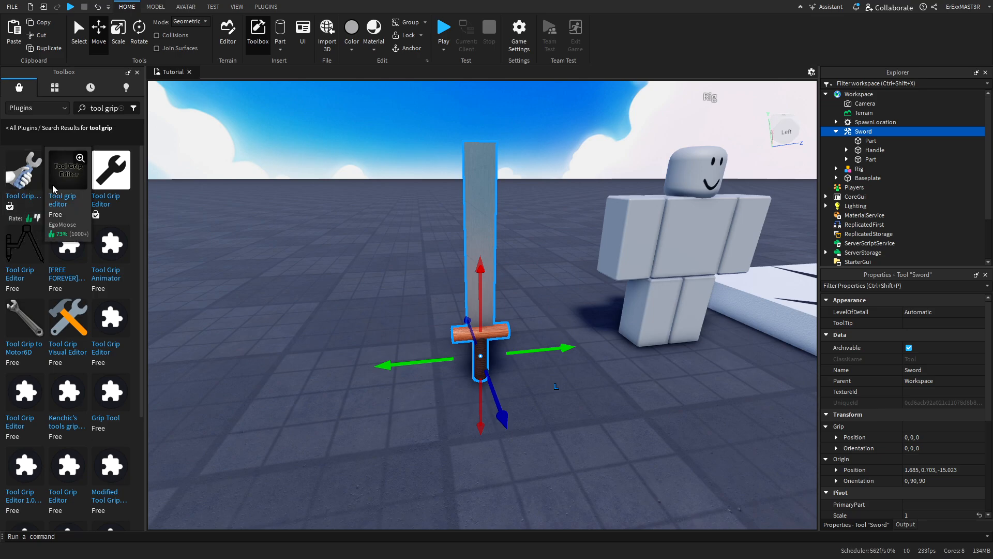
mouse_move(42, 301)
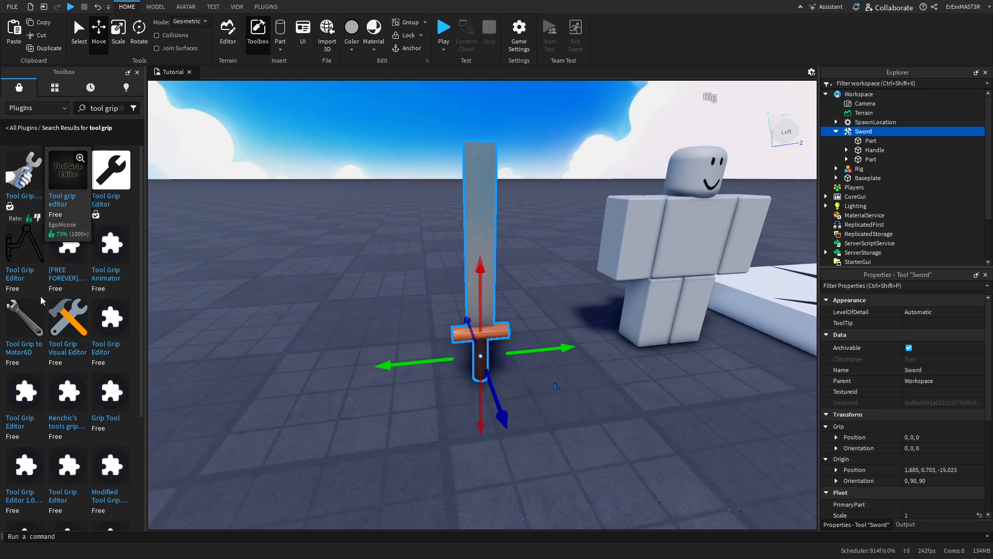
mouse_move(110, 243)
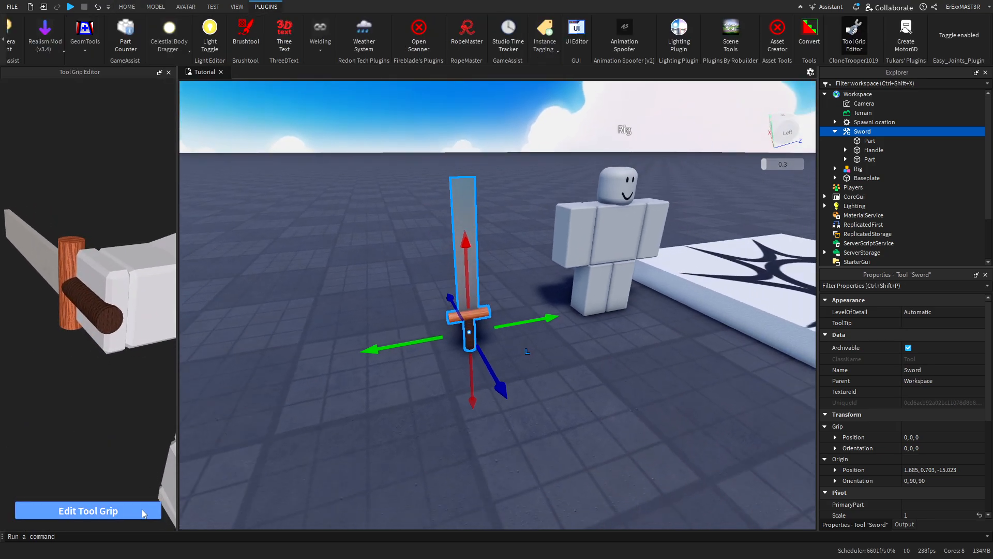
Start Edit Tool Grip in the Tool Grip Editor so the sword is held by its Handle.
click(88, 511)
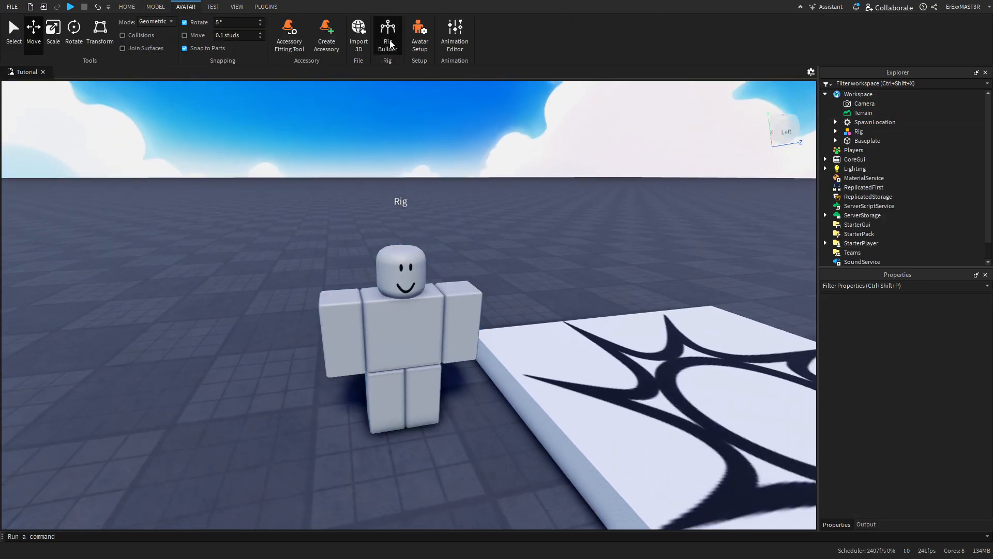
Paste the Sword into the Rig and launch the Animation Editor for it.
click(387, 29)
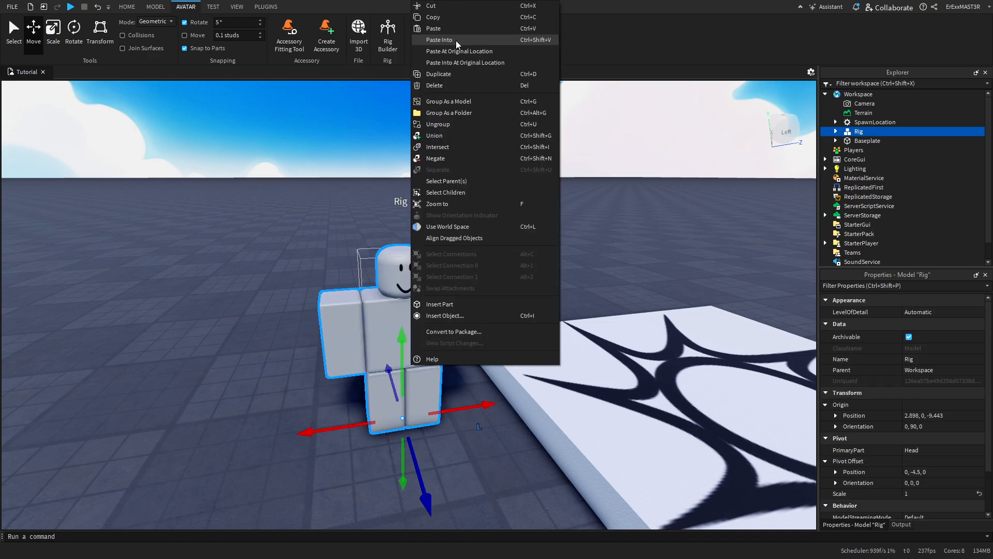
click(438, 39)
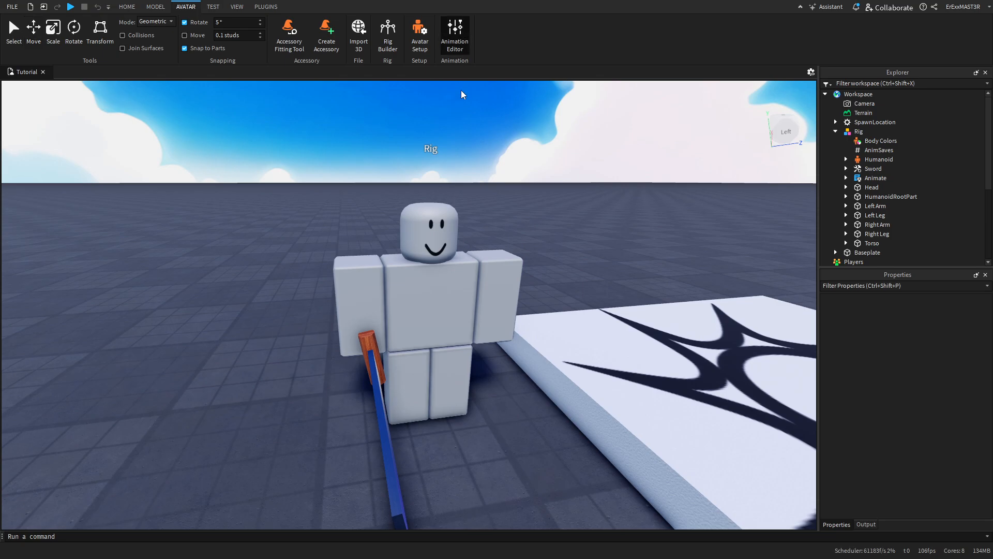
click(448, 252)
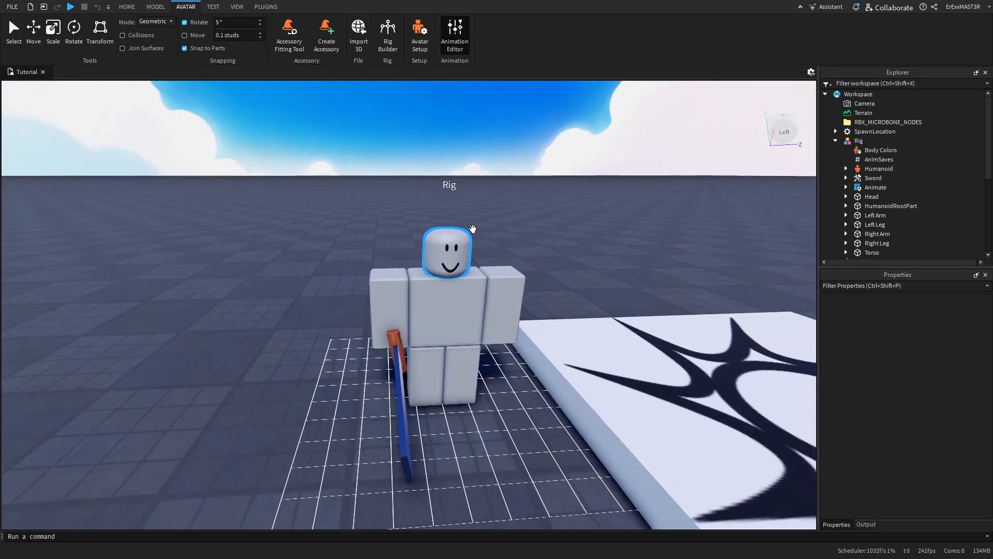
Pick the Rig, make the SwordIdle animation loop and set its priority to Action.
click(456, 32)
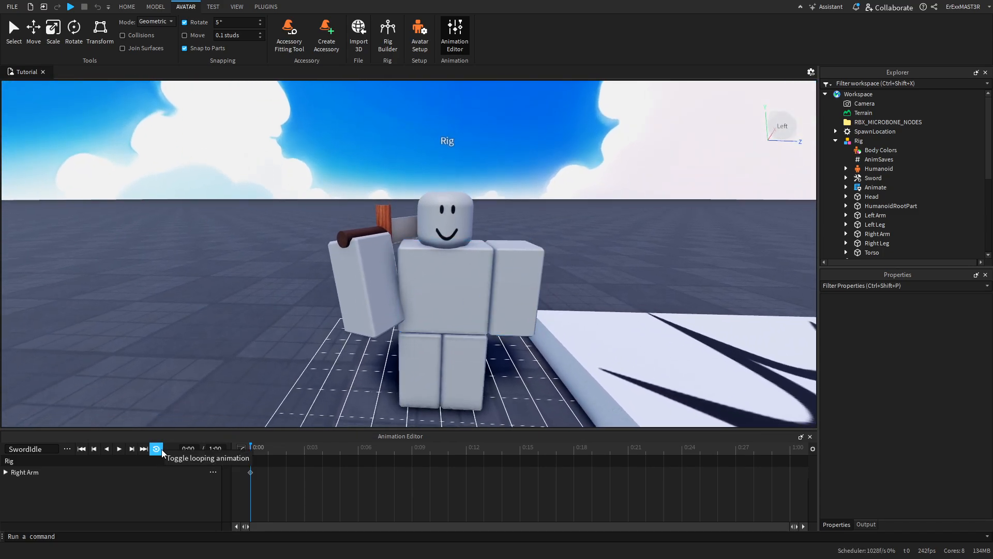
click(66, 448)
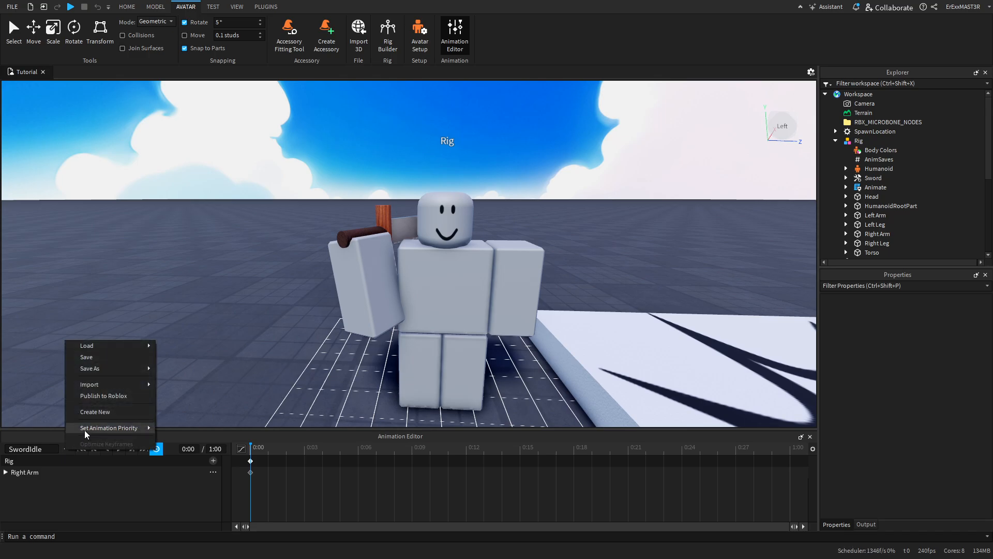
click(108, 427)
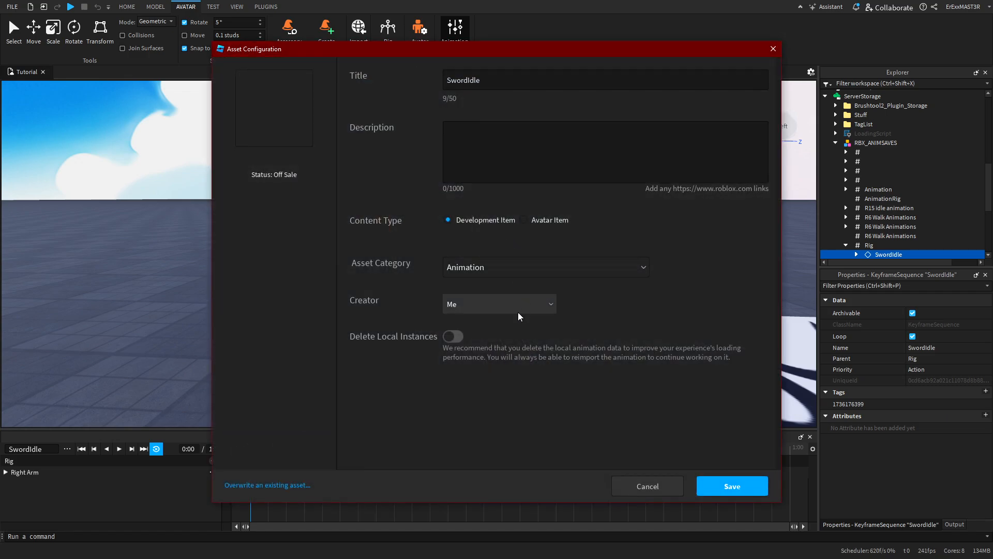
mouse_move(459, 308)
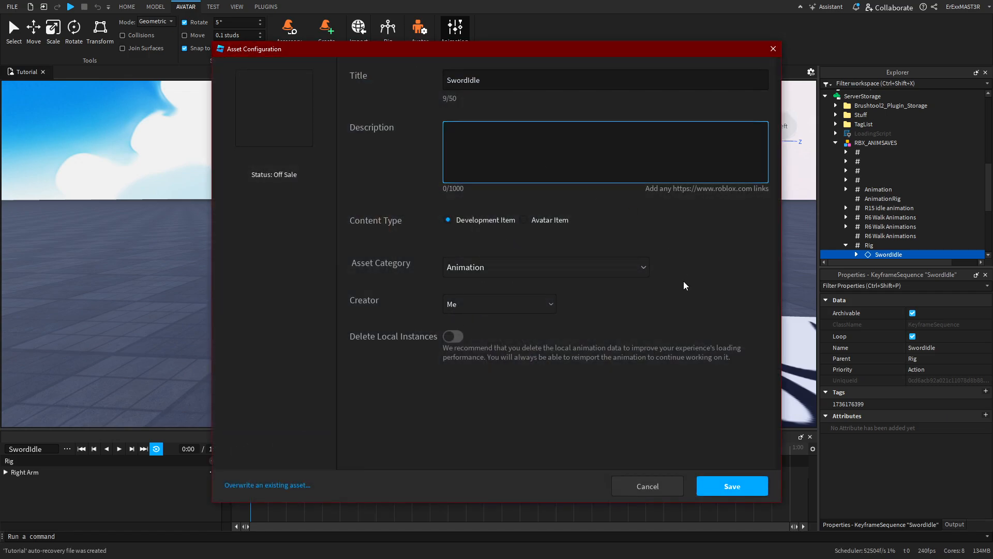
Save SwordIdle in Asset Configuration, receiving its asset ID, and close the dialog.
click(733, 486)
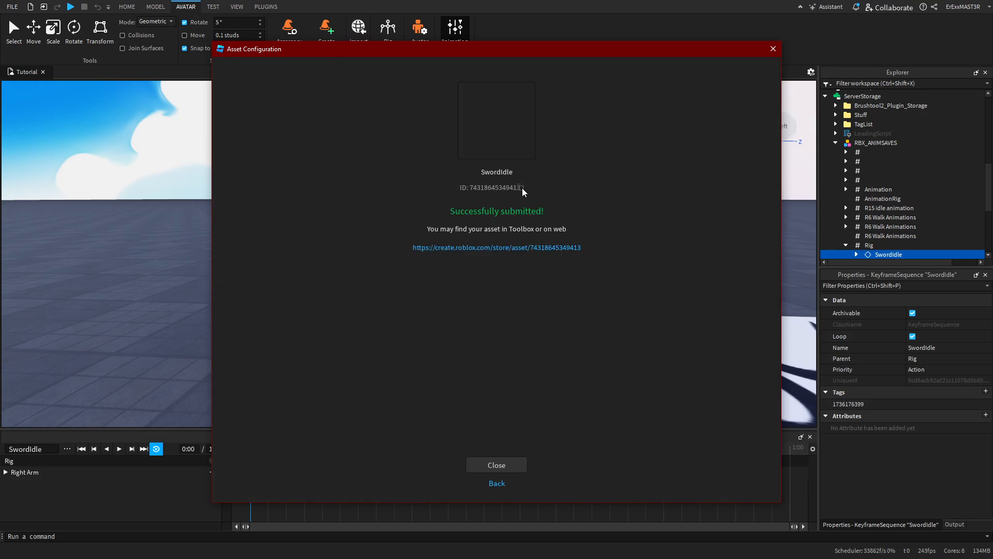
click(497, 464)
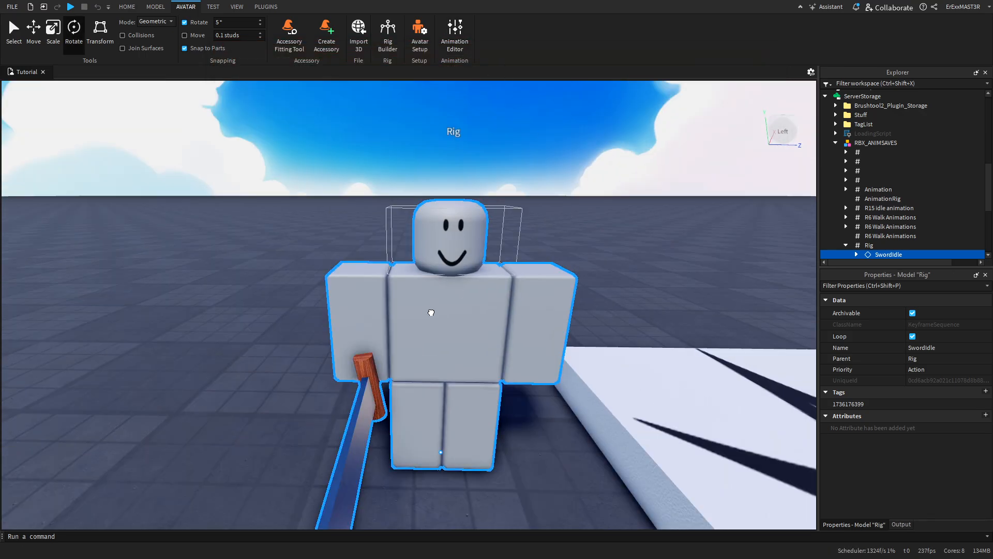
Add an Animations folder under Sword containing an Idle animation carrying the SwordIdle asset ID.
click(873, 131)
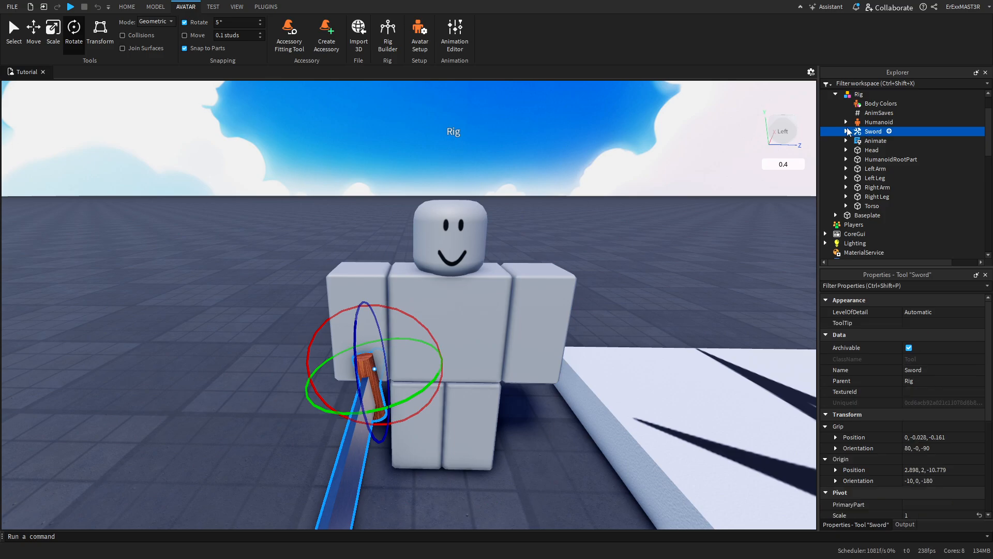
click(890, 131)
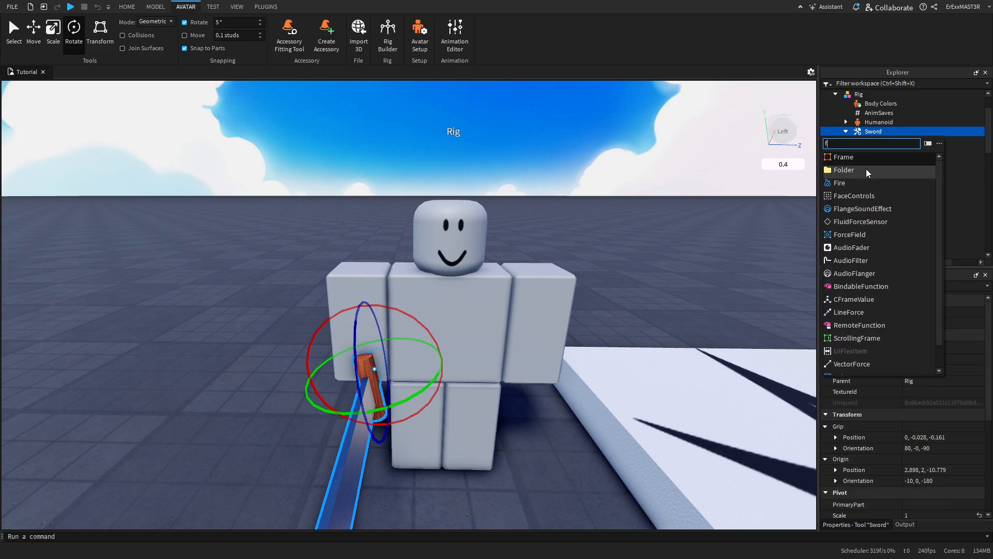
click(845, 170)
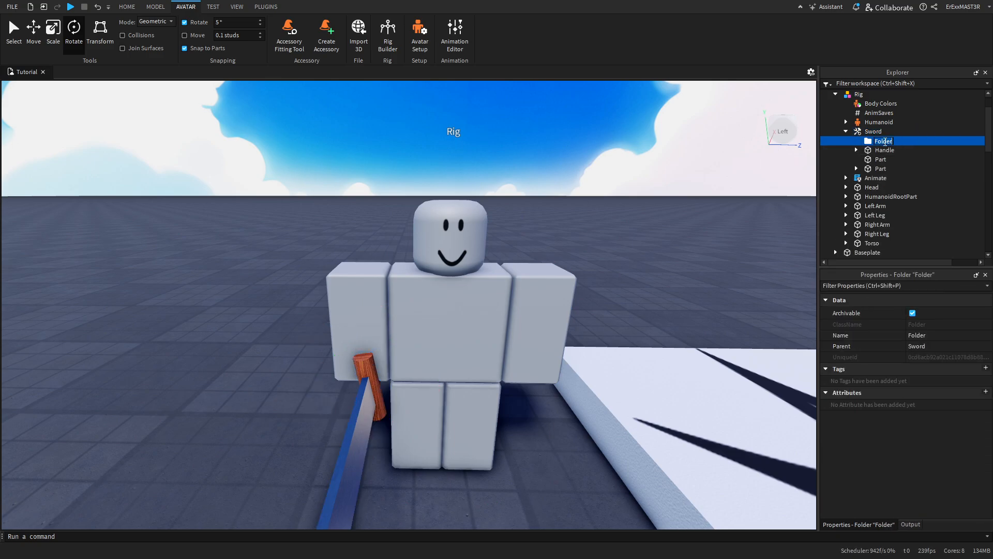
text(Animations)
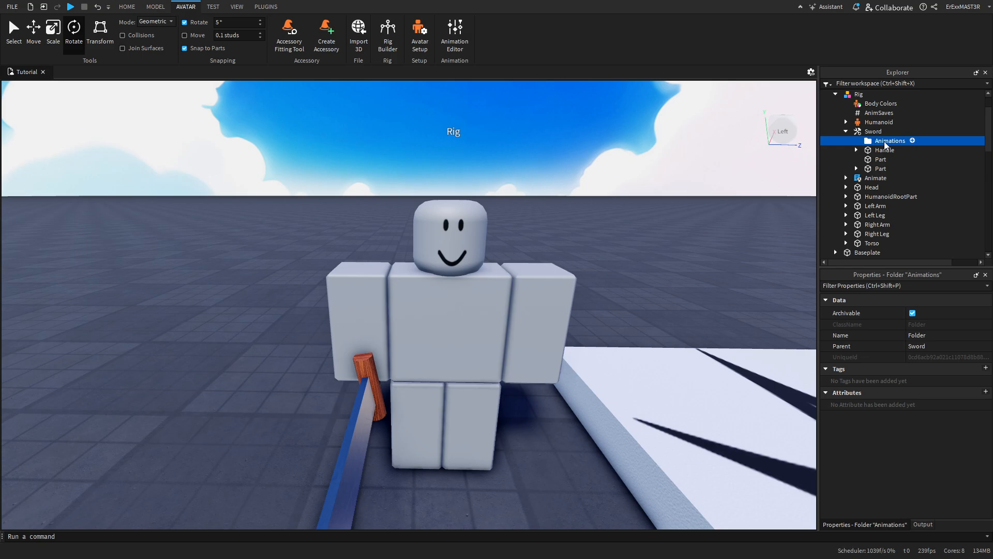
click(913, 140)
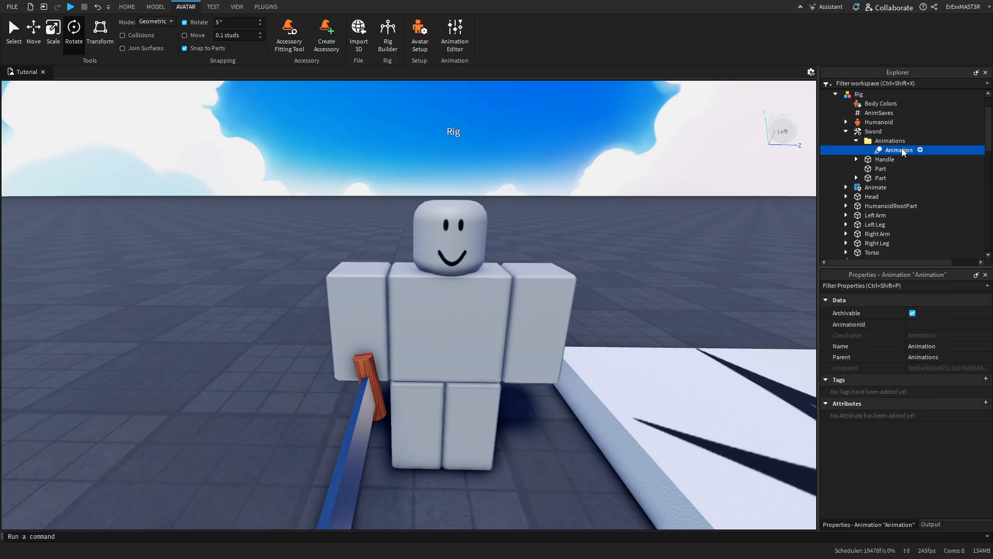
text(Idle)
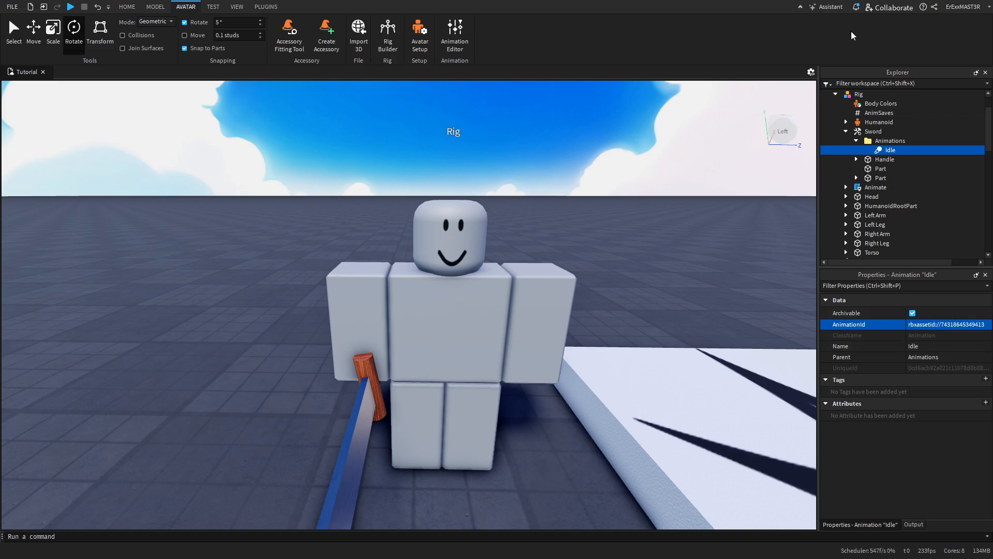
click(456, 33)
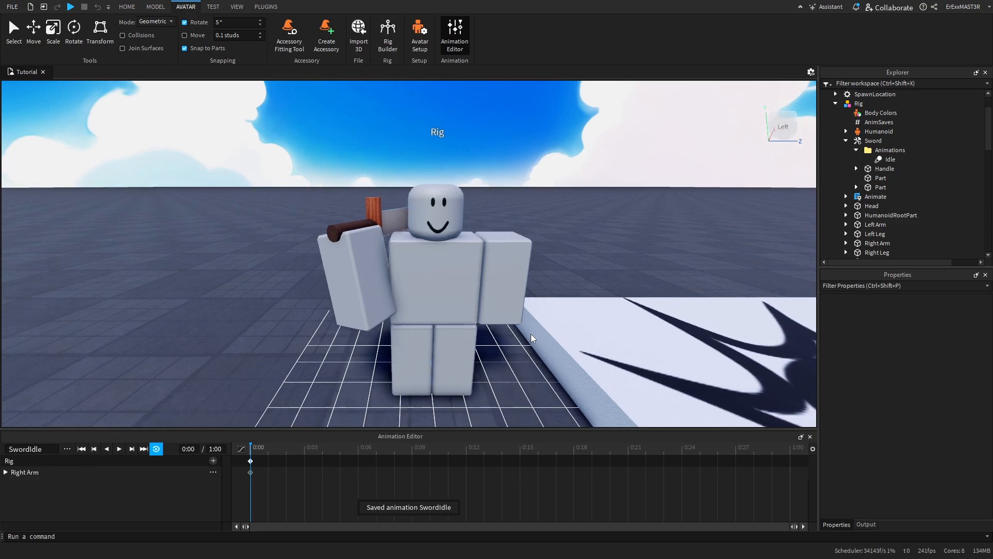
Start a new rig animation, key the right-arm swing from 0:00 to about 0:19 and preview it twice.
click(66, 448)
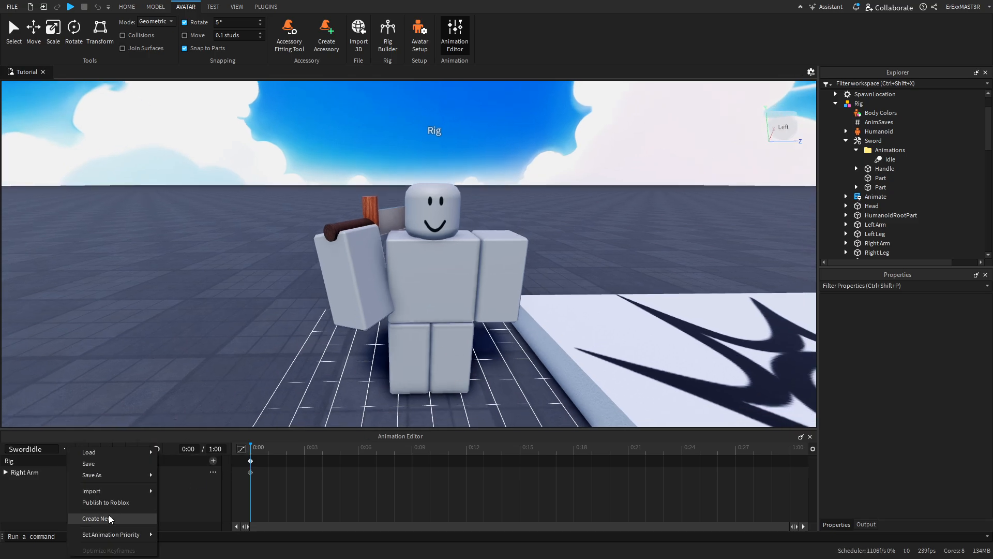
click(110, 534)
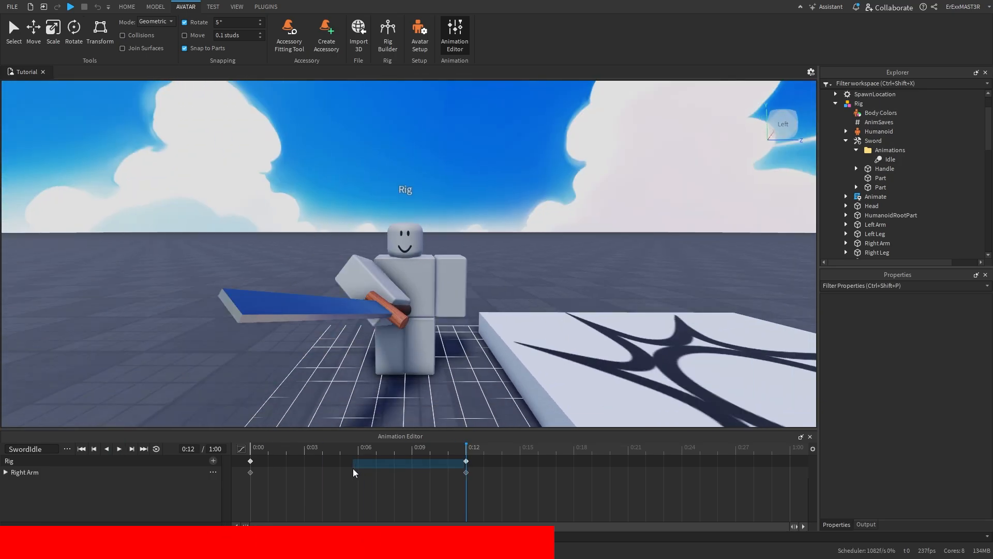
click(118, 448)
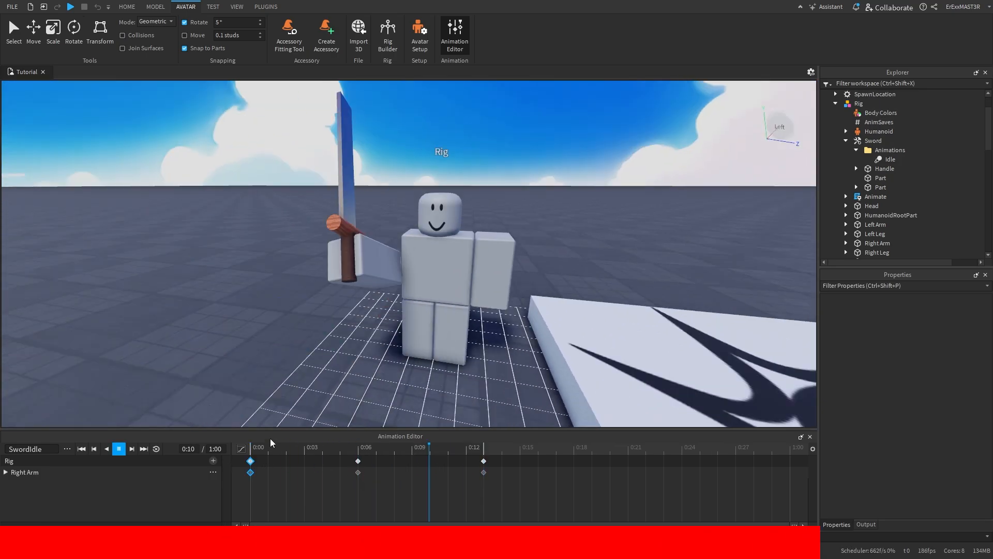
click(119, 448)
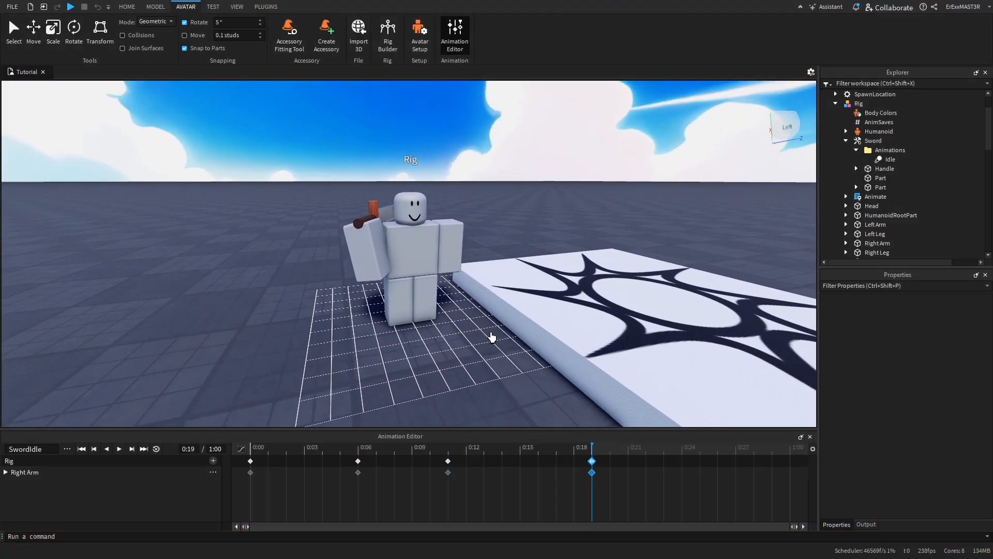
click(118, 448)
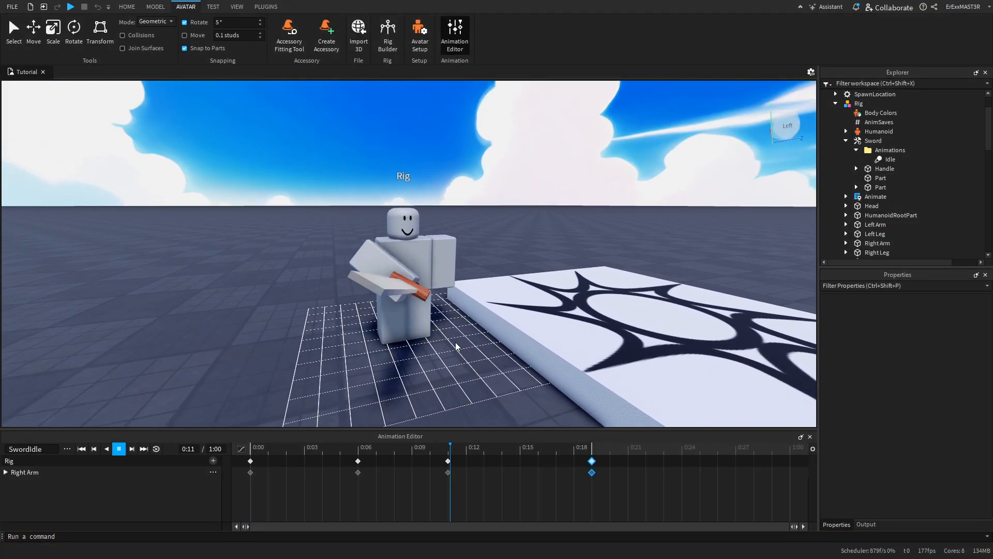
click(117, 448)
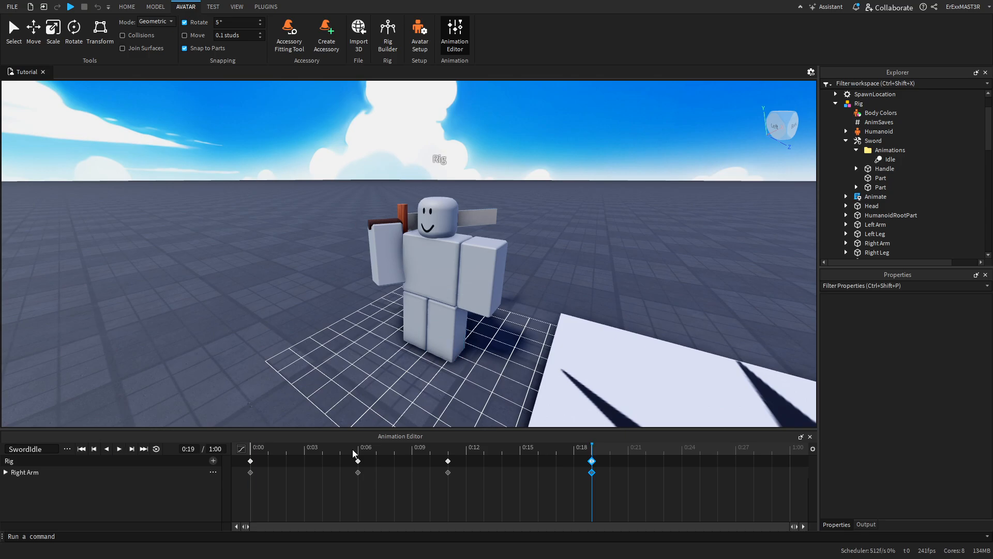
Add a Hit animation event at the 0:06 keyframe, save it, and bring up the animation's save options.
click(358, 460)
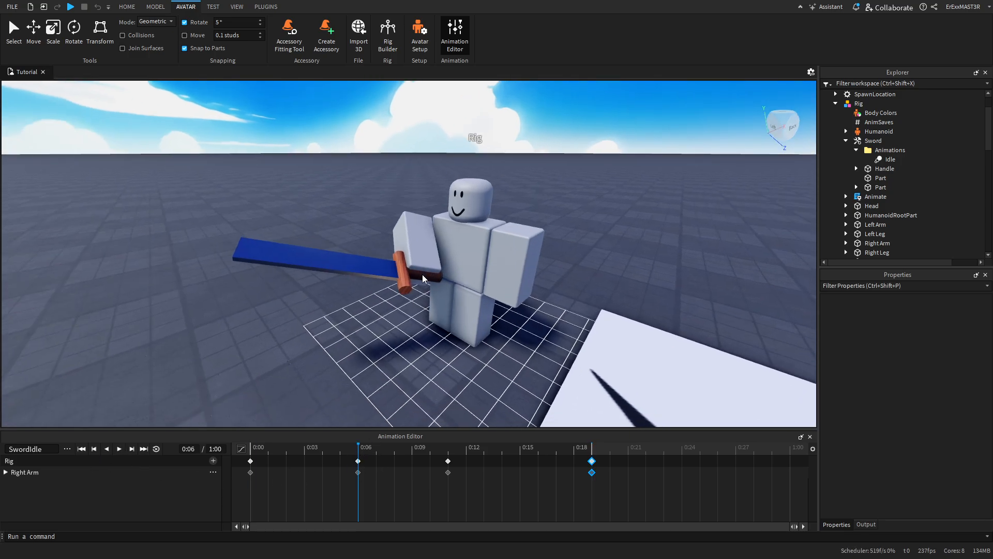
right_click(358, 472)
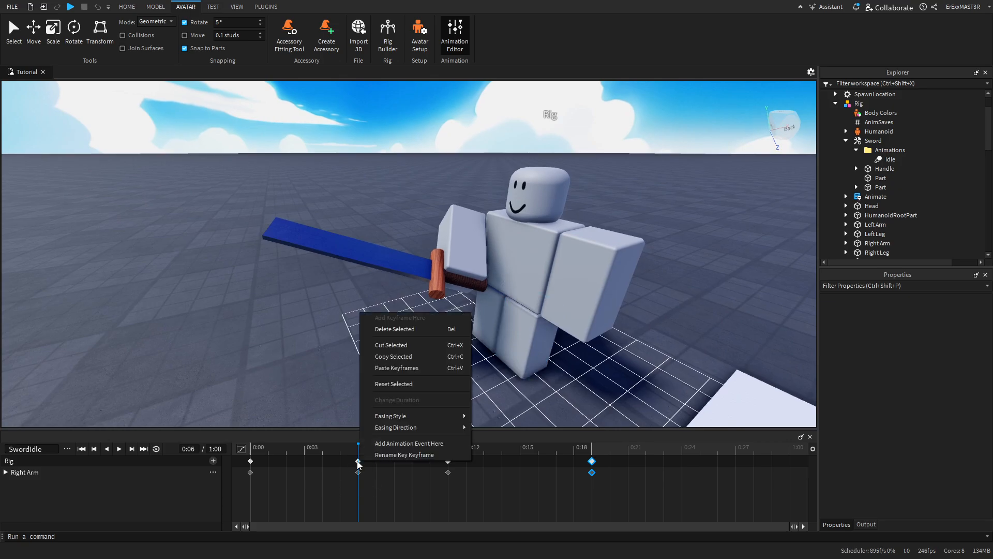
mouse_move(409, 443)
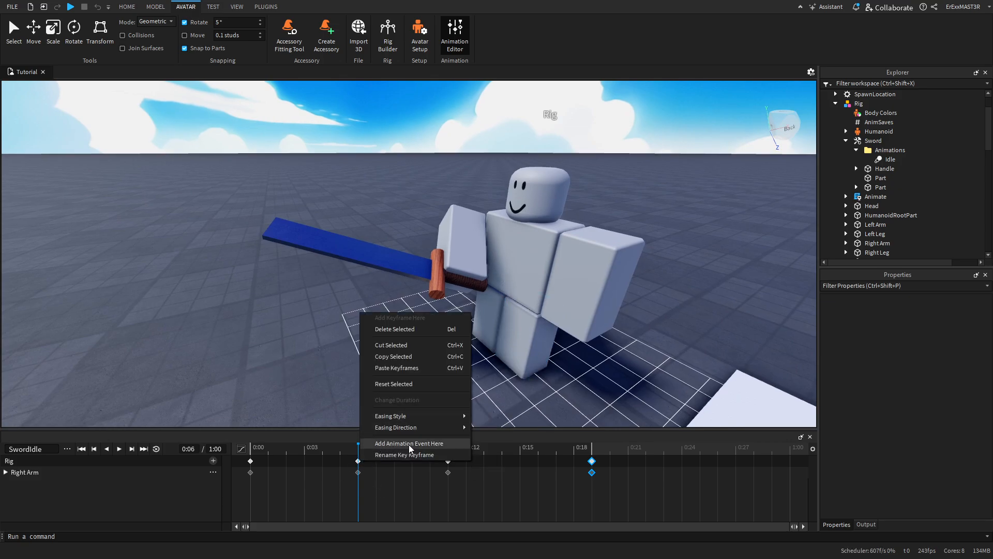
click(410, 443)
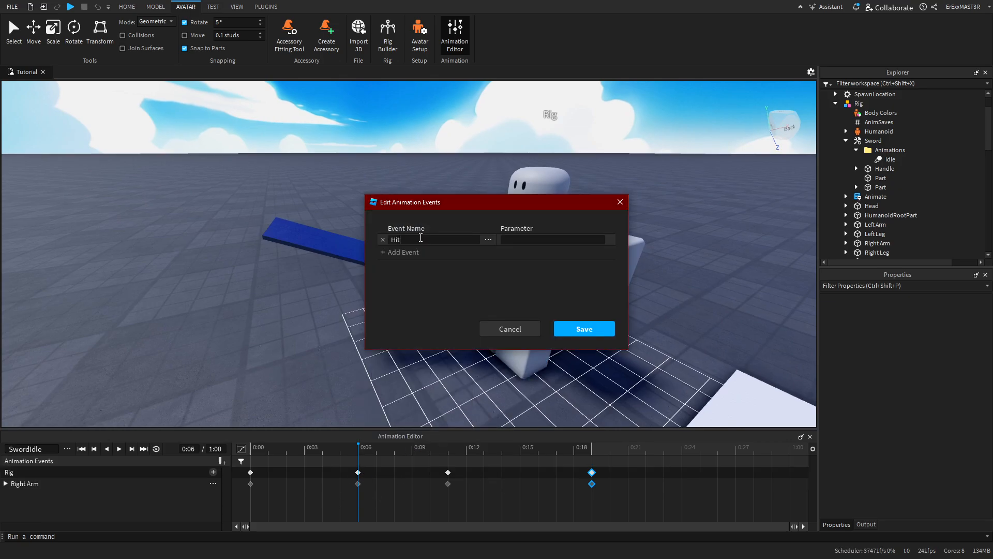
mouse_move(507, 232)
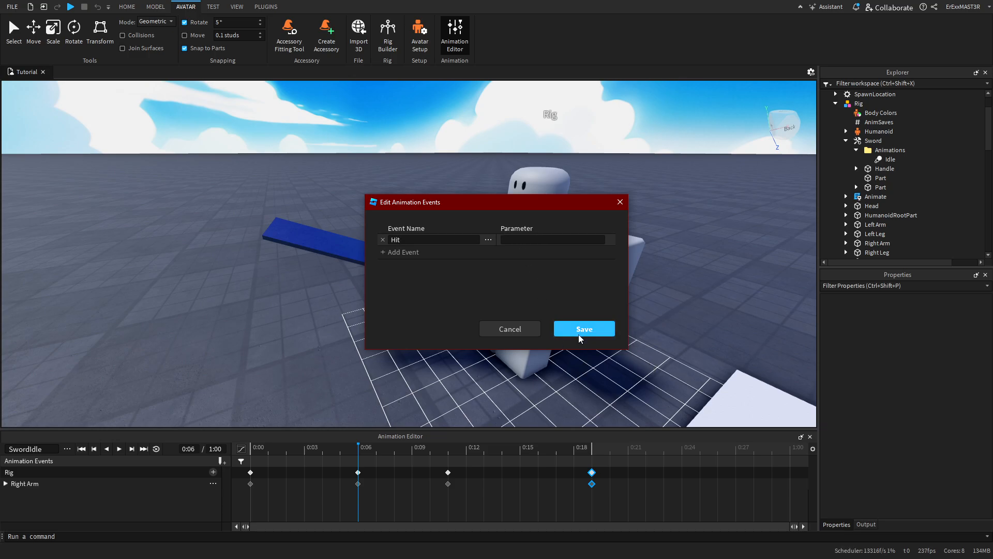
click(583, 329)
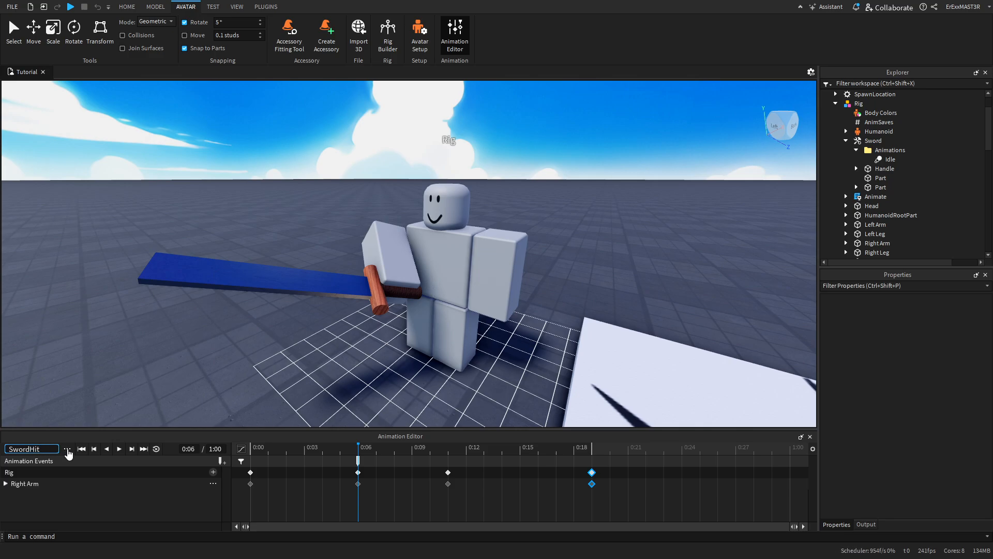
click(68, 448)
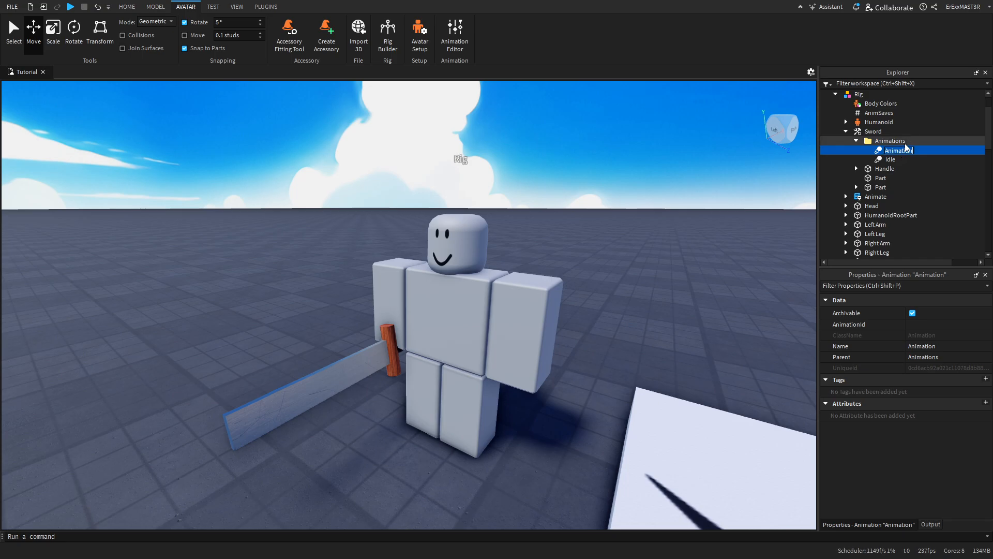
text(Hit)
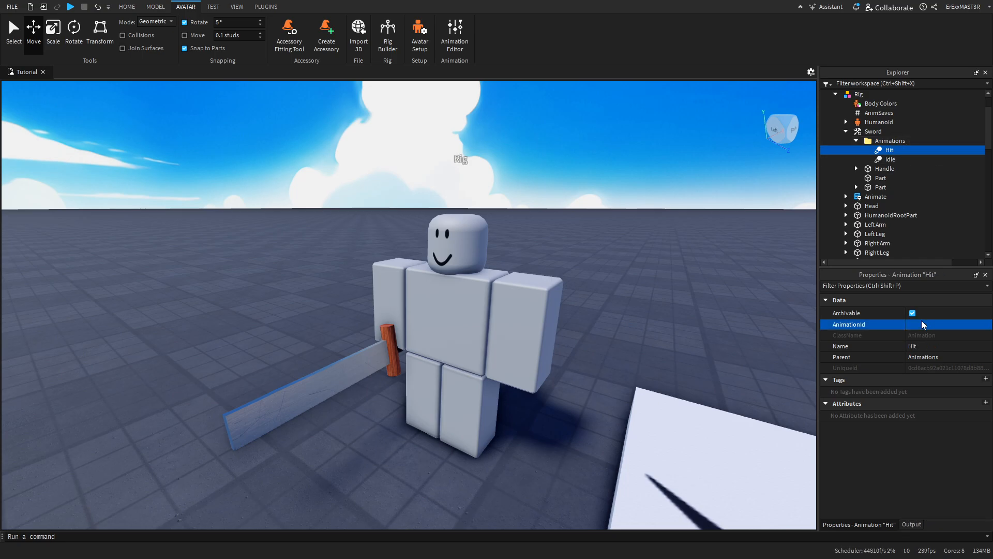
text(rbxassetid://117885264228730)
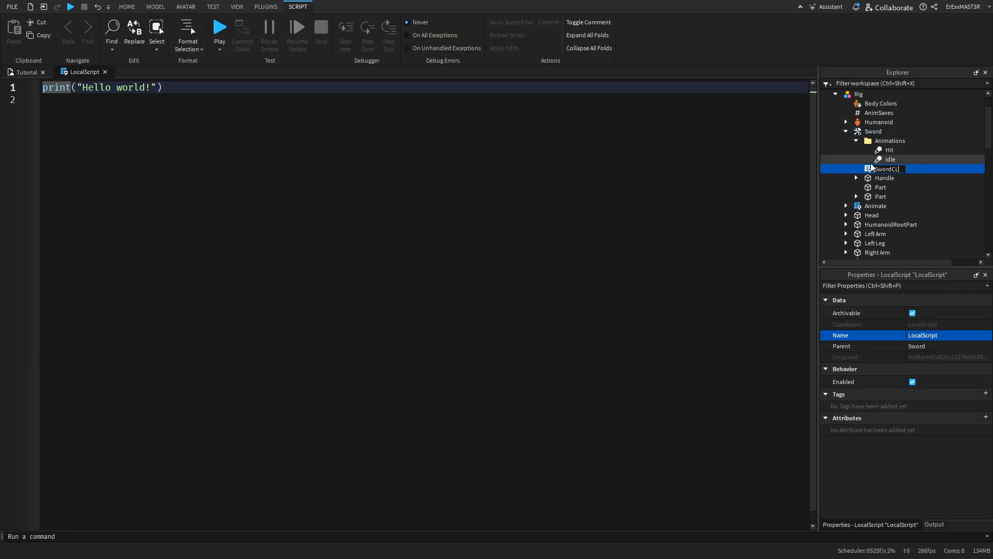
Name the script SwordClient and define player, humanoid, tool, Animations and HitAnim variables.
key(Enter)
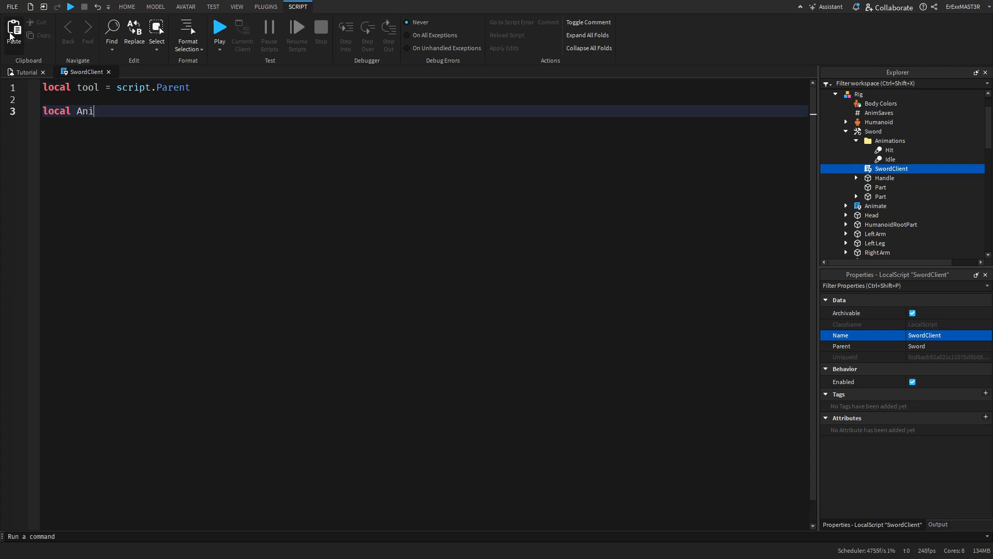
text(mations = tool.Animations)
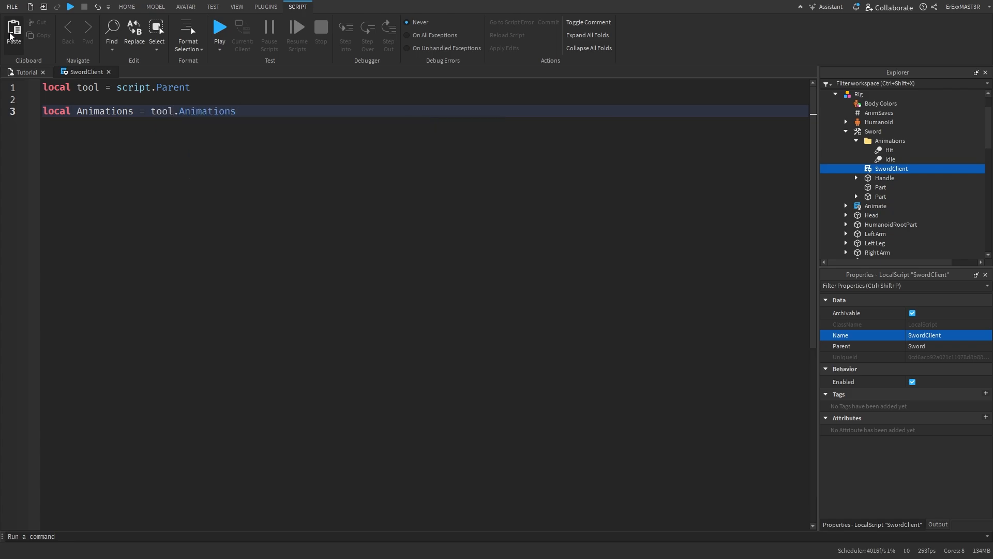
text(local HitAnim = Animations.Hit)
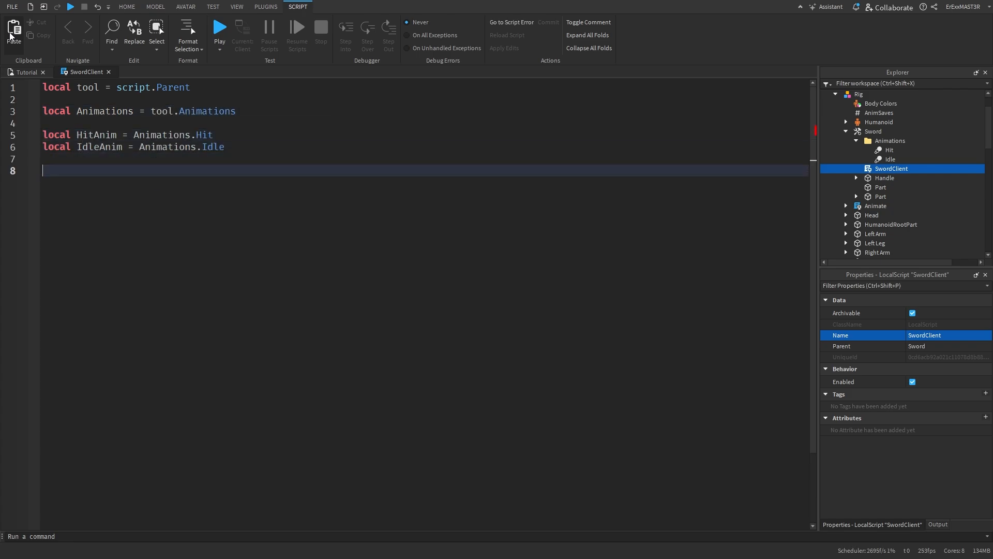
text(tool.e)
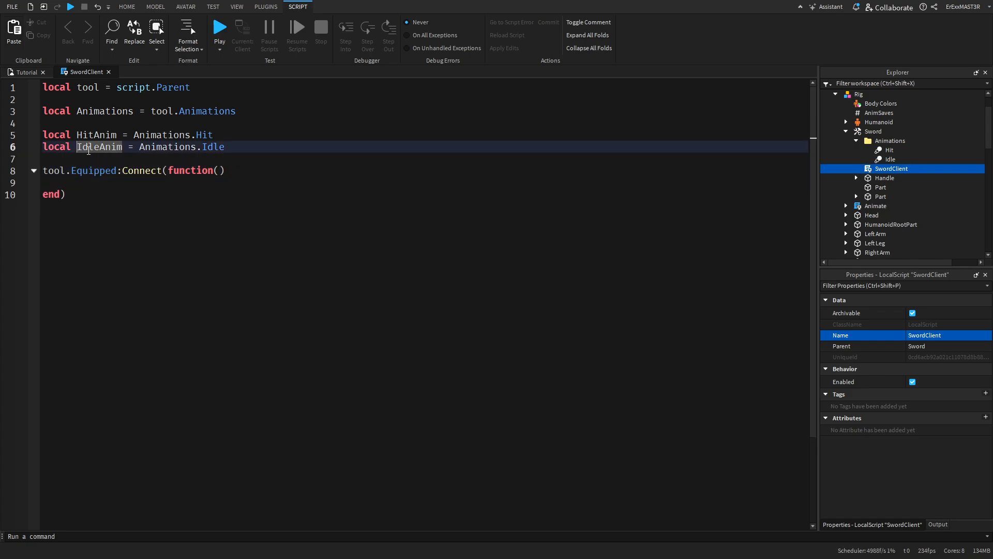
text(lo)
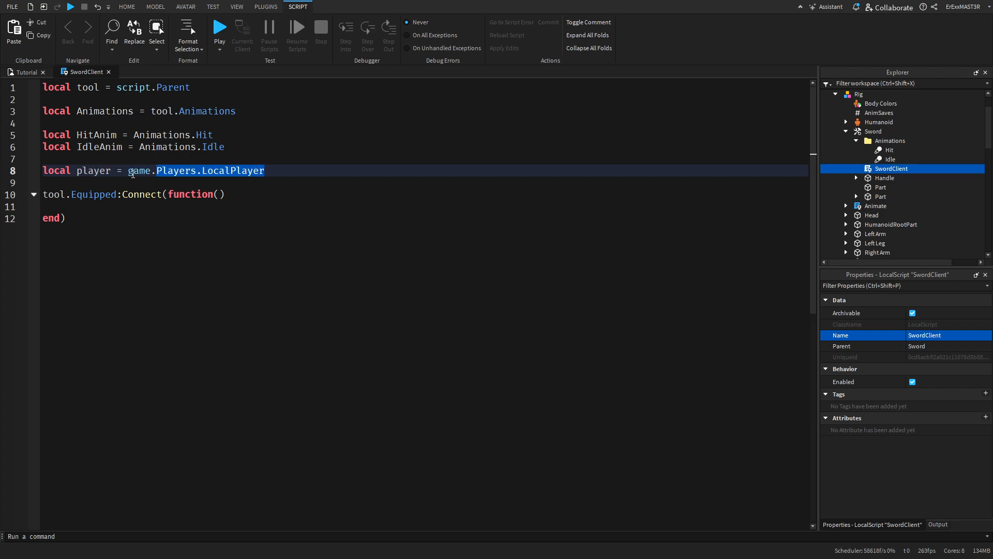
key(Delete)
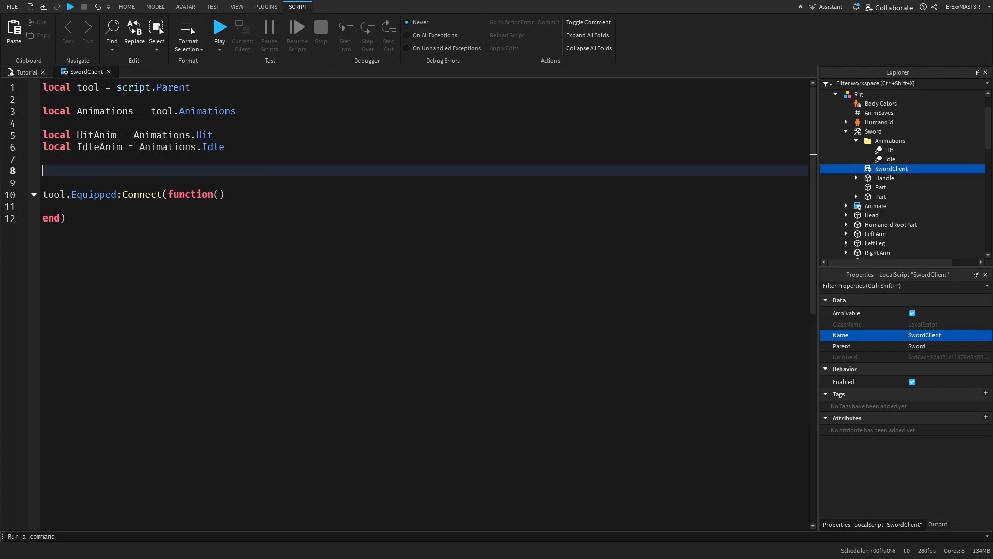
text(local player = game.Players.LocalPlayer)
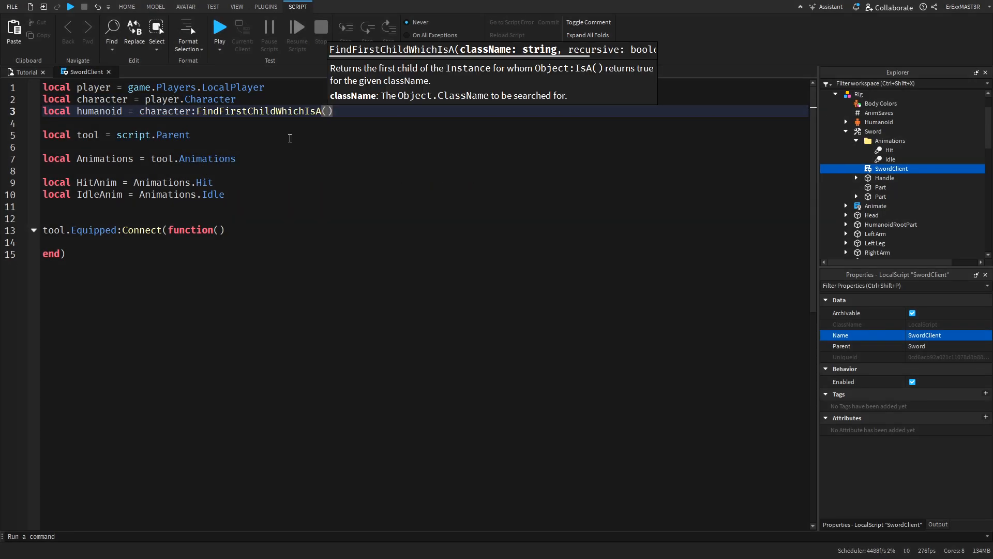
text("Humanoid")
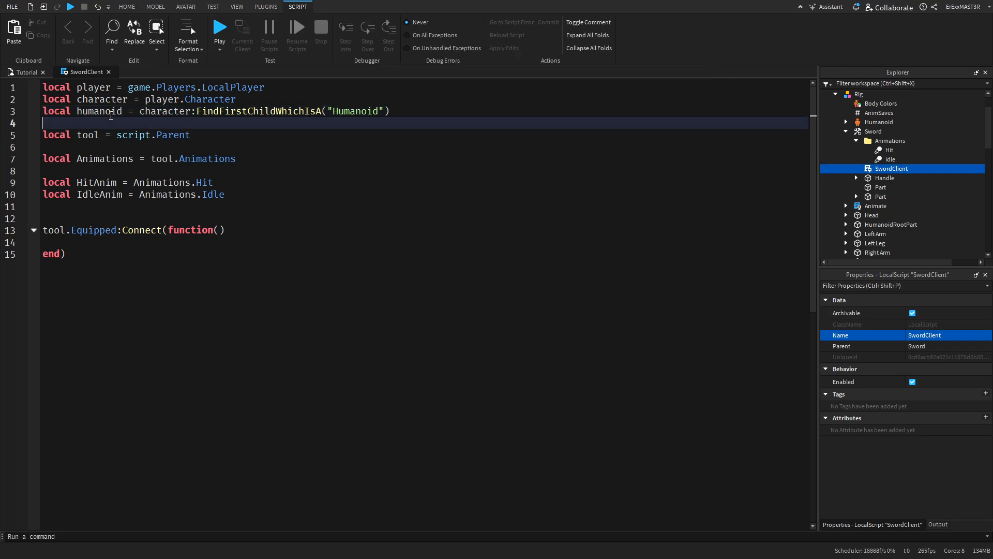
In a tool.Equipped handler load IdleAnim into IdleTrack via humanoid:LoadAnimation and play it.
double_click(100, 110)
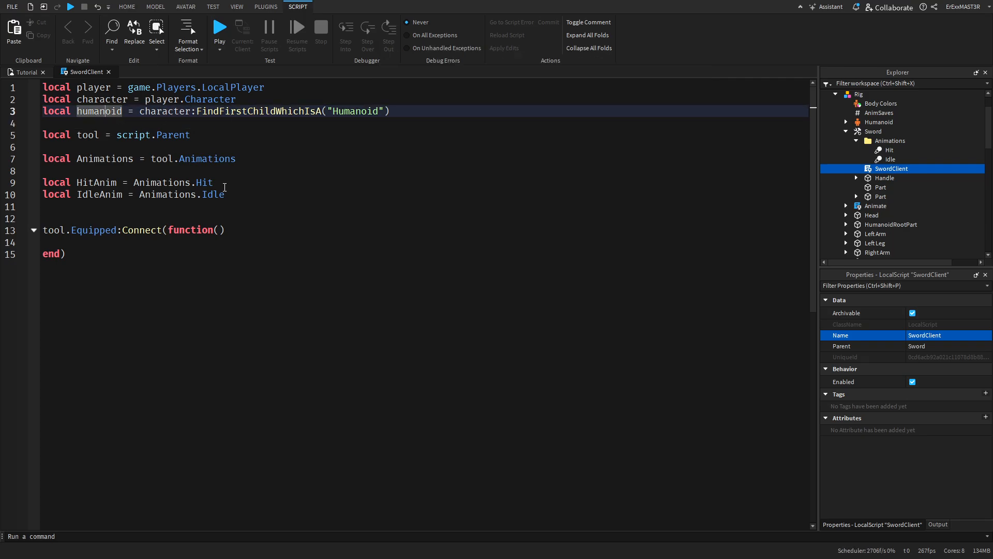
text(local)
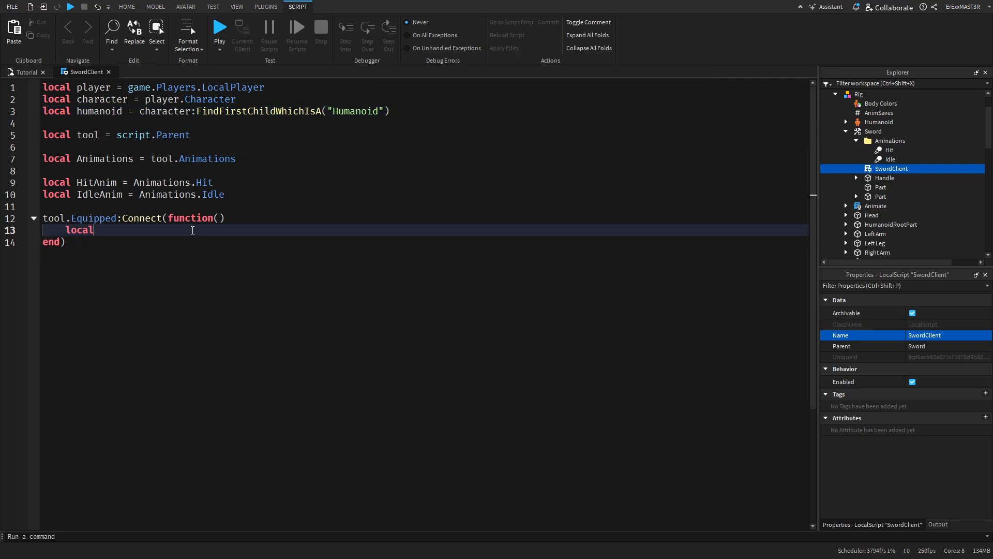
text(tr)
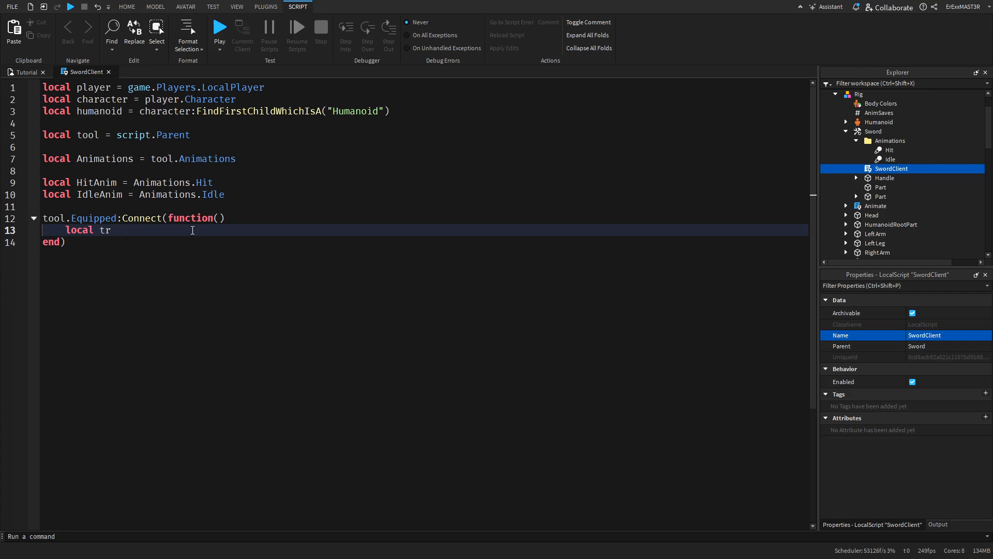
text(dleTrack =)
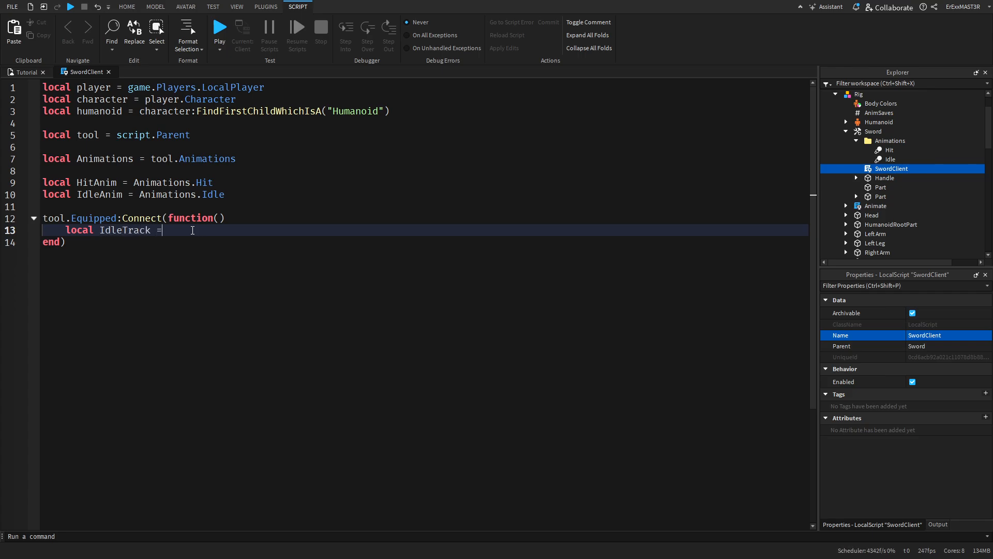
text(d)
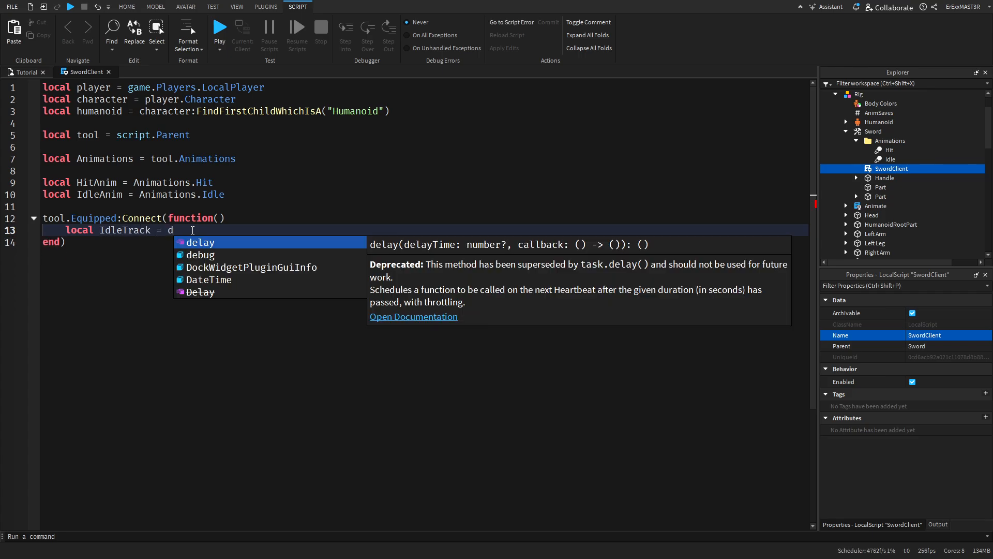
text(humanoid:LoadAnimation())
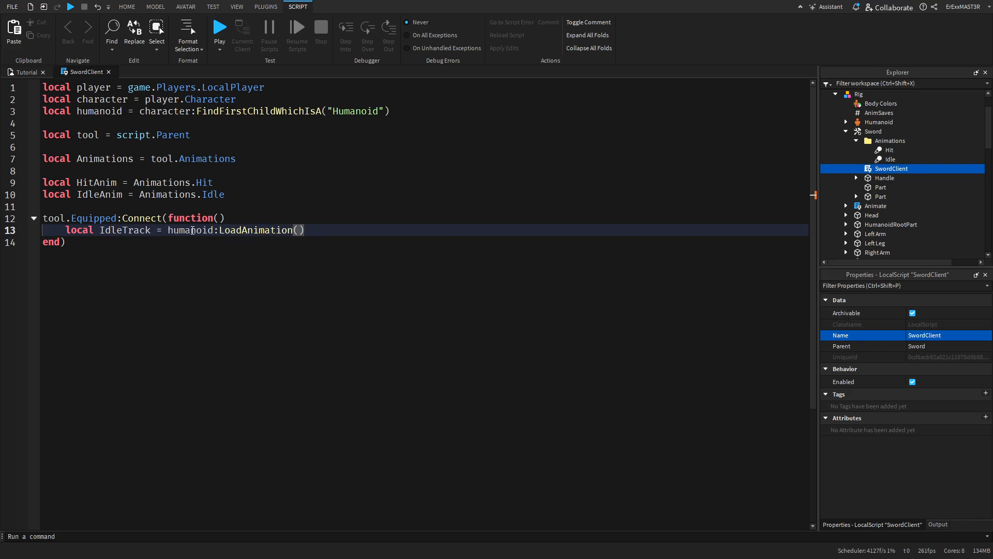
text(IdleAnim)
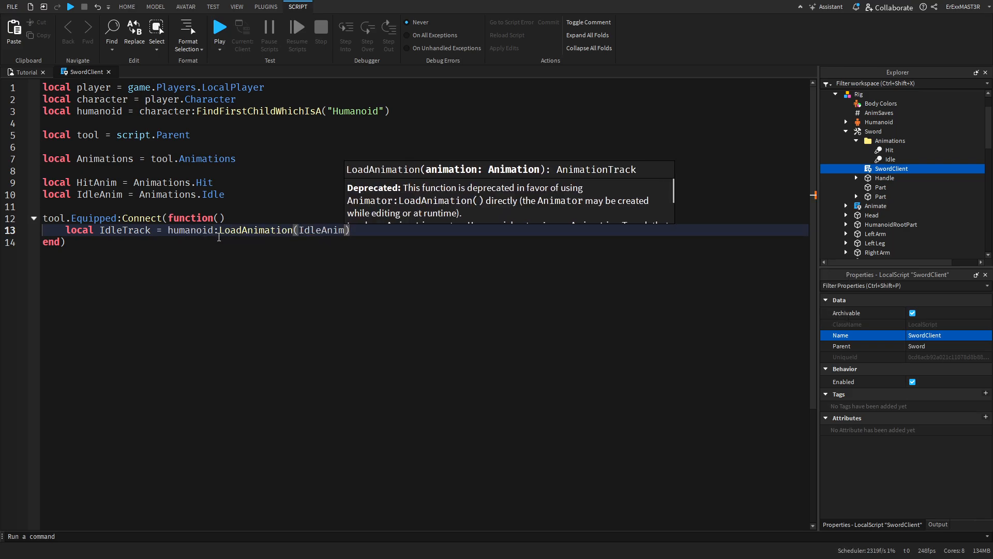
text(idl)
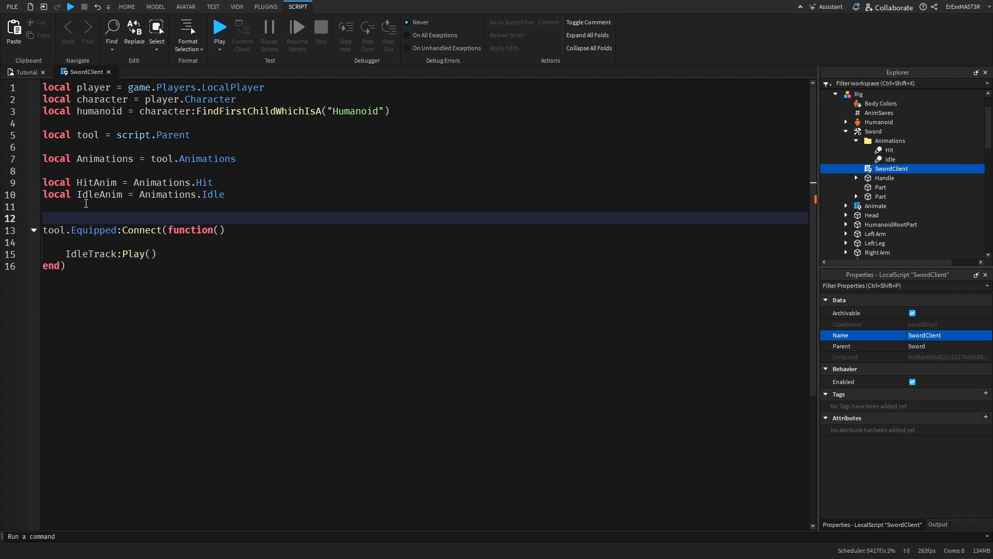
Add a tool.Unequipped handler that calls IdleTrack:Stop() only if IdleTrack.IsPlaying.
text(local IdleTrack = humanoid:LoadAnimation(IdleAnim))
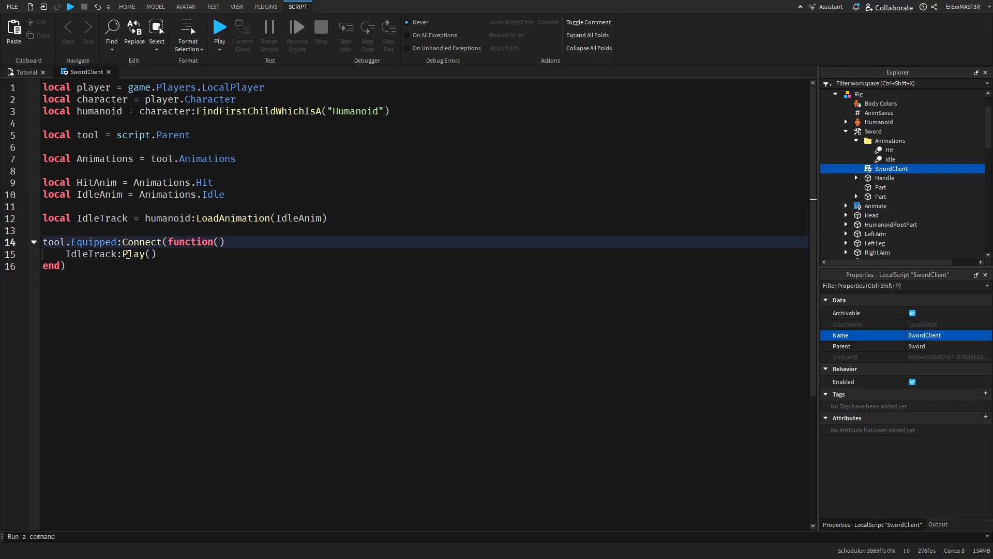
text(tool.Unequipped:c)
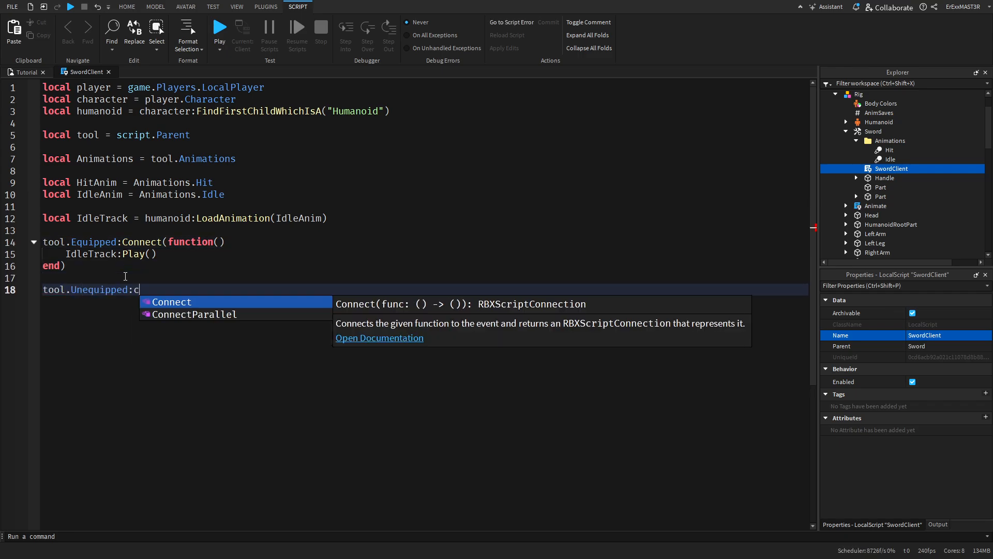
key(Tab)
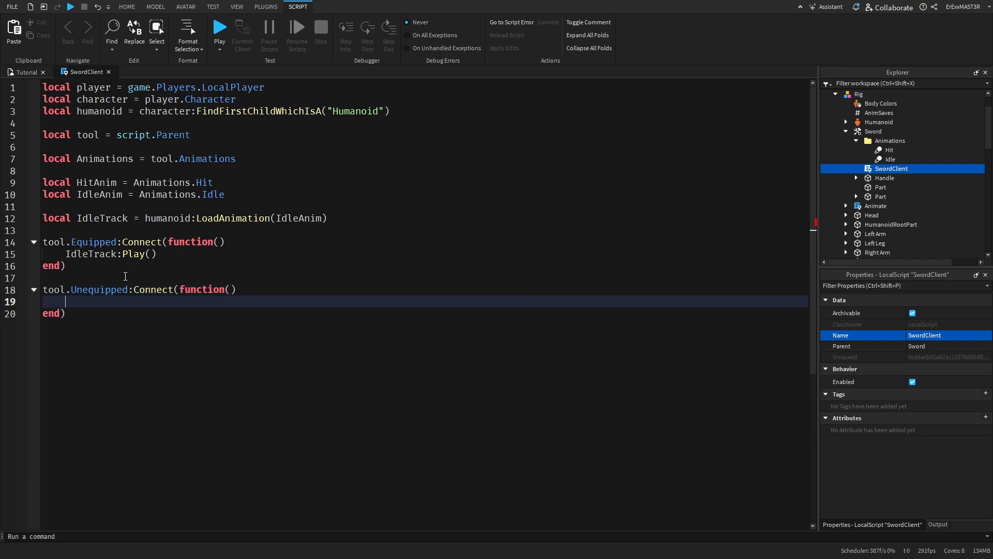
text(IdleTrack)
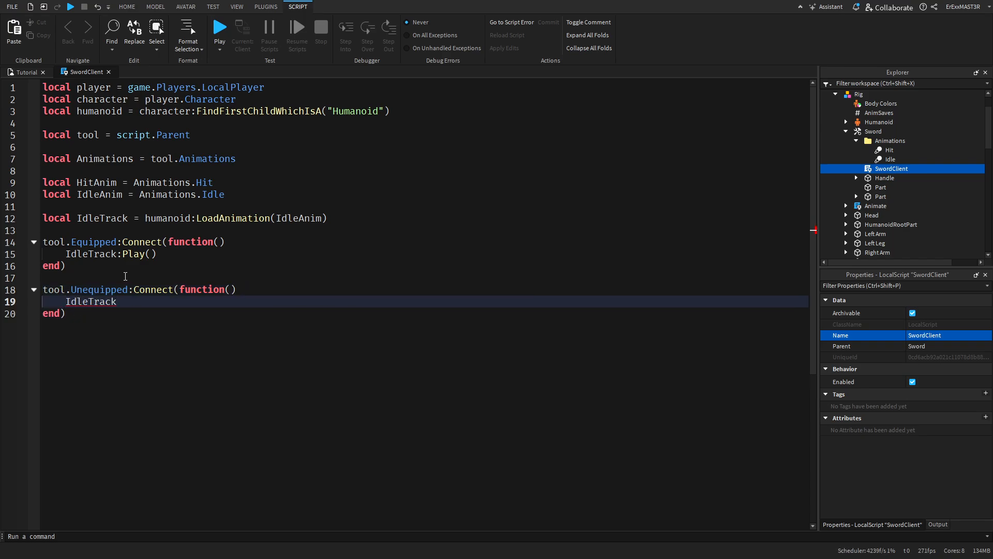
text(:Stop())
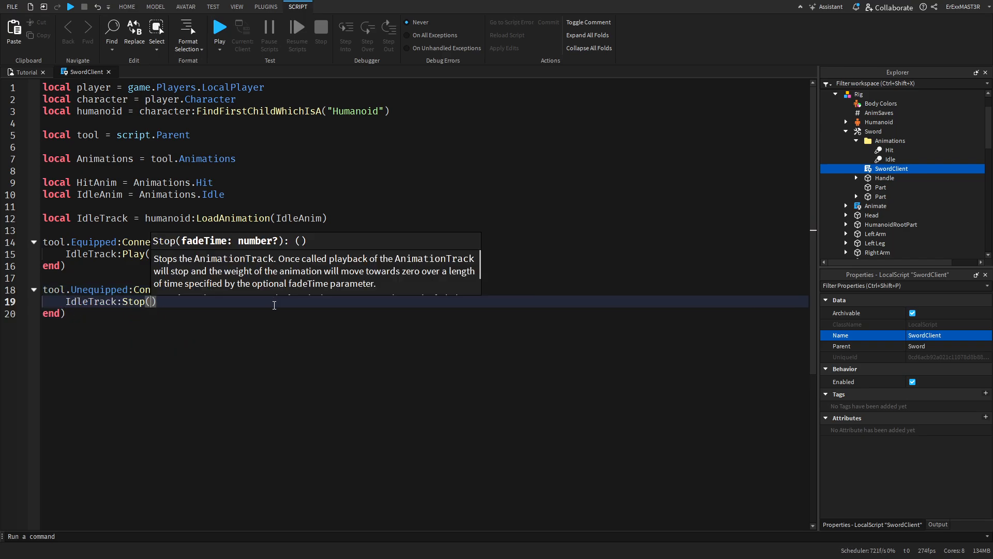
text(if)
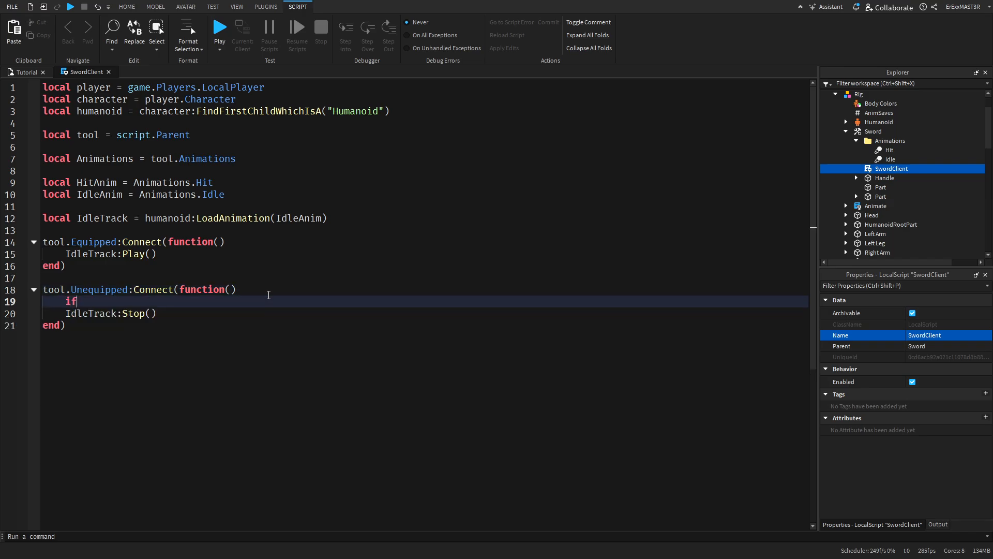
text(IdleTrack.is)
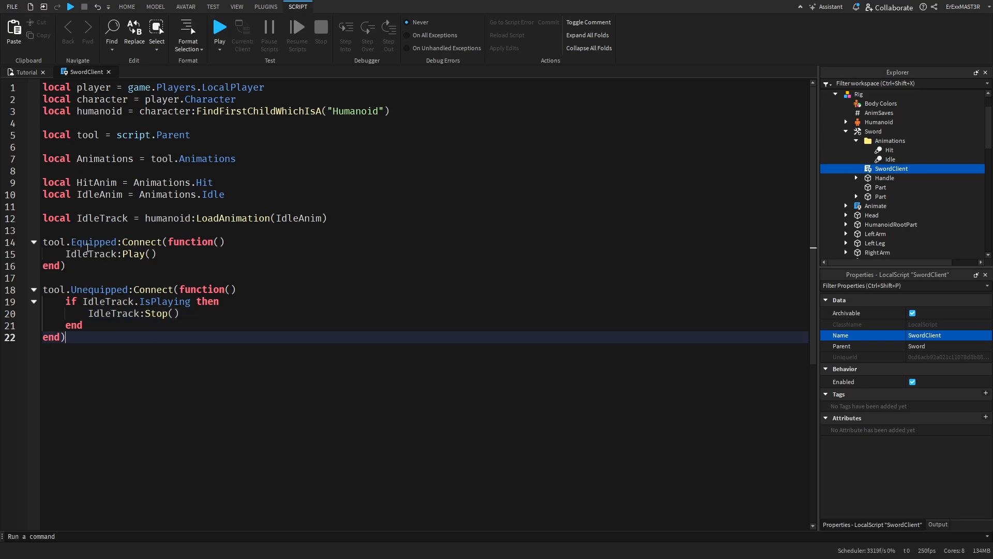
mouse_move(140, 360)
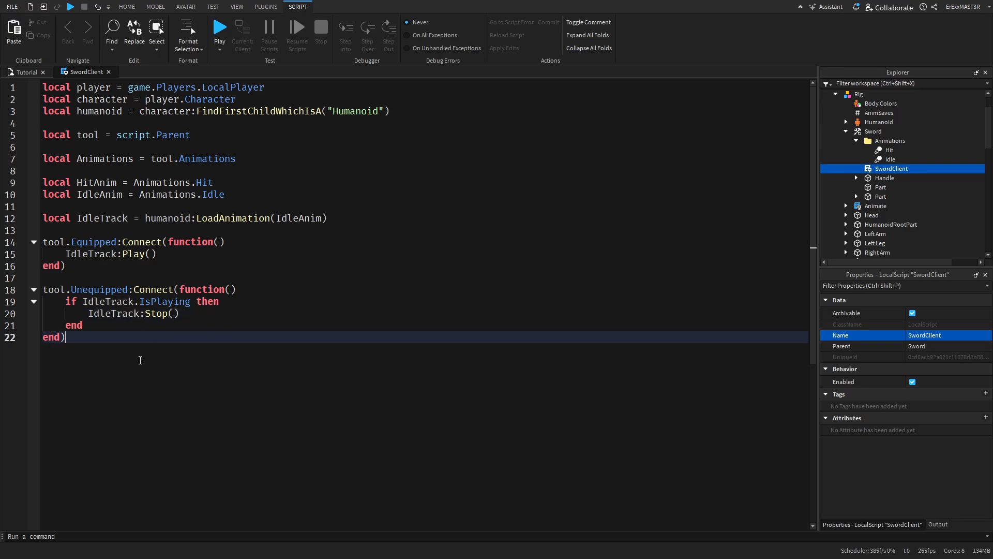
Add an empty tool.Activated handler and load HitAnim into a HitTrack variable.
text(tool.a)
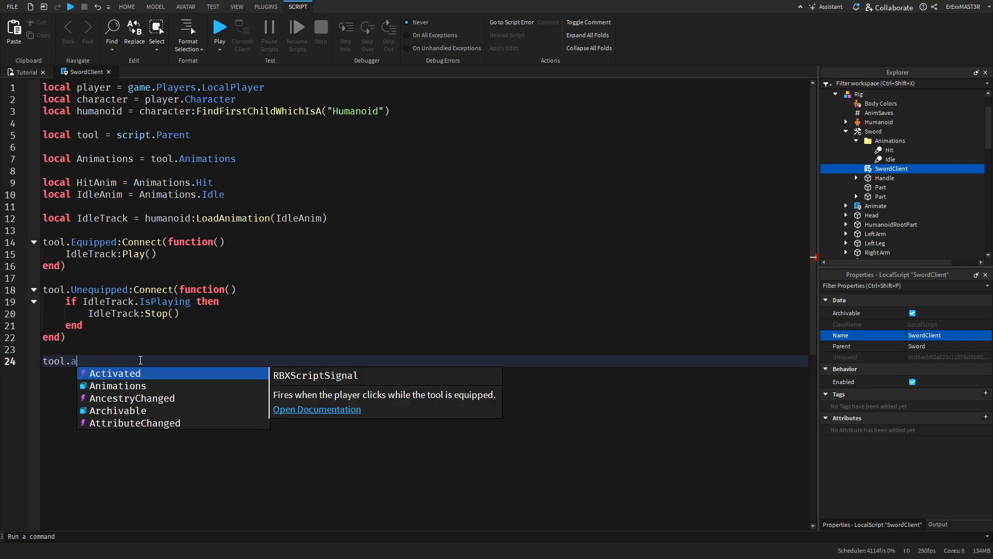
text(ctivated:Connect(function()
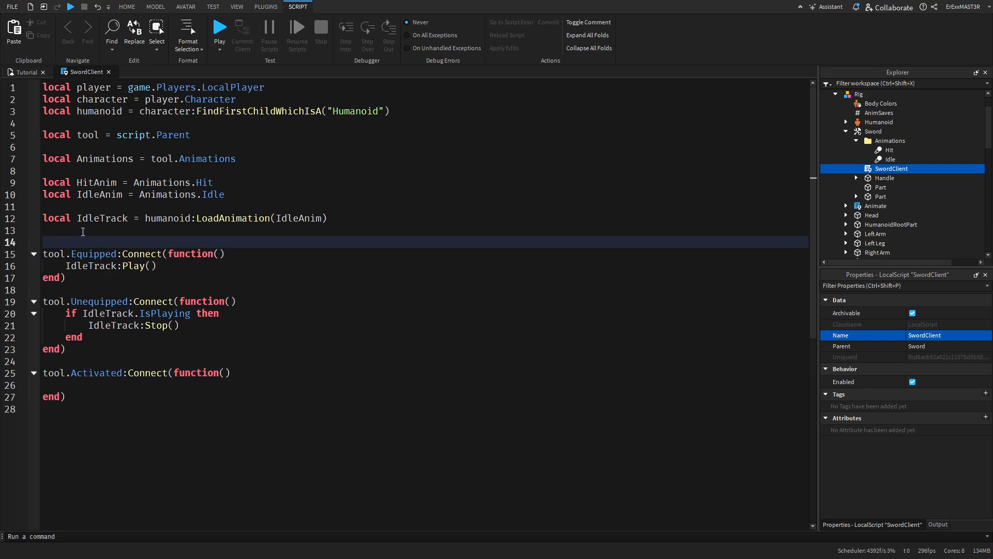
text(local)
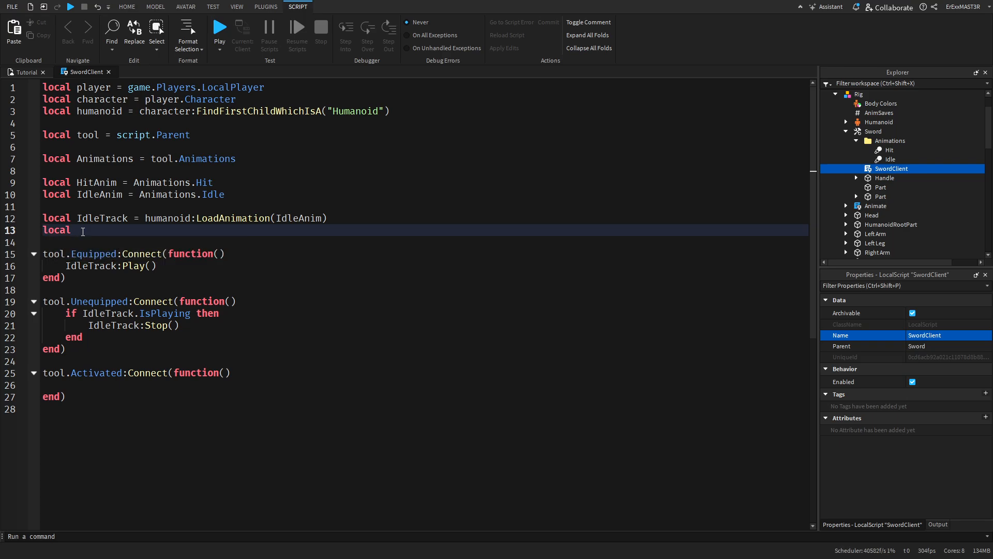
text(HitR)
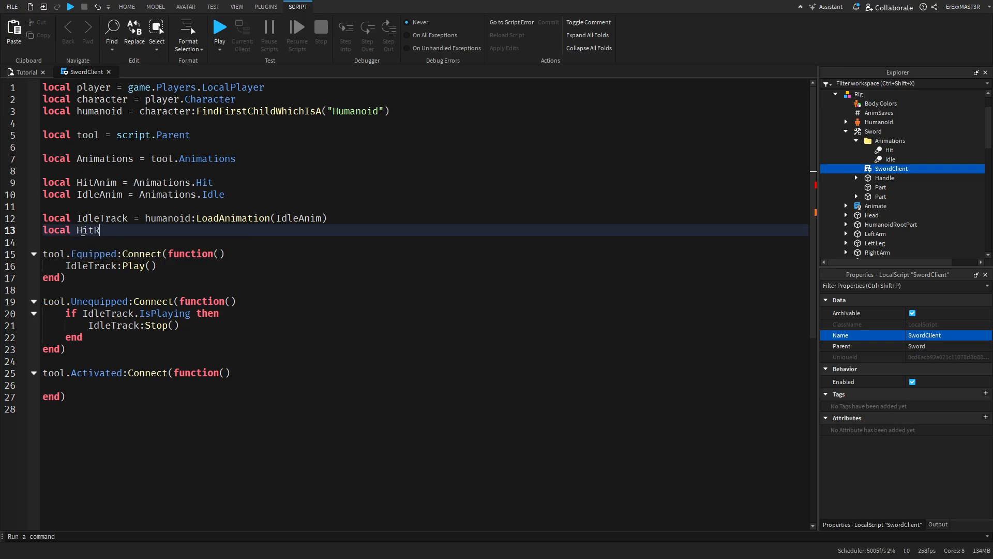
text(Track = humanoid:)
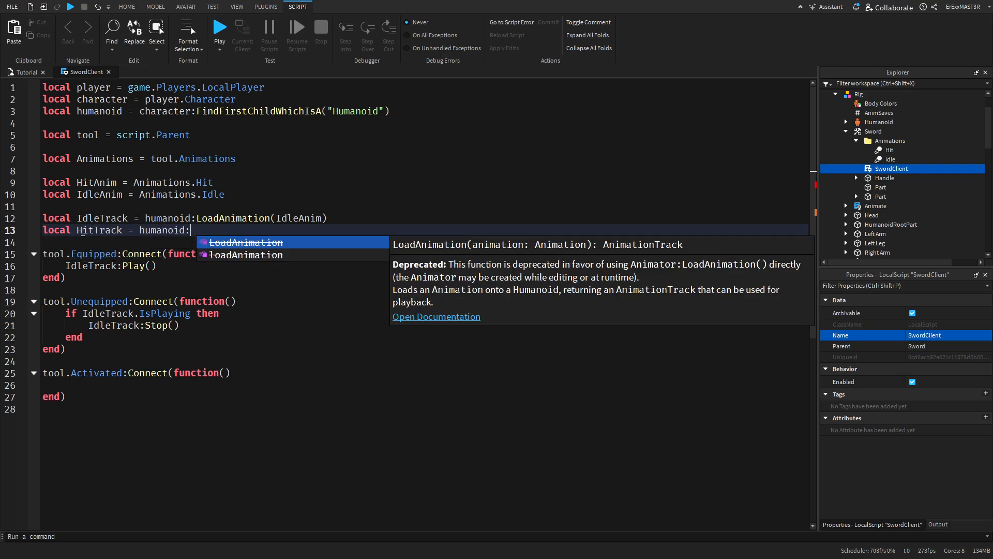
text(LoadAnimation(HitAnim))
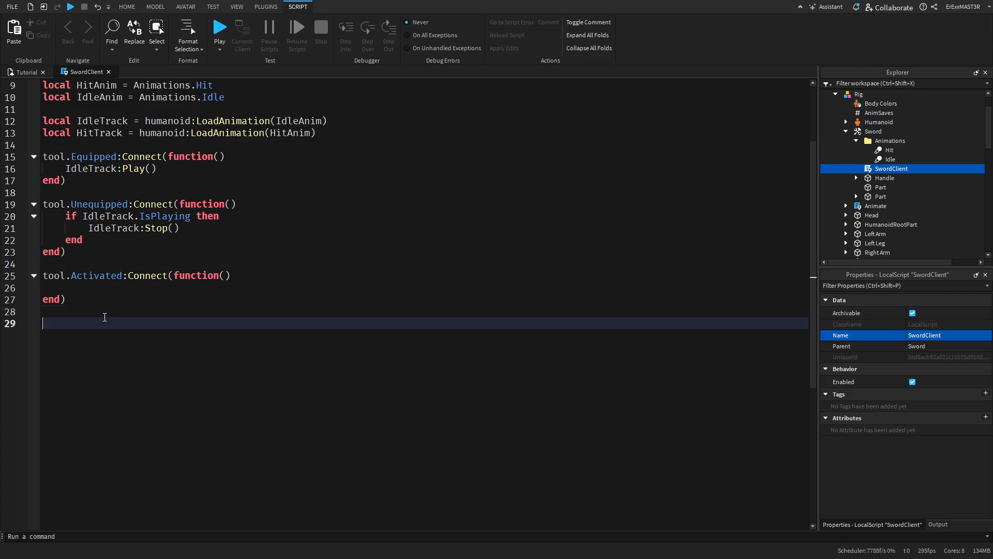
Connect HitTrack:GetMarkerReachedSignal("Hit") to an empty function and declare local debounce = false.
text(HitTrack)
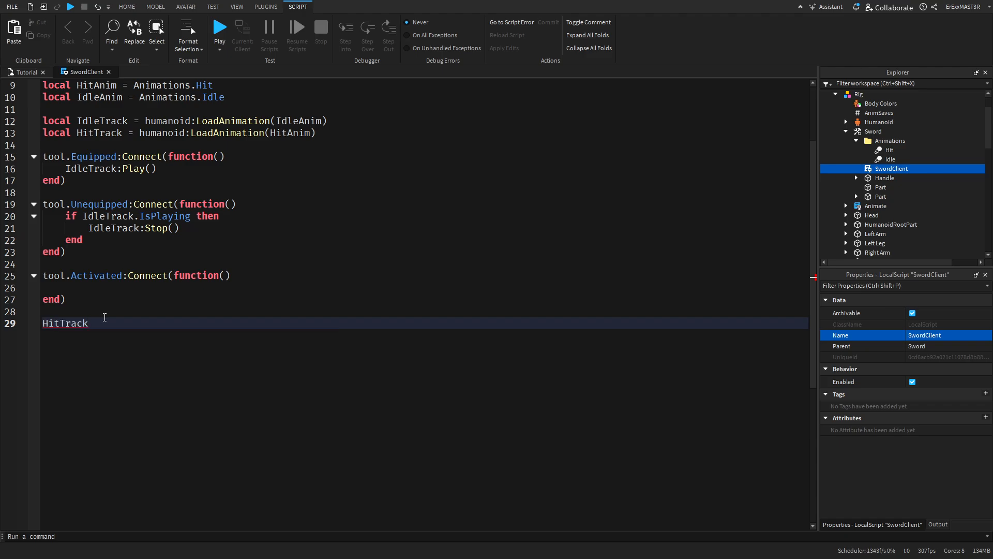
text(:get)
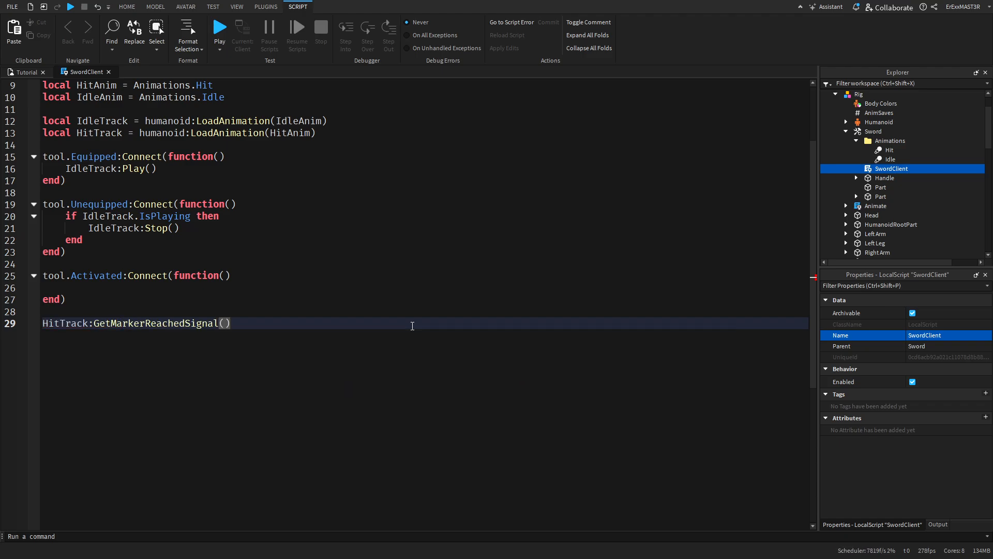
text("H)
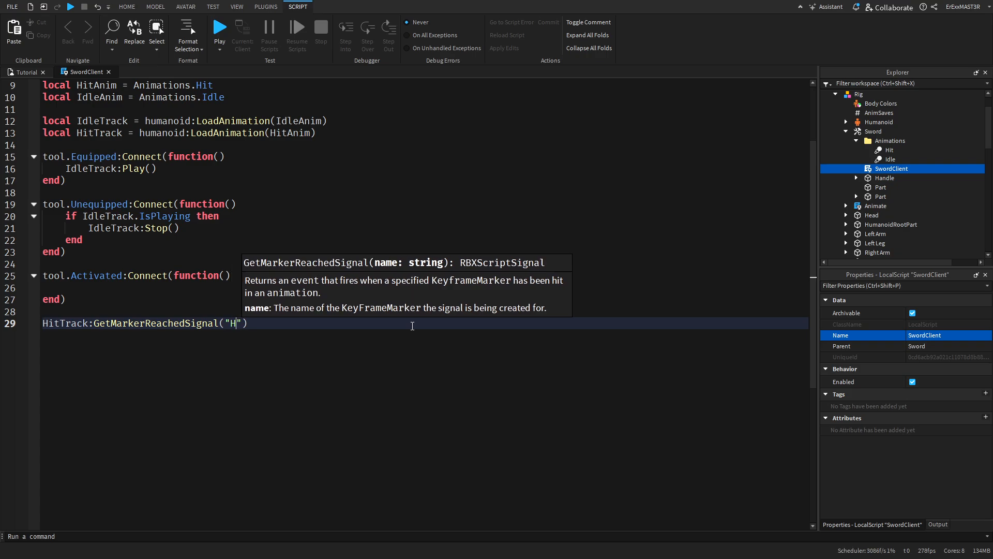
text(it)
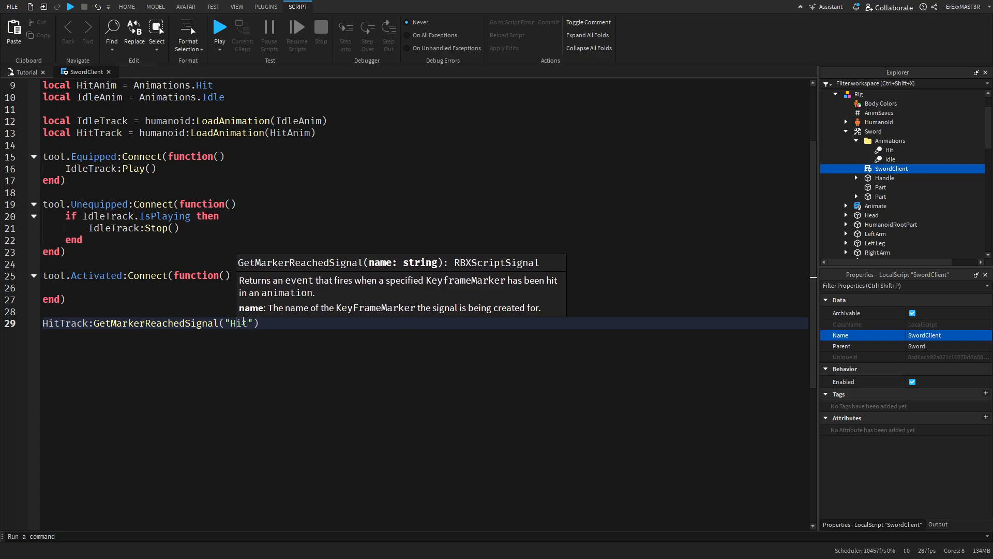
text(:cf)
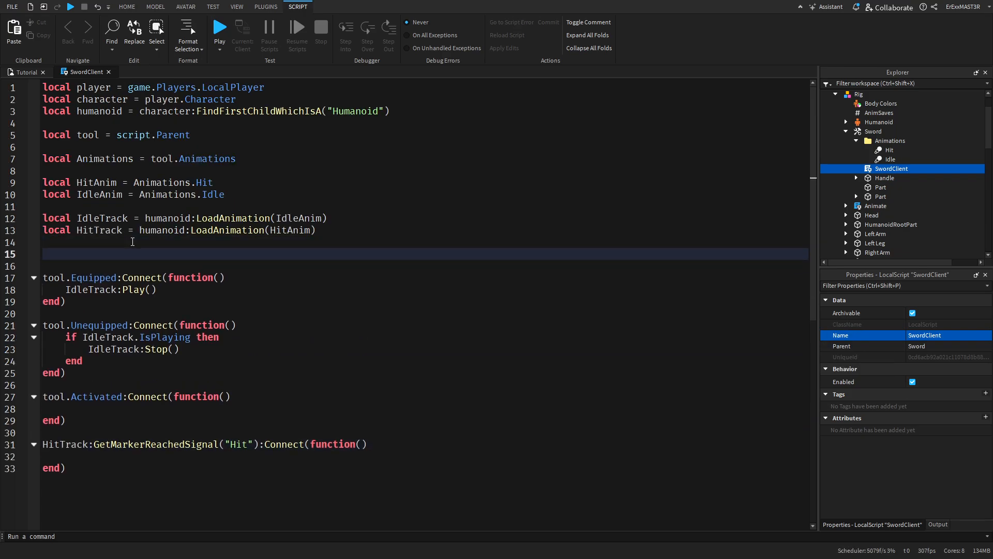
text(local debounce = false)
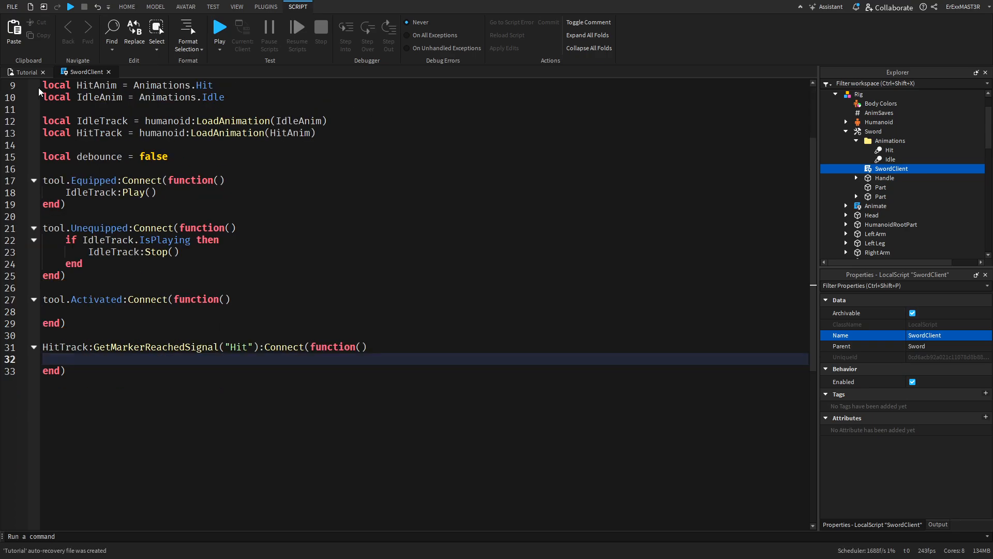
Insert the heavy sword swing sound from the Toolbox under the Blade part as Sound.
click(128, 6)
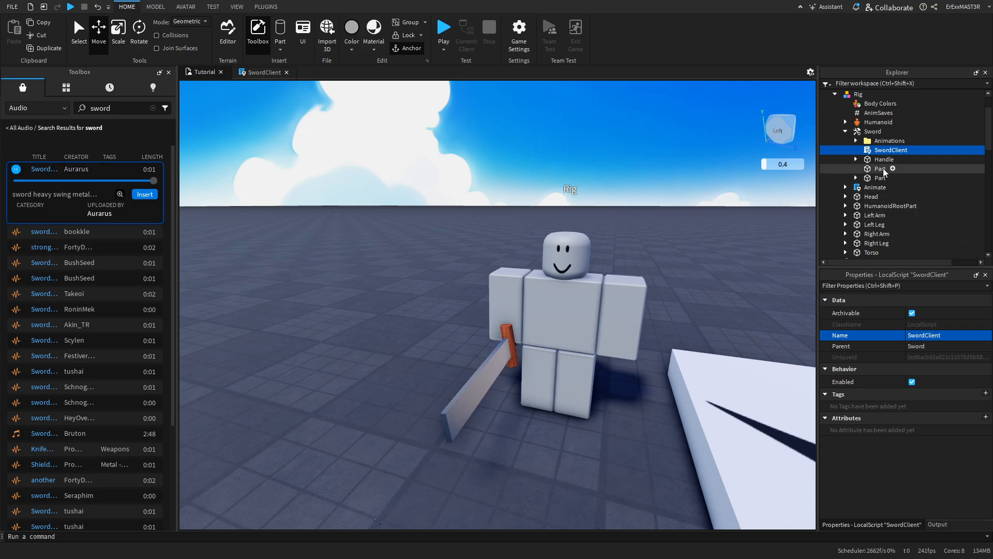
click(884, 159)
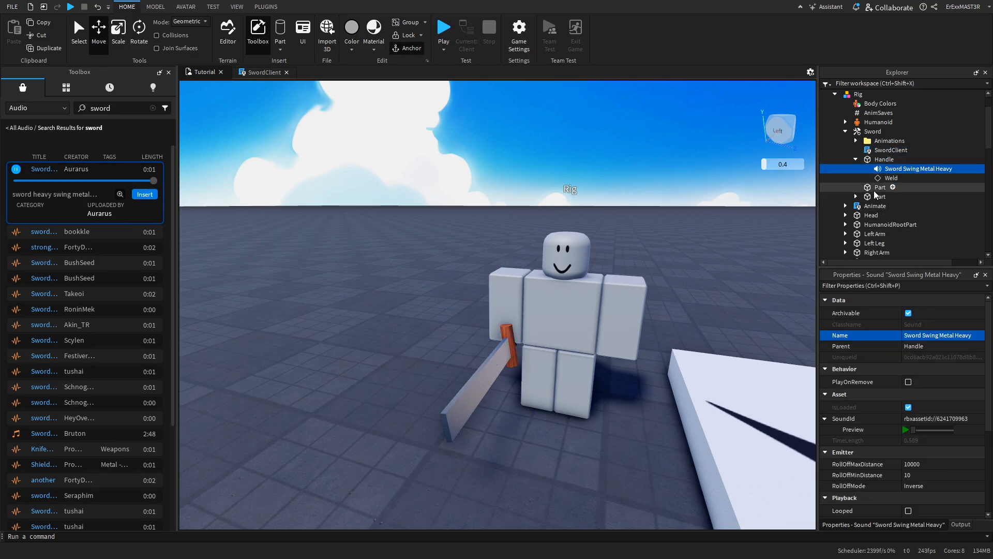
click(880, 187)
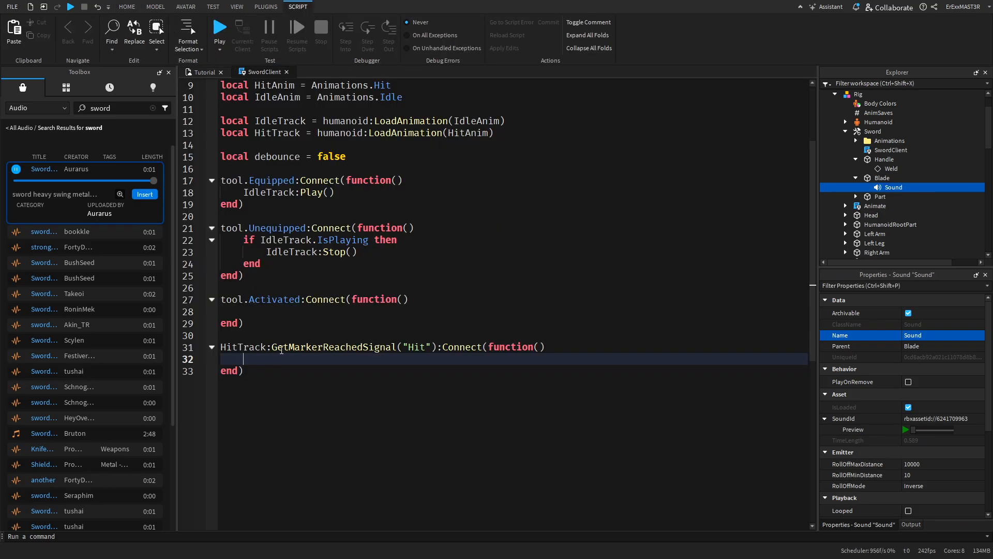
Define HitSound = tool.Blade.Sound and call HitSound:Play() in the Hit marker handler.
click(170, 72)
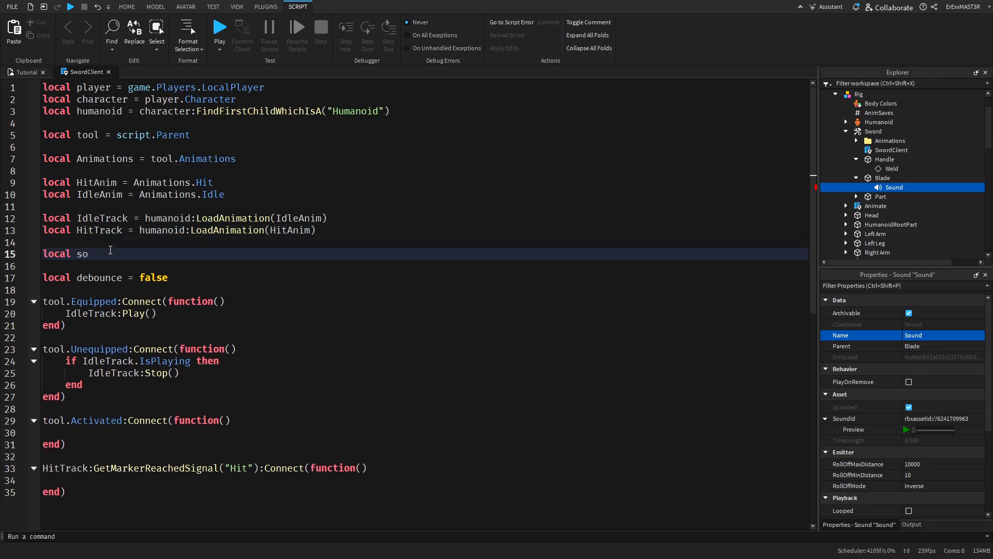
text(itSound =)
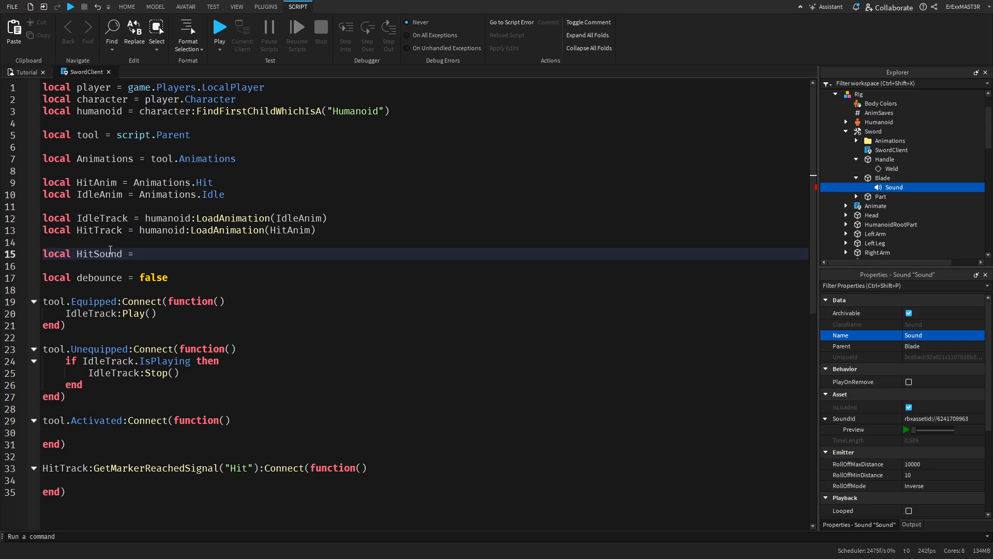
text(tool.Blade.so)
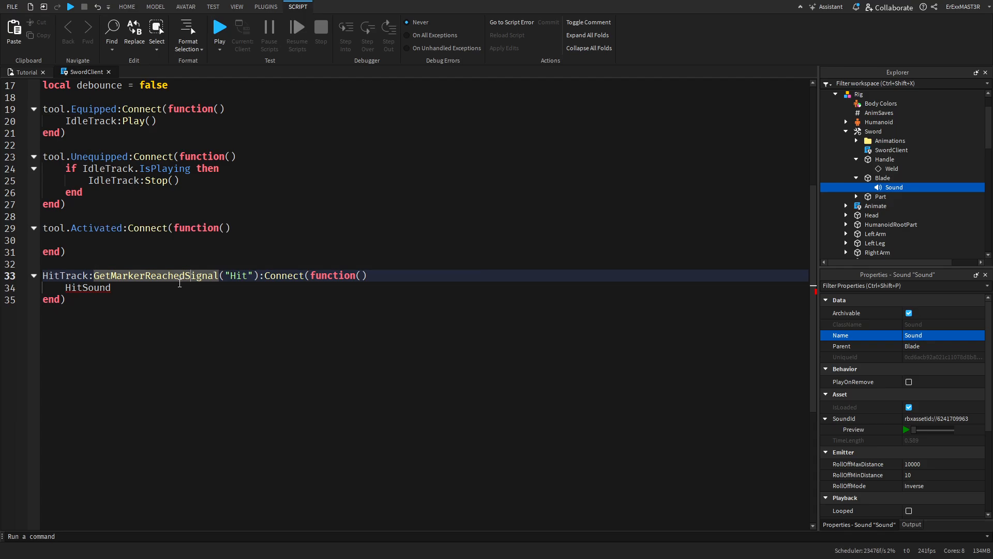
text(:Play())
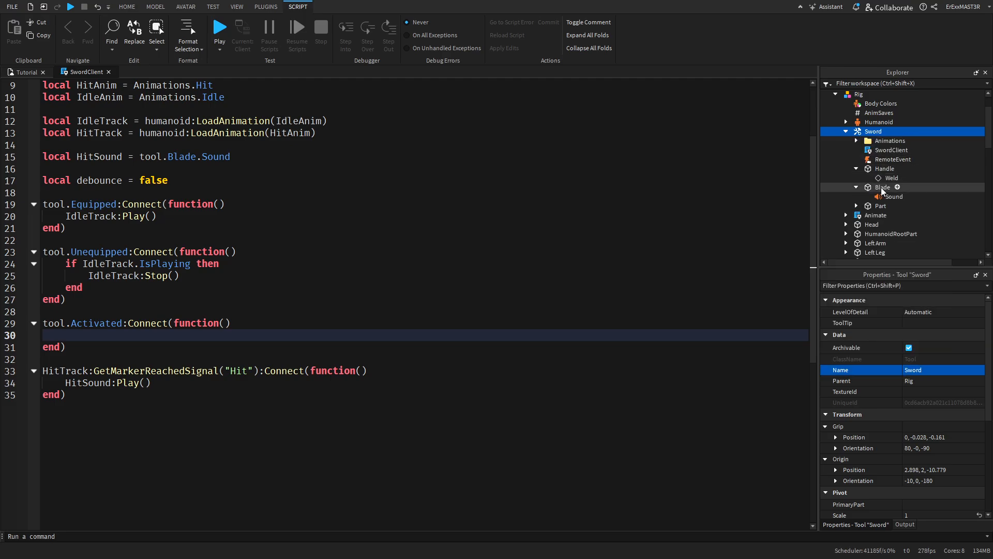
Rename the new RemoteEvent HitRE and reference it as local HitRE = tool.HitRE.
click(893, 160)
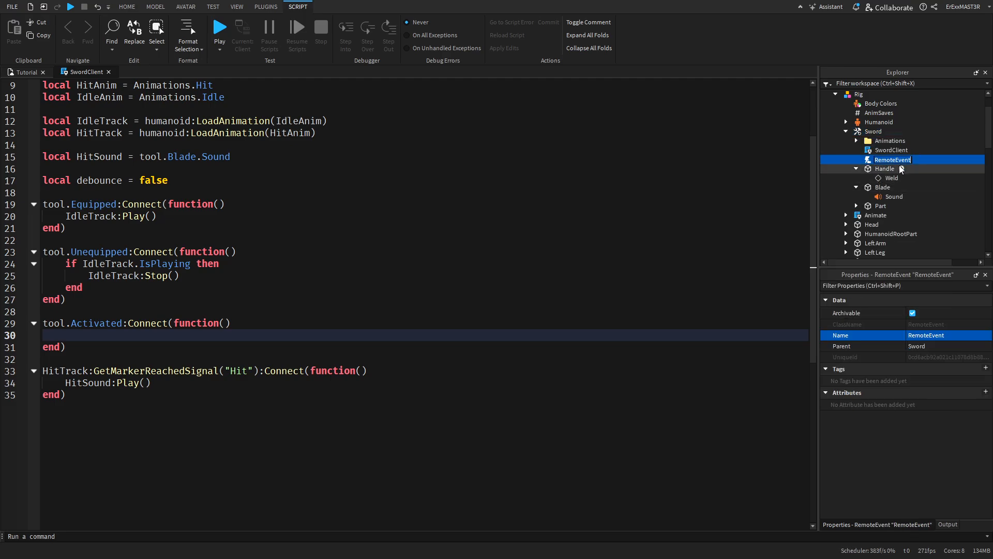
text(HitRE)
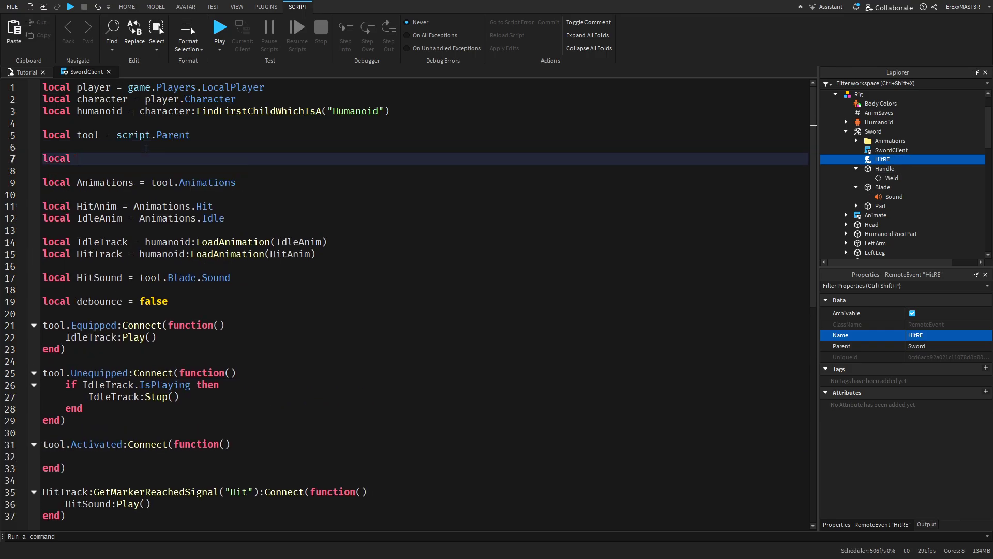
text(HitRE = tool)
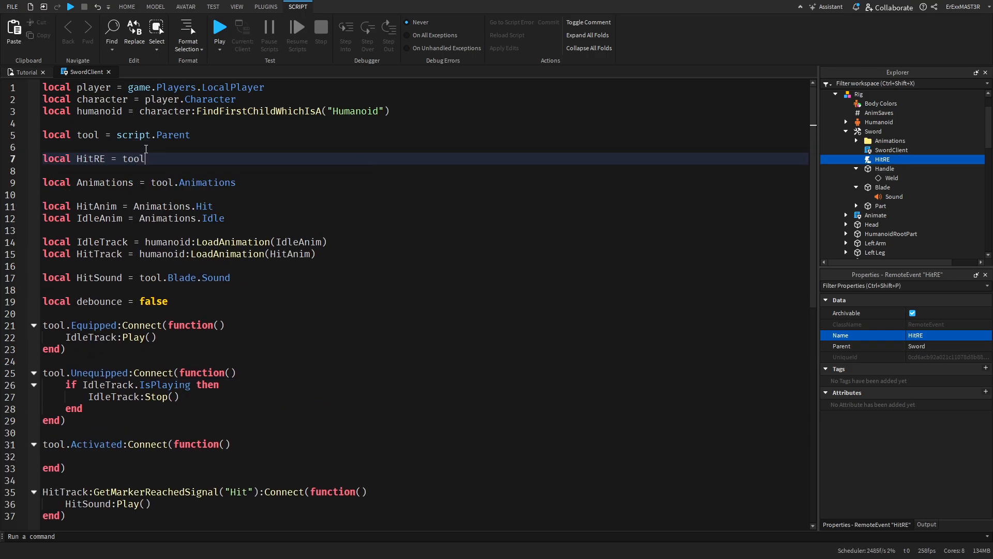
text(.HitRE)
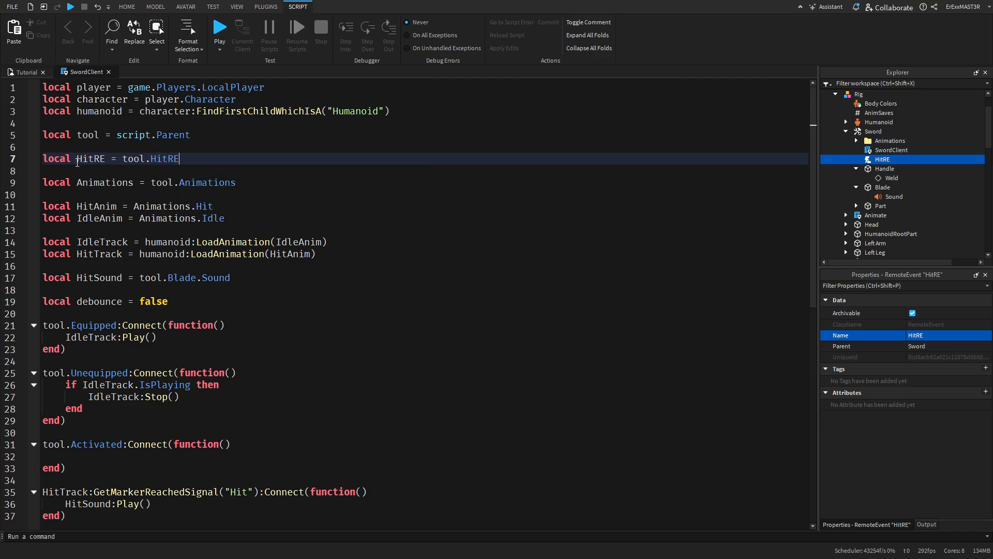
In the Activated handler play HitTrack only if not debounce, setting debounce = true first.
double_click(90, 158)
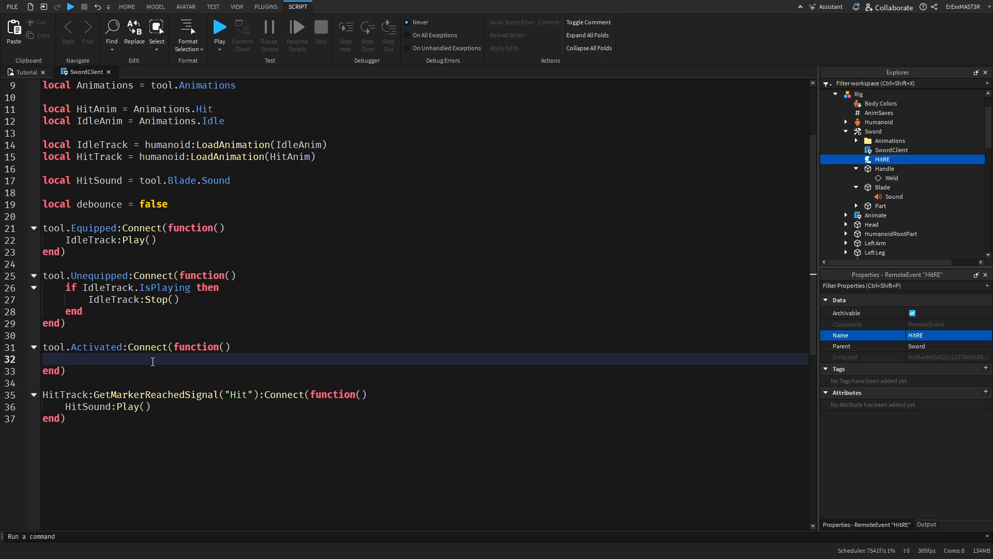
text(hitr)
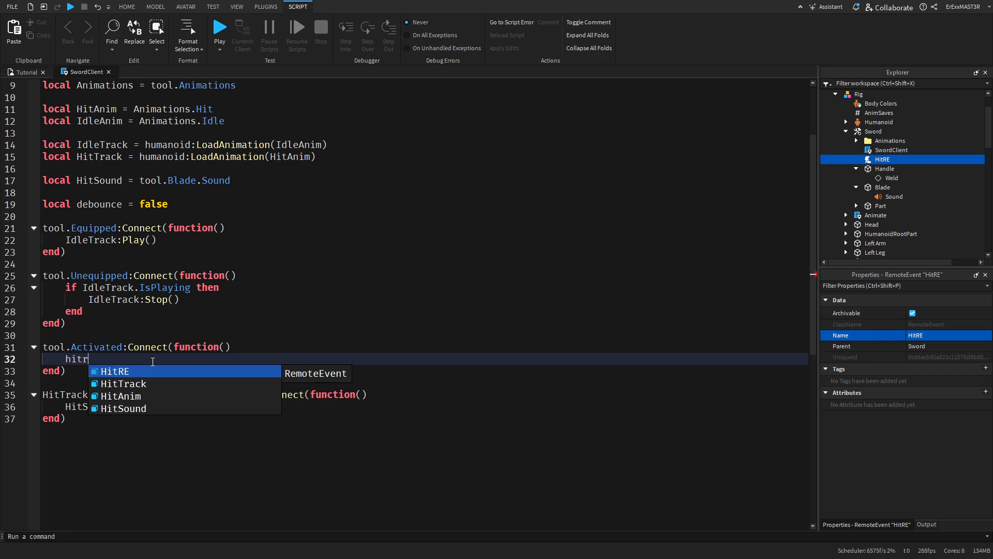
text(HitTrack:pl)
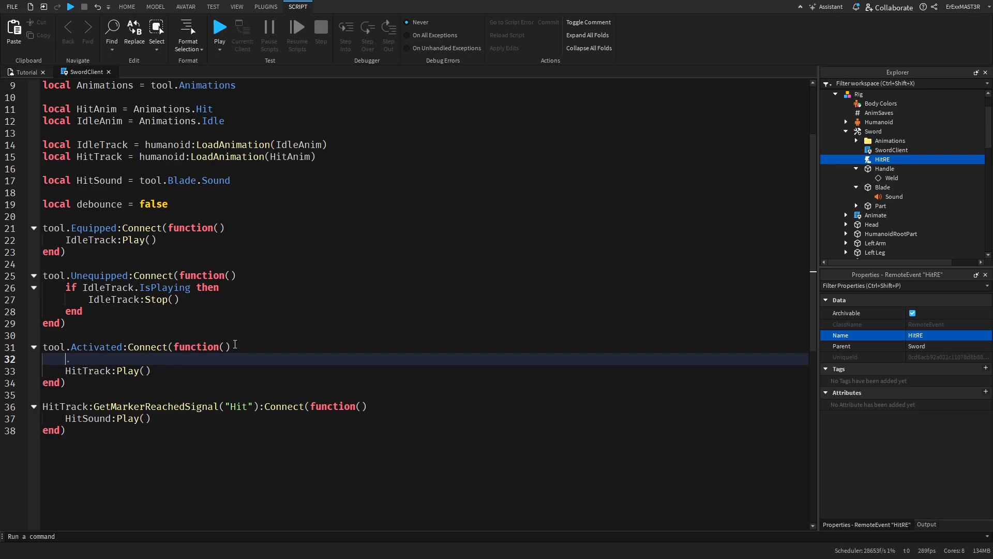
text(if not debounce)
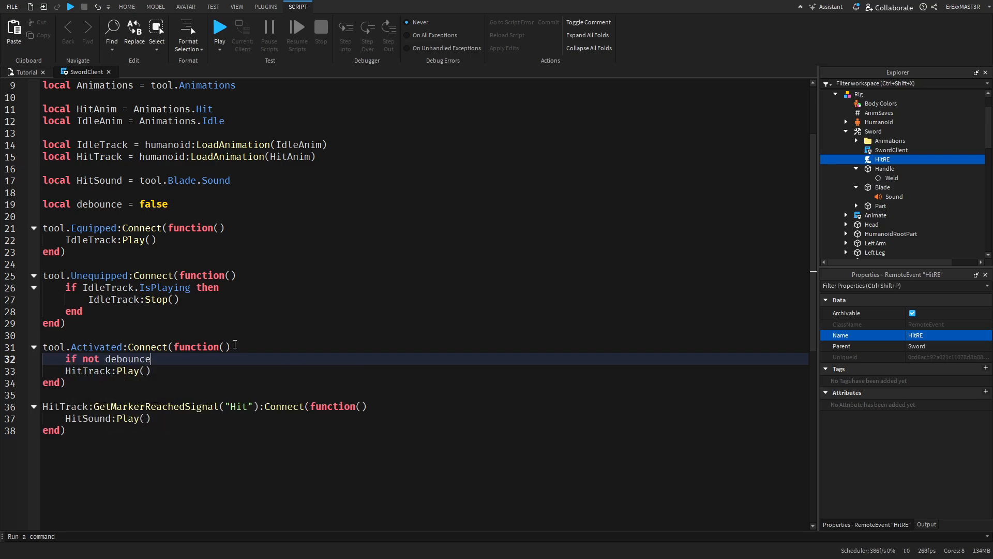
text(then)
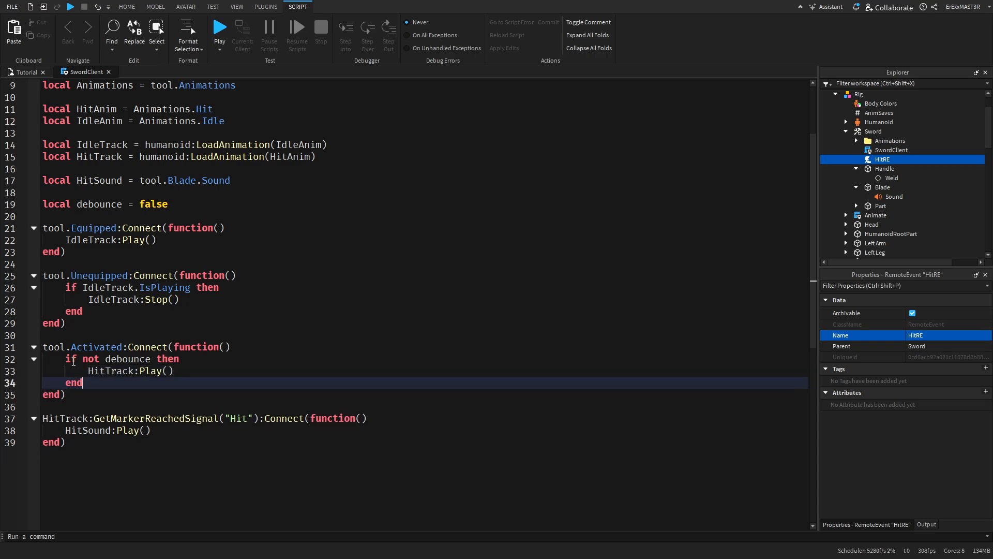
click(180, 359)
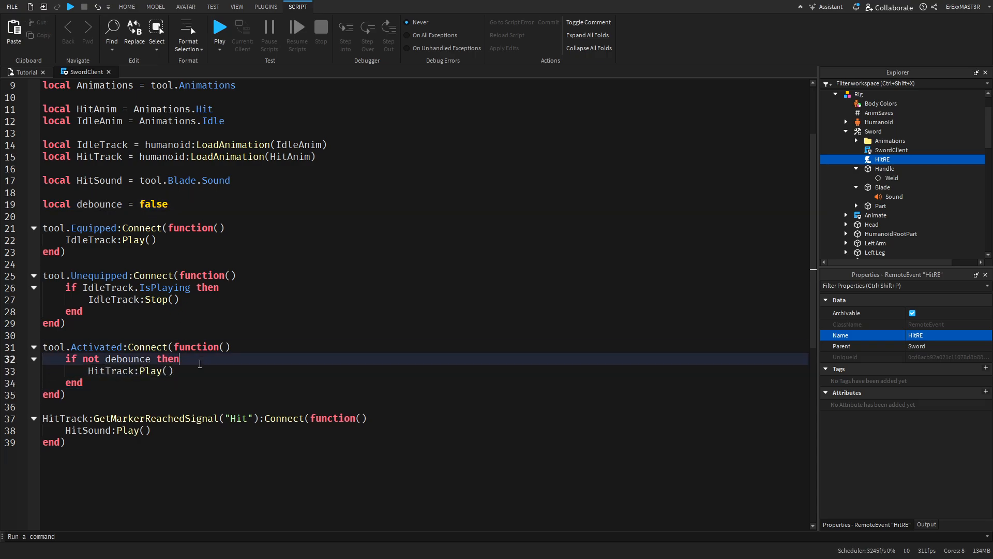
text(debounce = true)
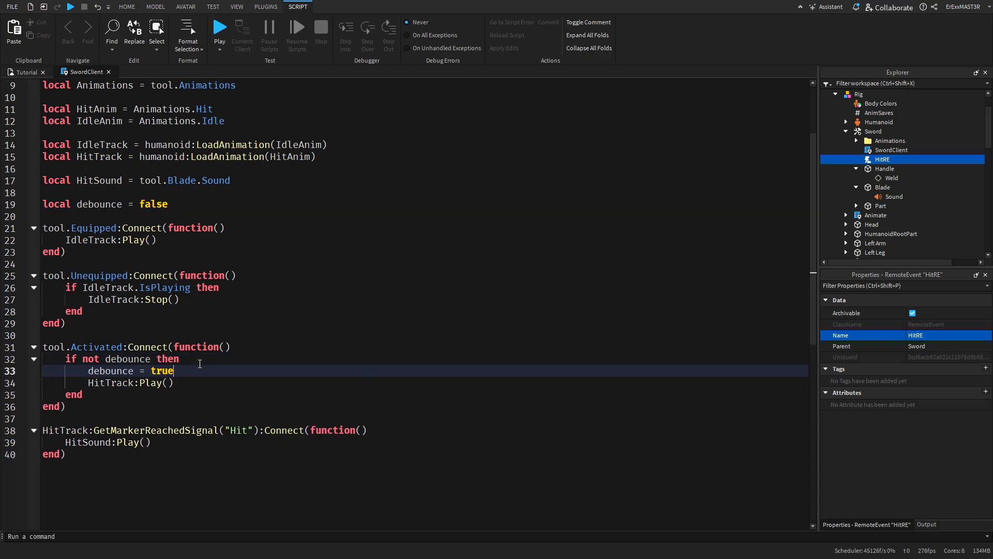
scroll(up, 3)
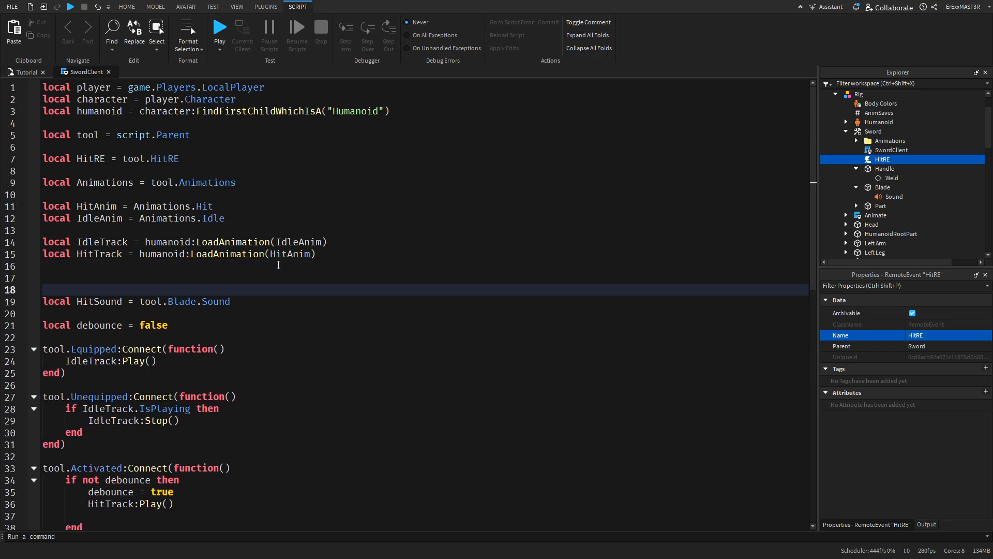
Define local Blade and connect Blade.Touched to fire HitRE with the touched enemy hit.Parent.
text(local Blade = tool.Blade)
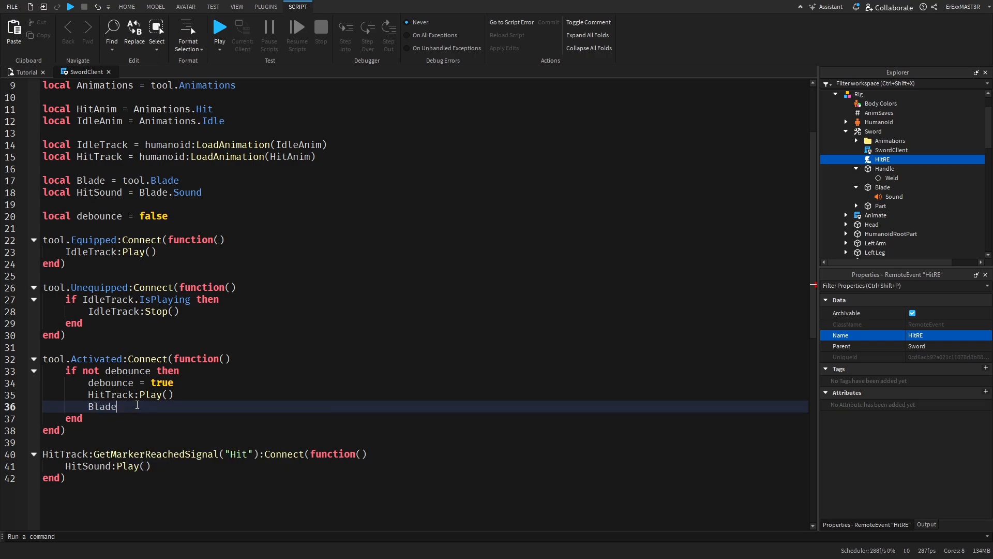
text(.Touched:Connect(function)
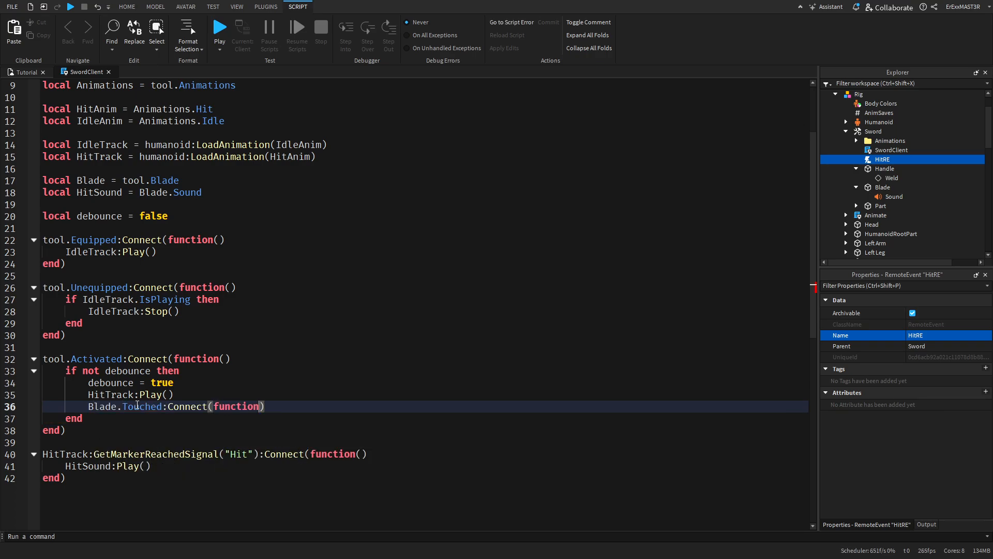
text(hit)
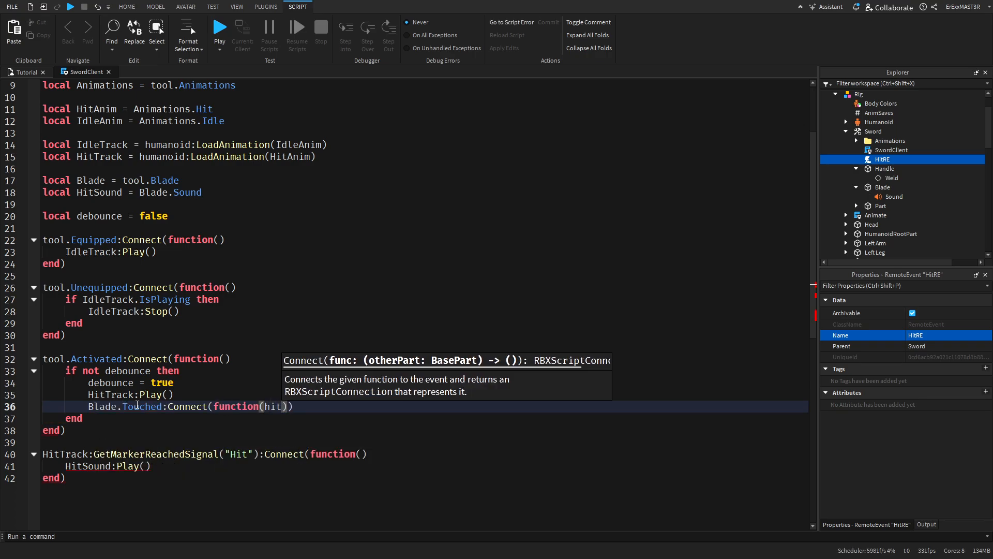
text(local)
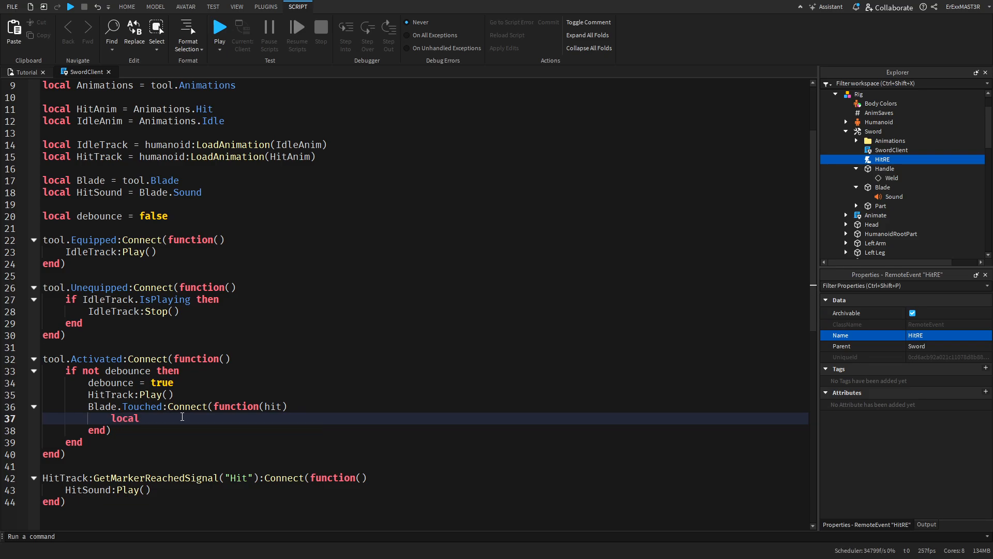
text(Enemy = hit.Parent)
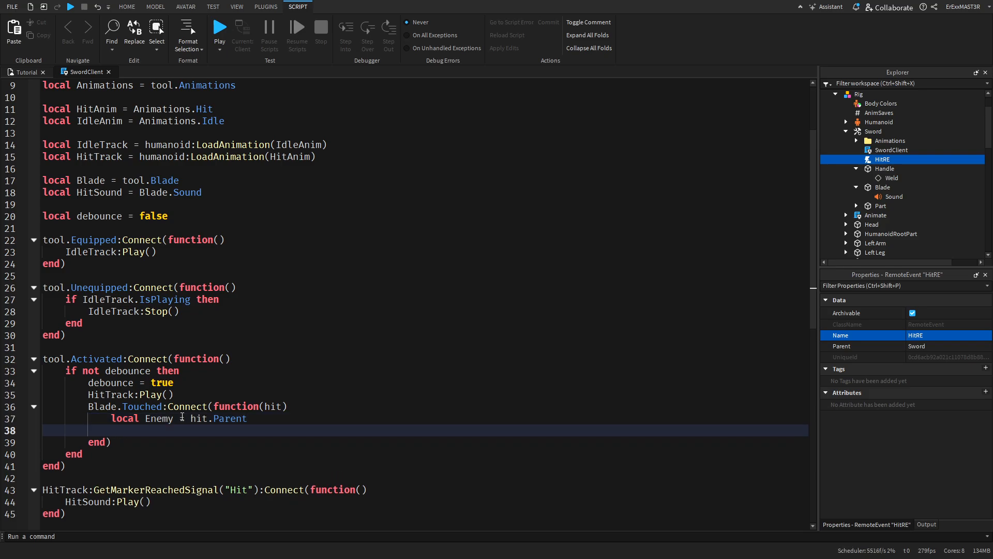
text(HitRE)
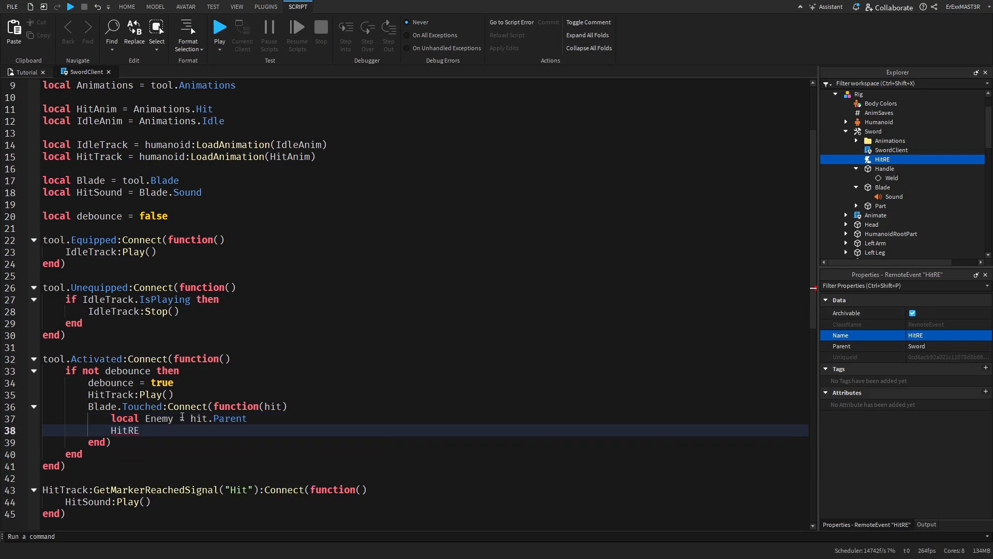
text(:FireServer(en)
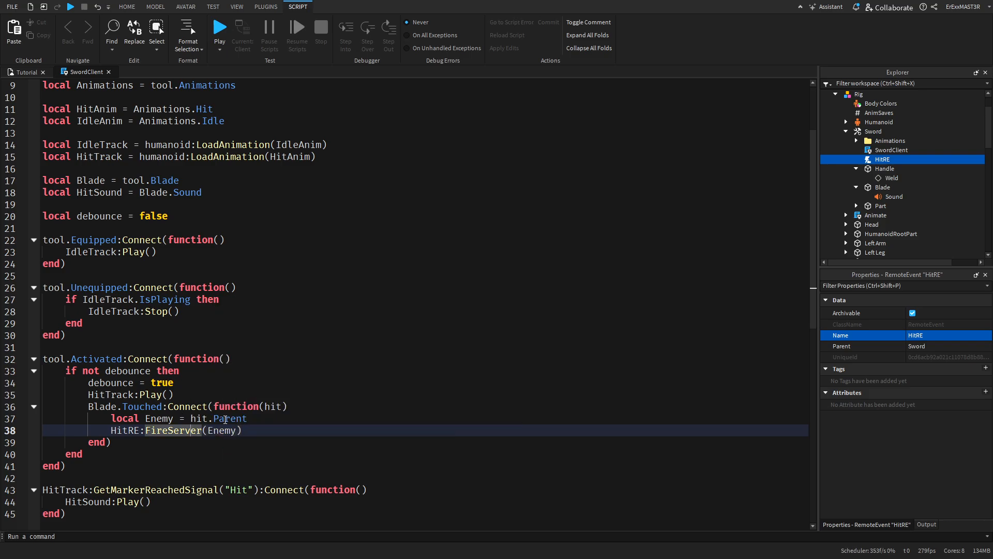
After the Touched handler add task.wait(.5), reset debounce to false and print a "Hit" message.
click(246, 431)
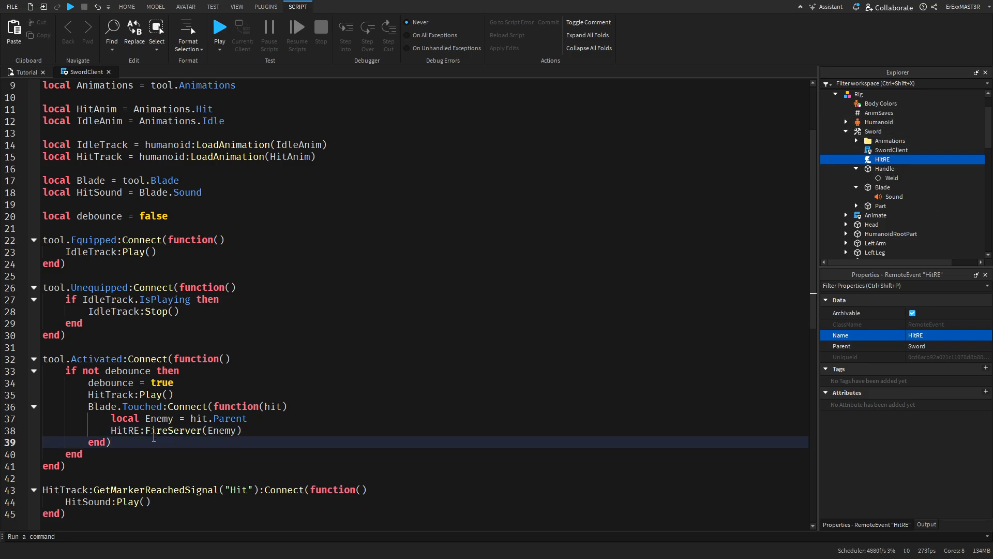
text(task.wait())
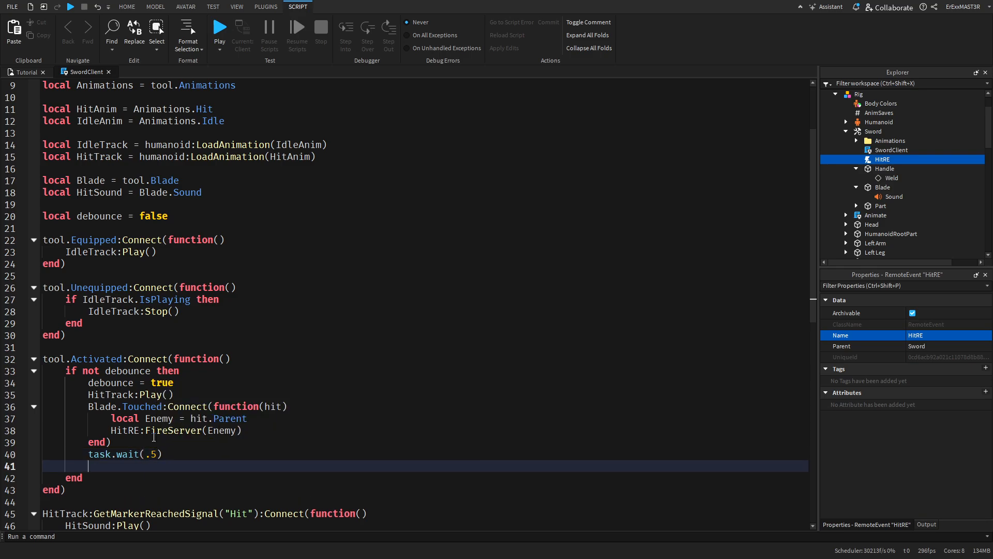
text(debounce = false)
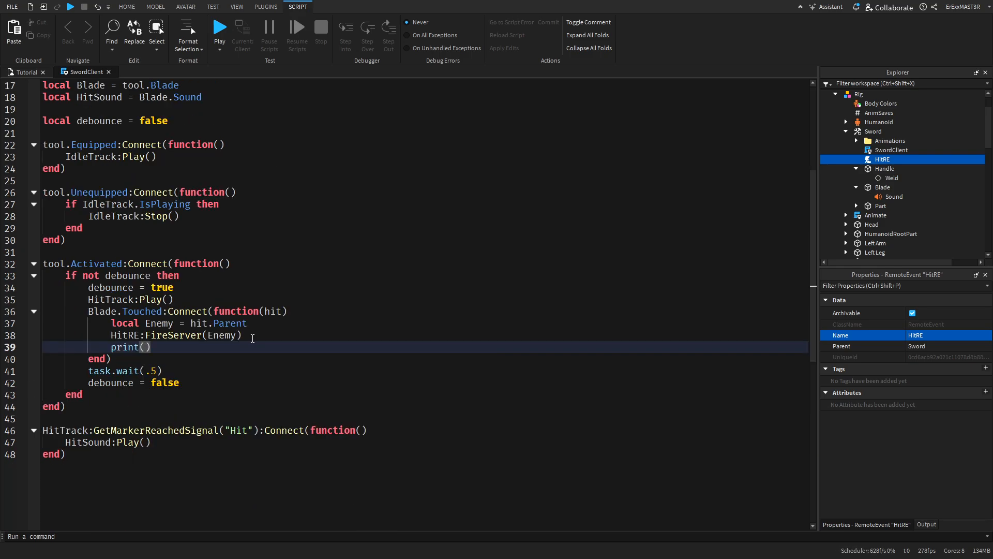
text("Hit")
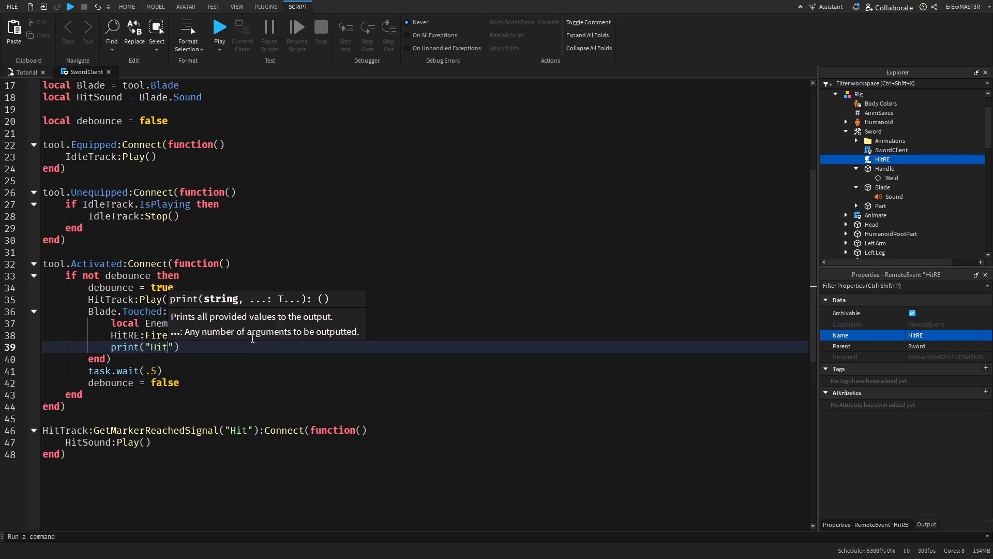
text(.)
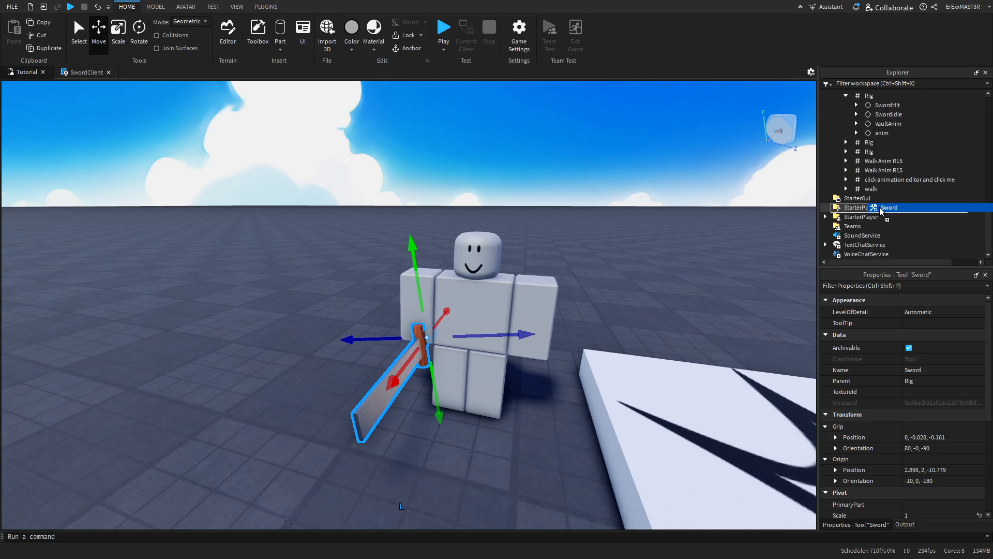
Run a brief playtest of the sword and stop it.
click(443, 27)
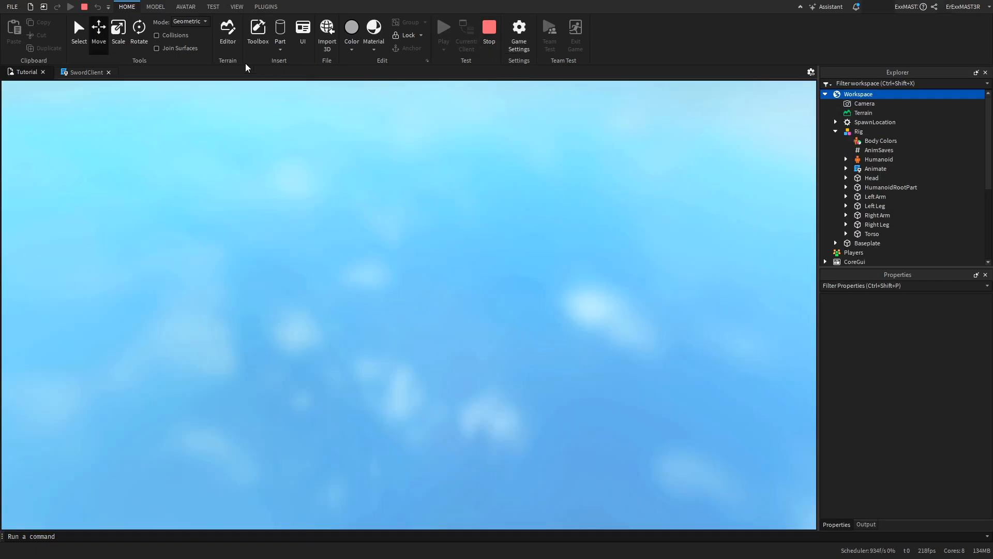
click(83, 73)
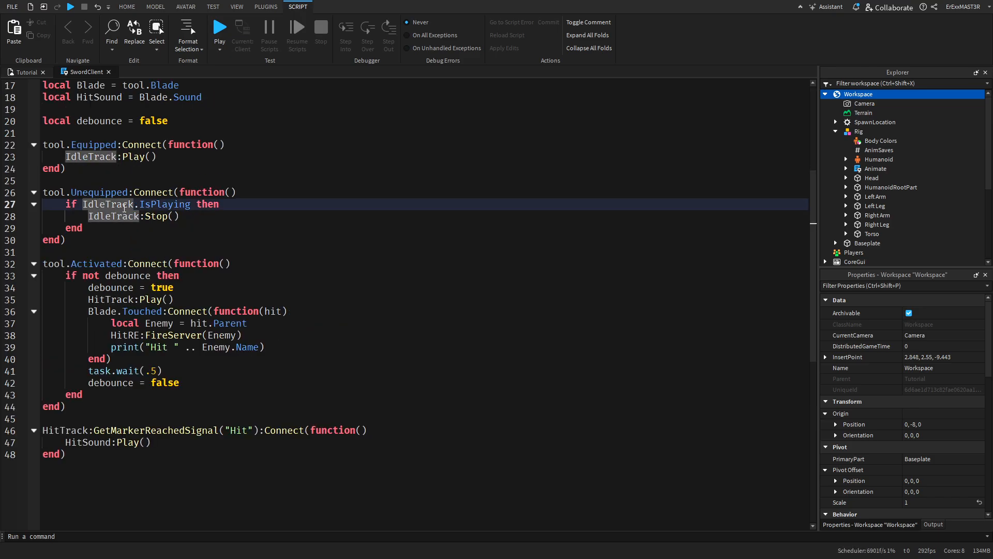
Call IdleTrack:Stop() before HitTrack:Play() in the Activated handler.
text(id)
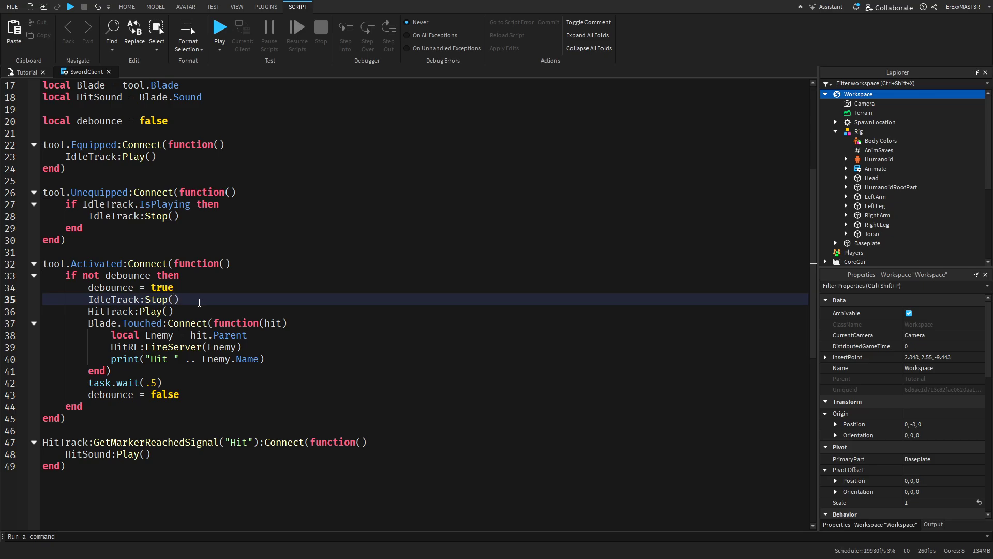
text(IdleTrack:Sto)
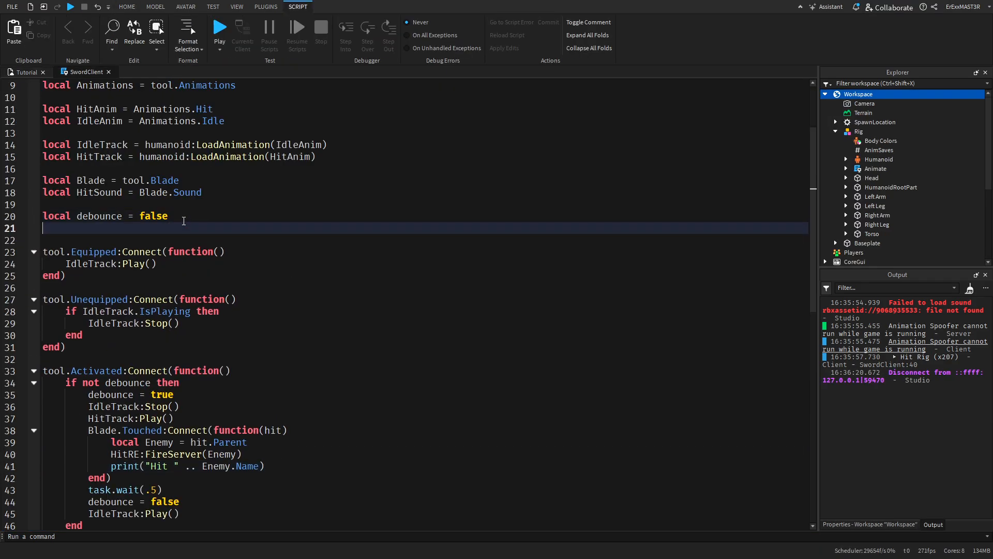
Declare local canHit = true, guard the Touched body with 'if canHit == true', and set canHit = false inside.
text(local canHi)
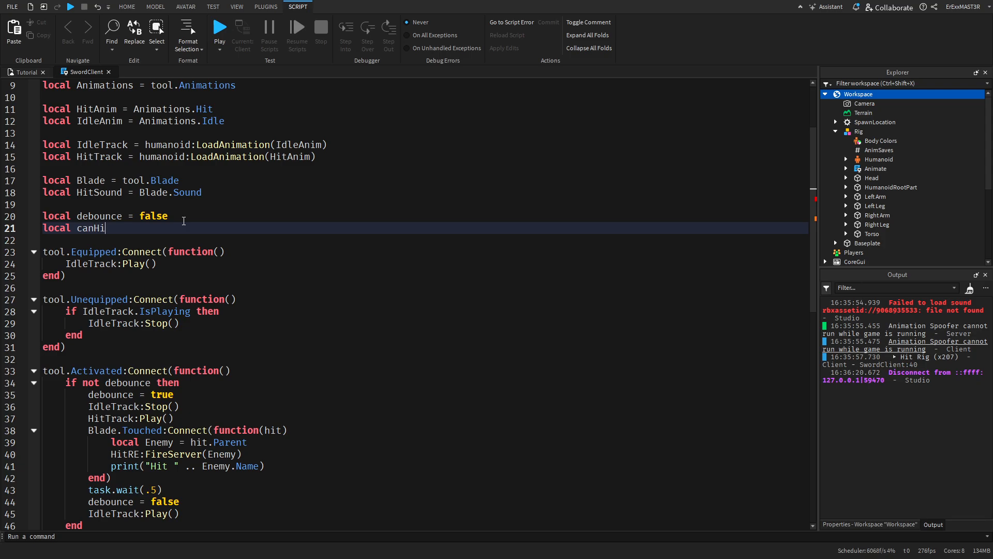
text(= true)
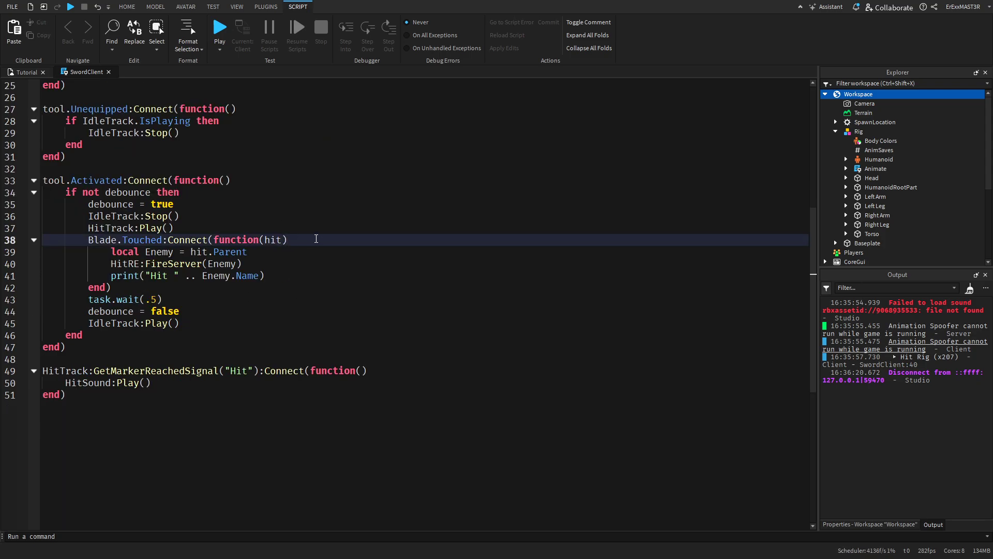
text(if canHit)
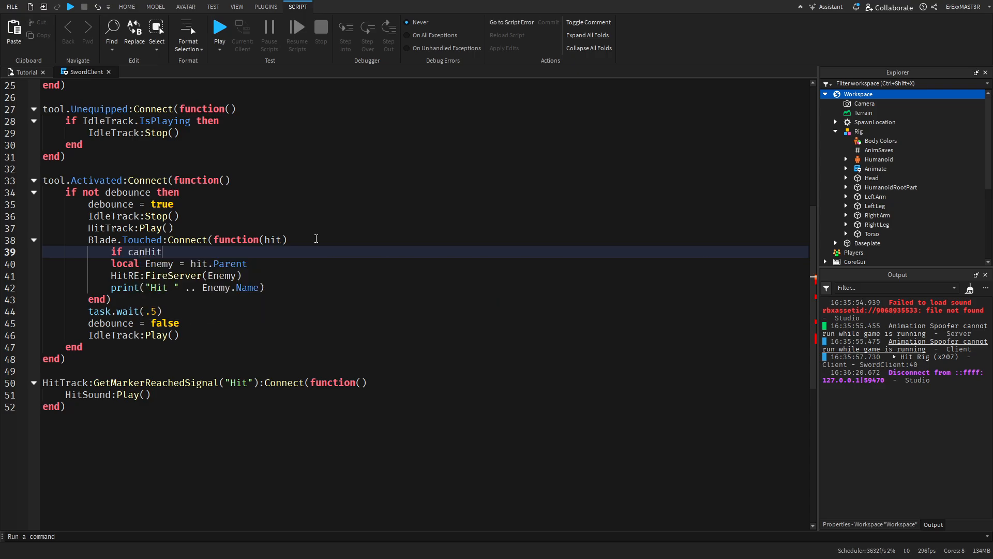
text(== true then)
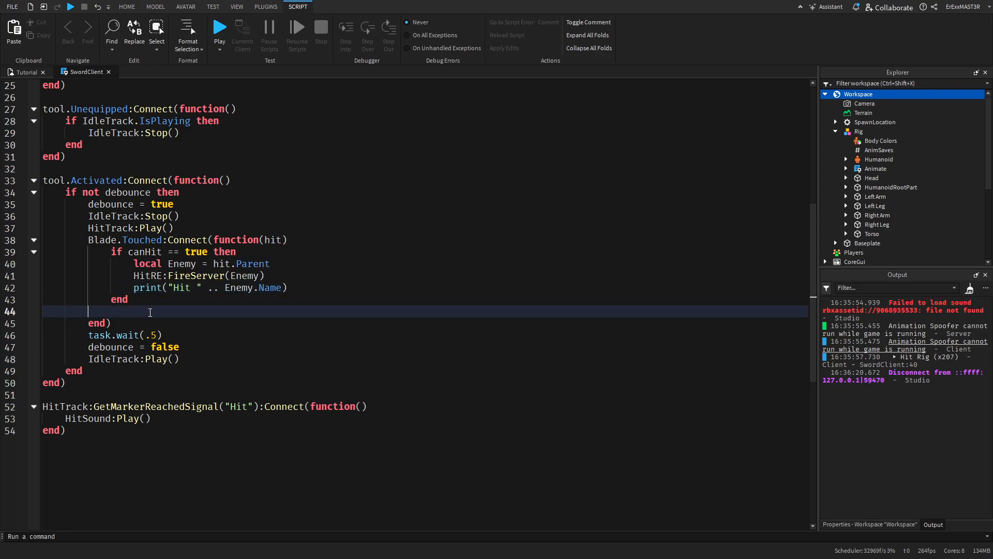
key(Backspace)
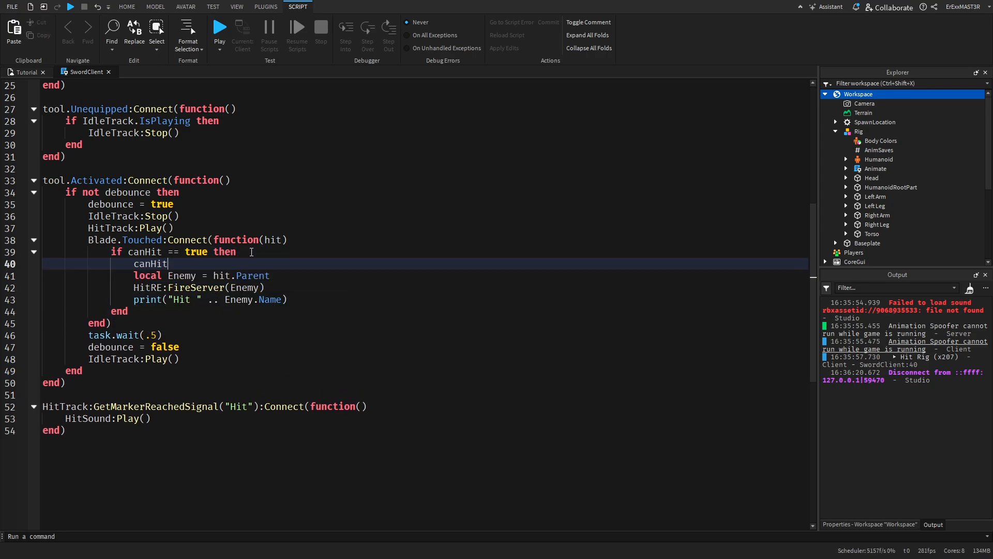
text(= false)
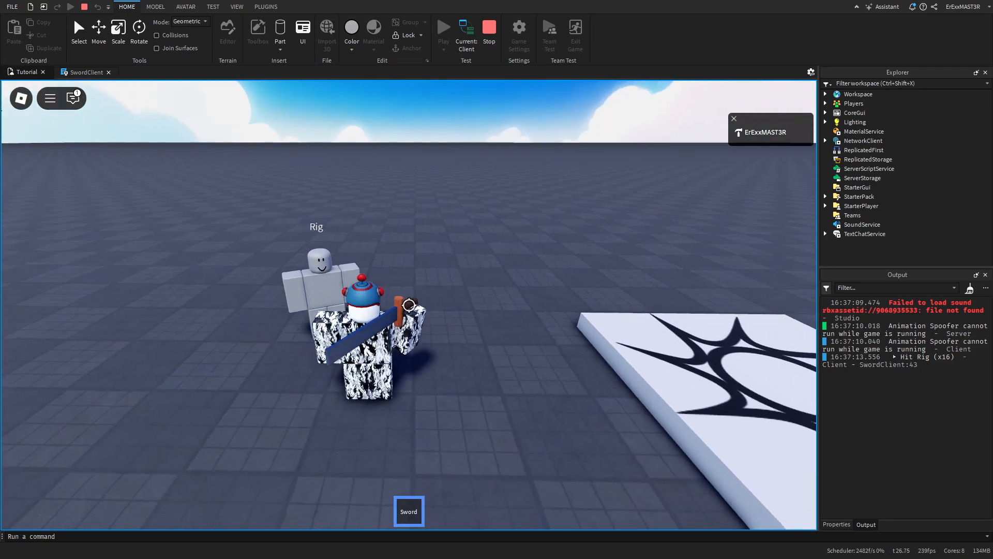
Stop the playtest and uncheck CanCollide on the Sword's Blade, Handle and Part.
click(488, 27)
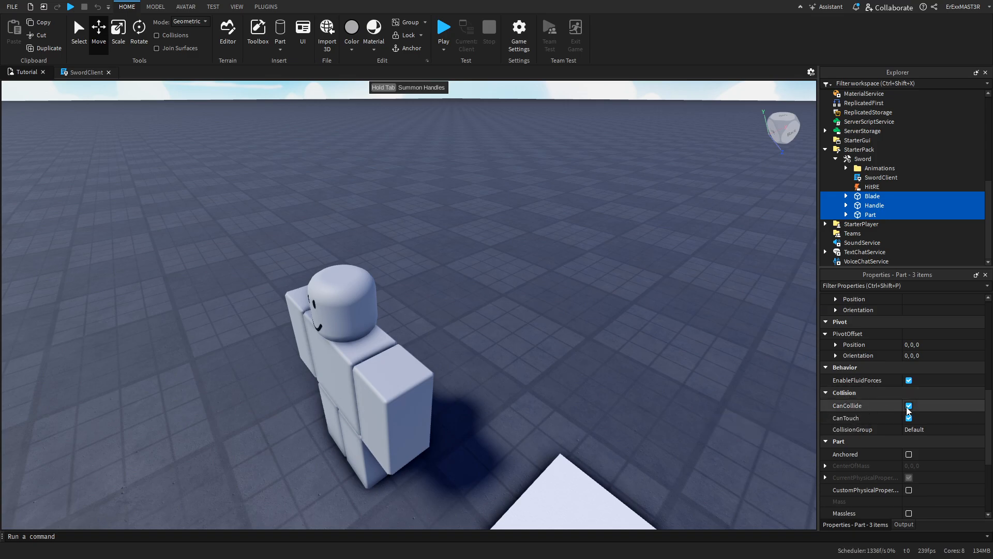
click(909, 405)
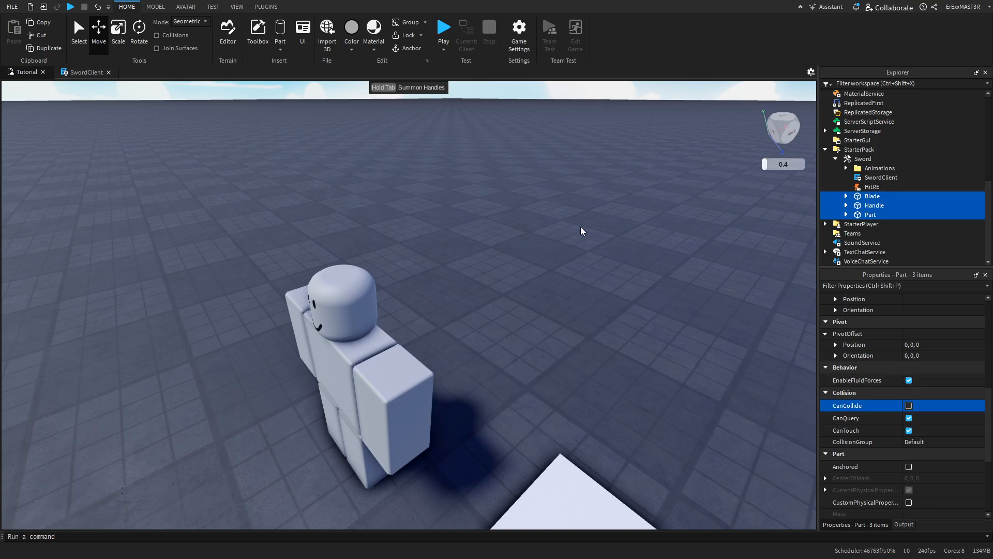
click(443, 27)
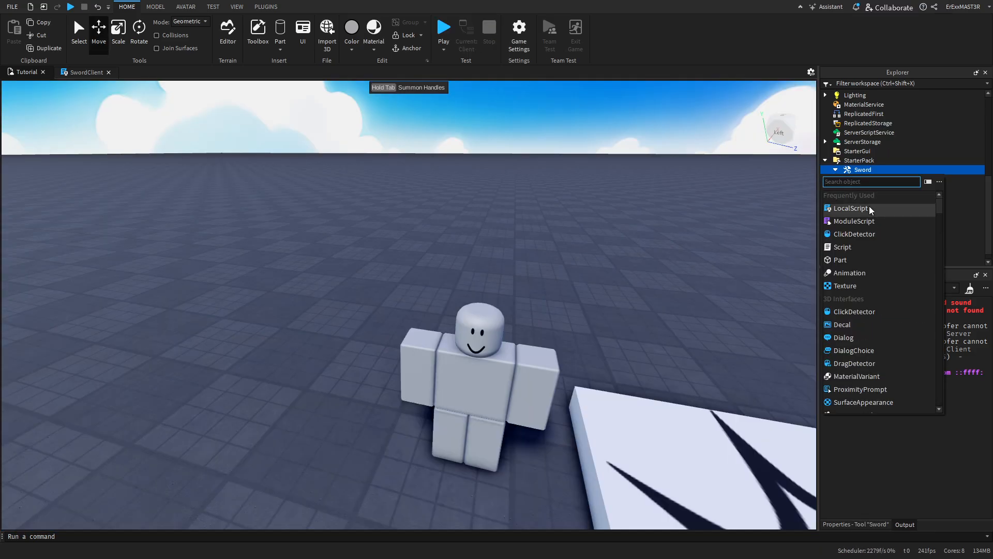
Add a SwordServer script with a hitRE.OnServerEvent:Connect(function(player, ...) handler.
click(843, 246)
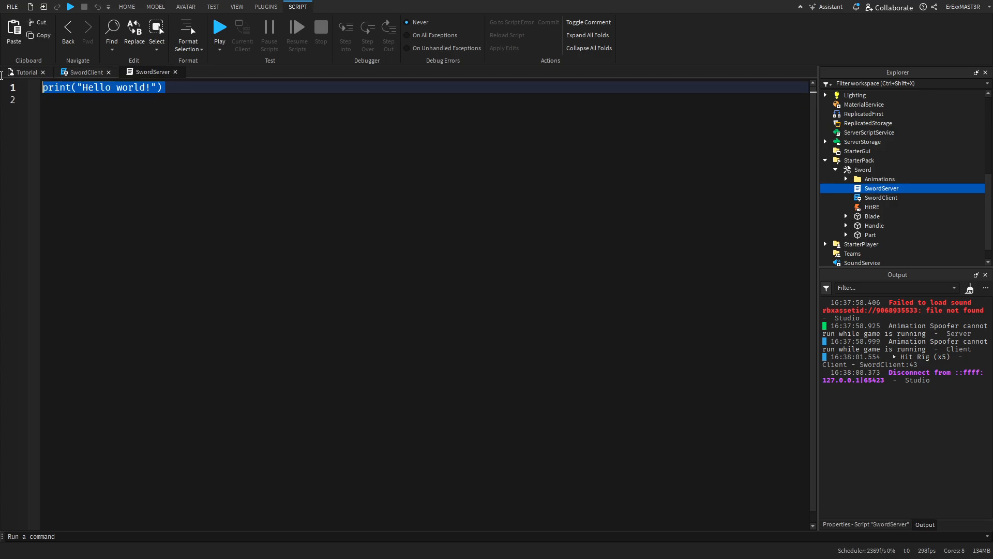
click(87, 72)
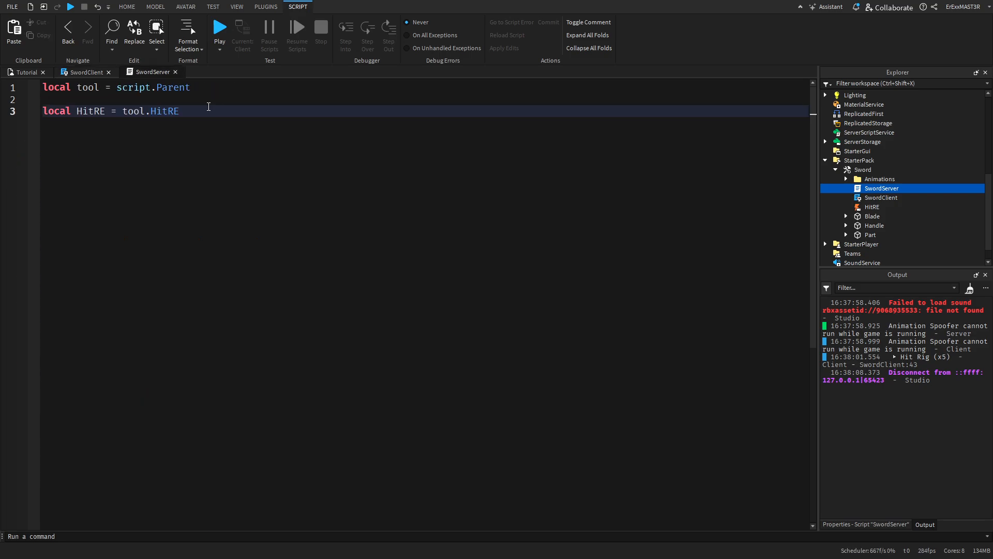
text(h)
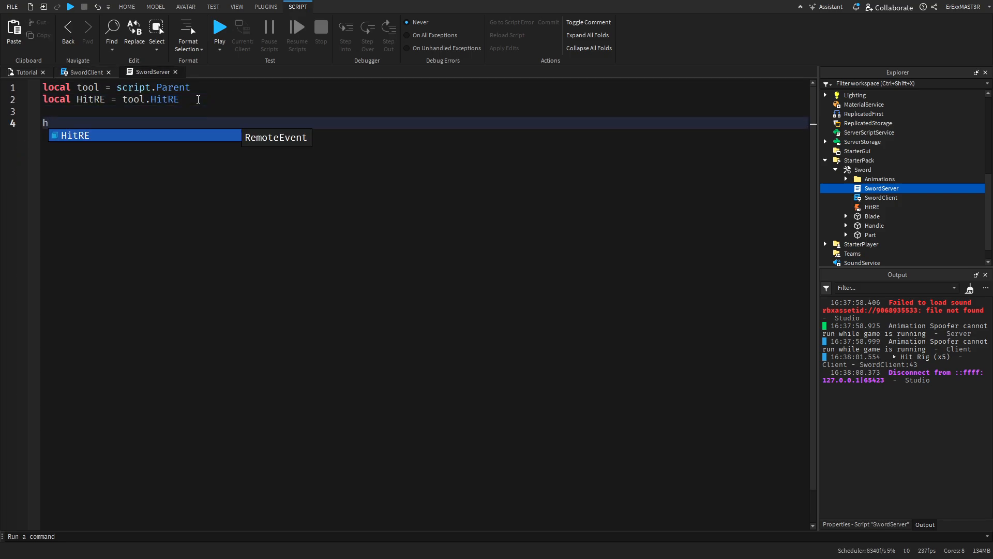
text(itRE.OnServerEvent)
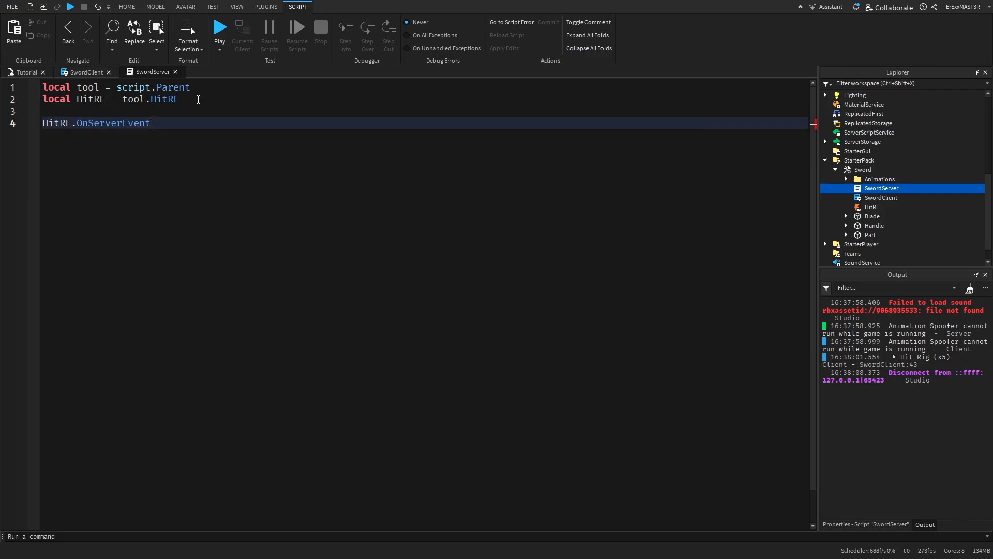
text(:Connect())
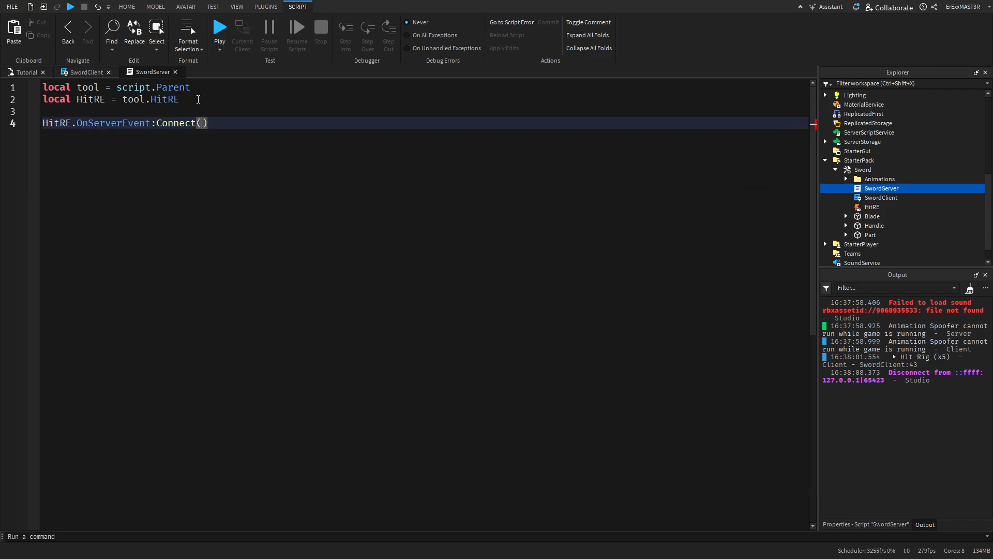
text(function(p)
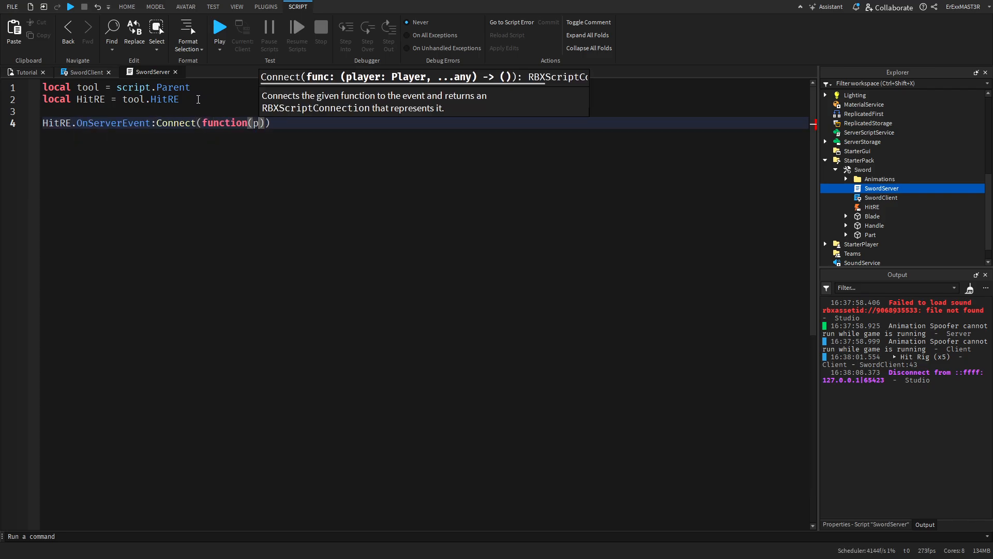
text(layer,)
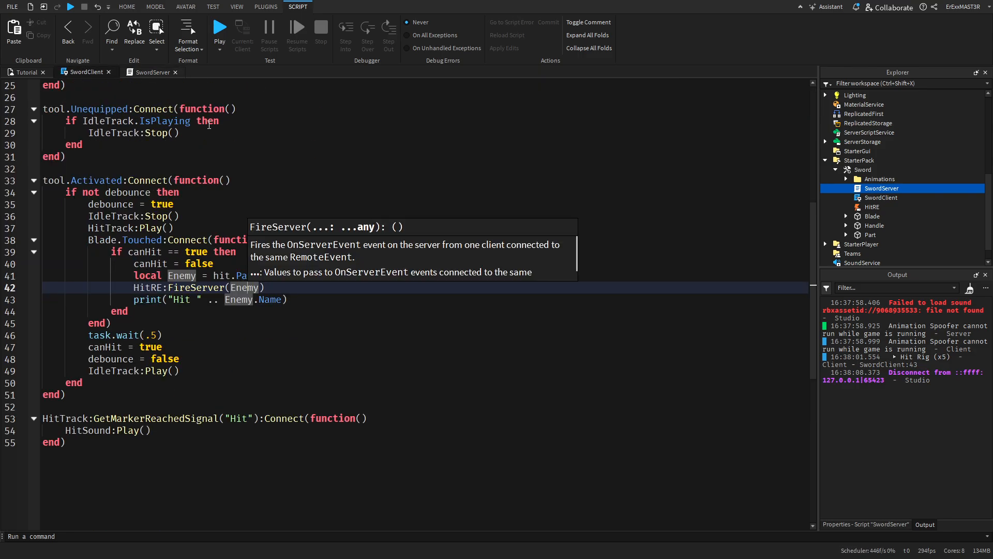
Find the enemy's Humanoid via FindFirstChildWhichIsA("Humanoid") and call Humanoid:TakeDamage().
click(152, 73)
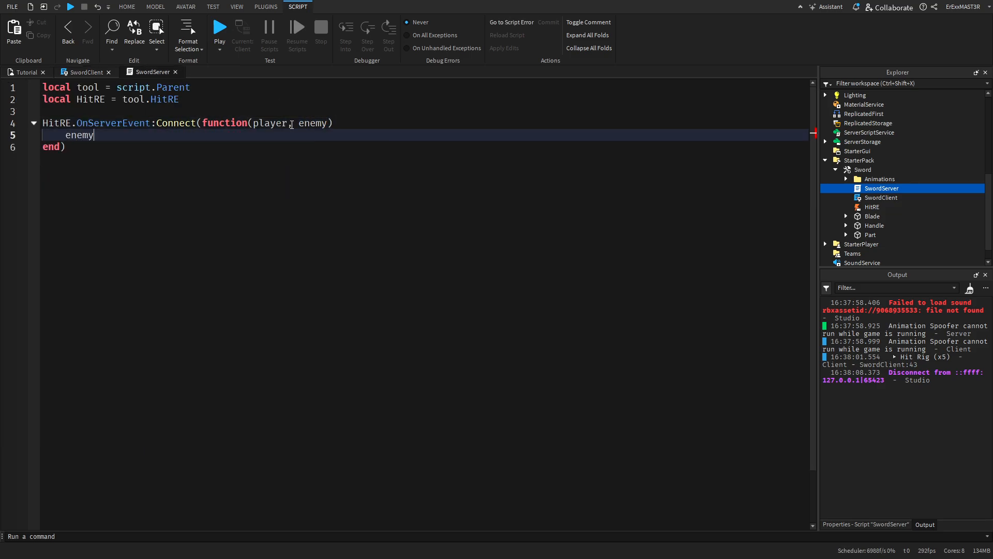
text(:FindFirst)
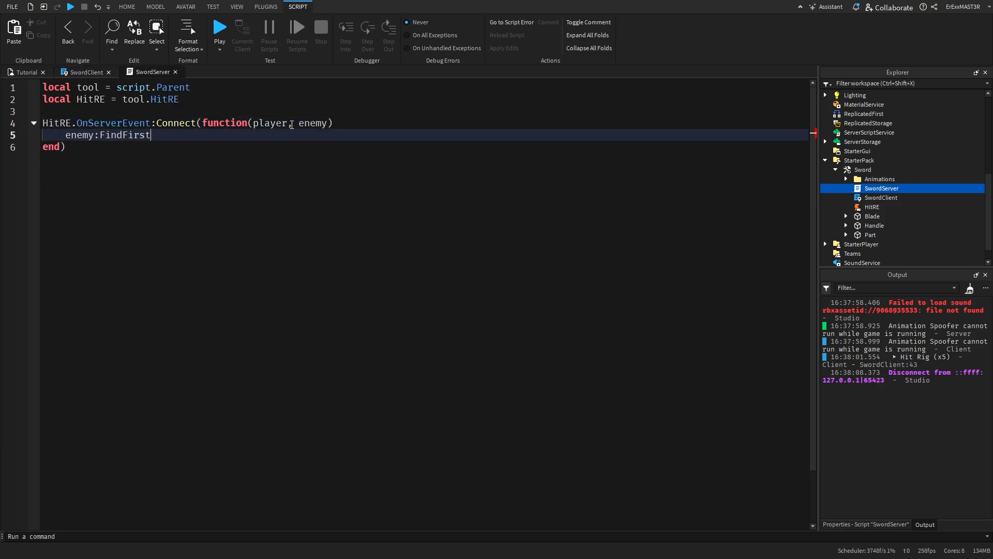
text(ChildWhichI)
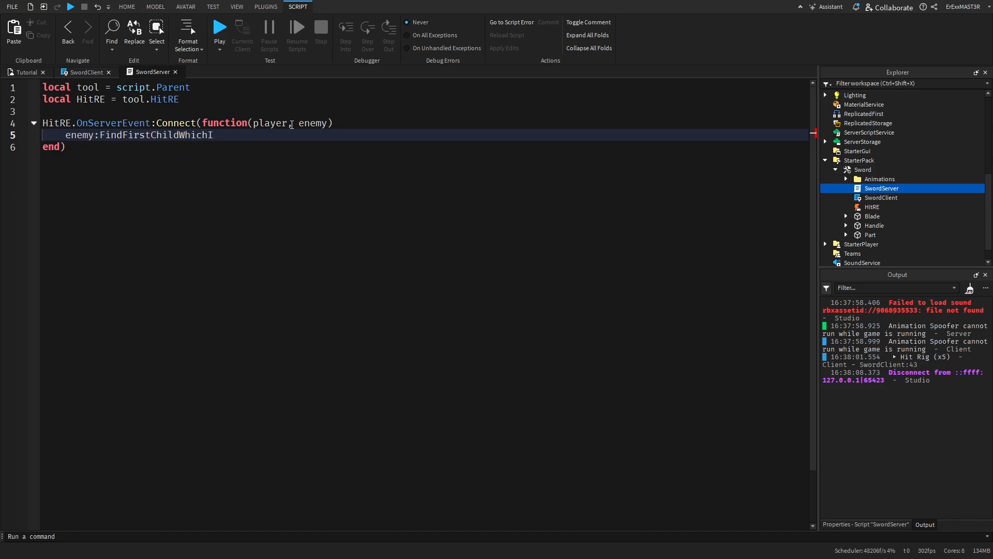
text(sA("Human"))
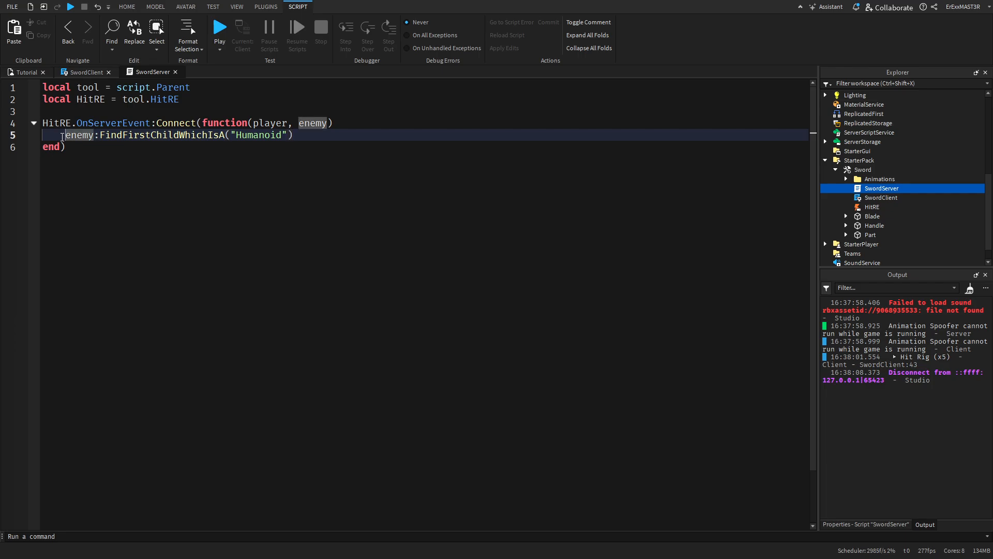
text(local Humanoid)
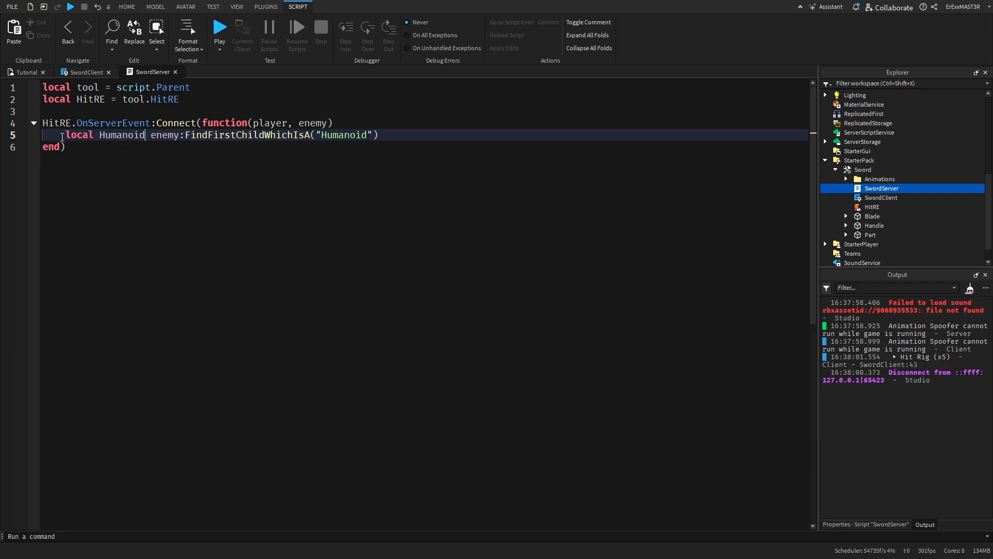
text(=)
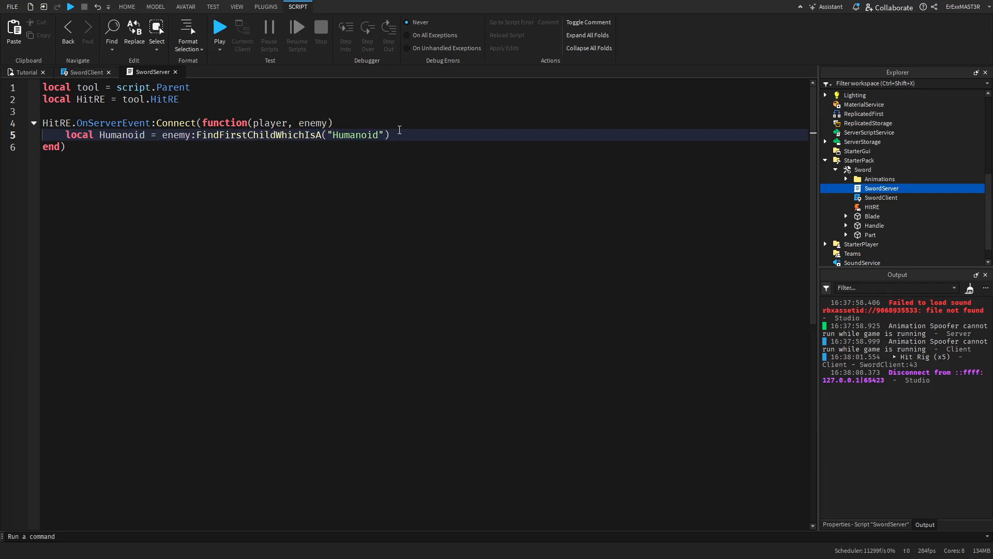
text(Humanoid)
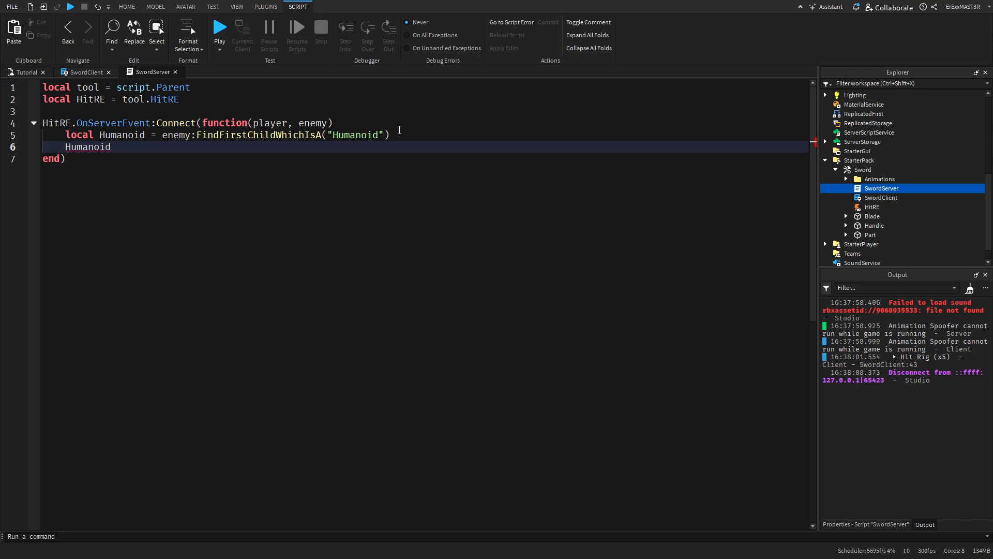
text(:TakeD)
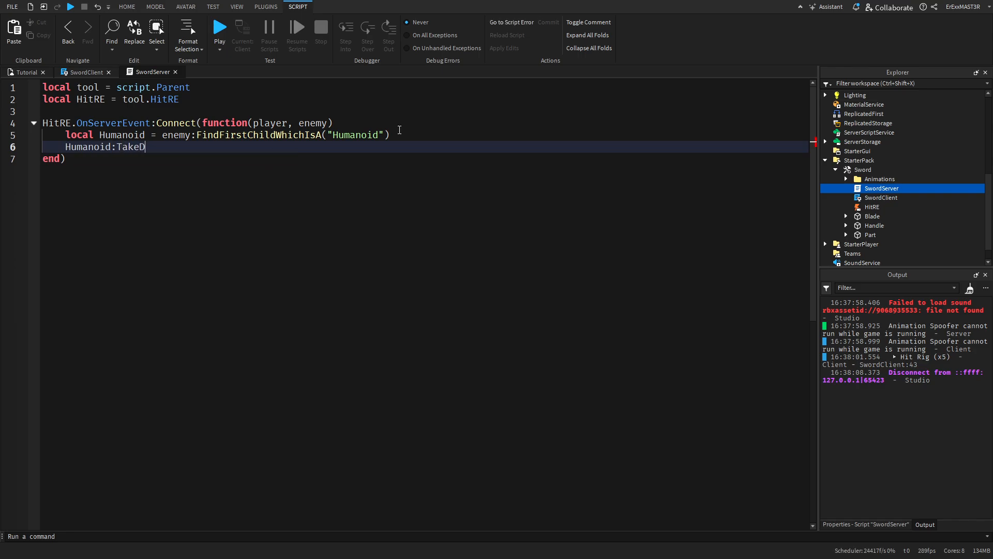
text(amage())
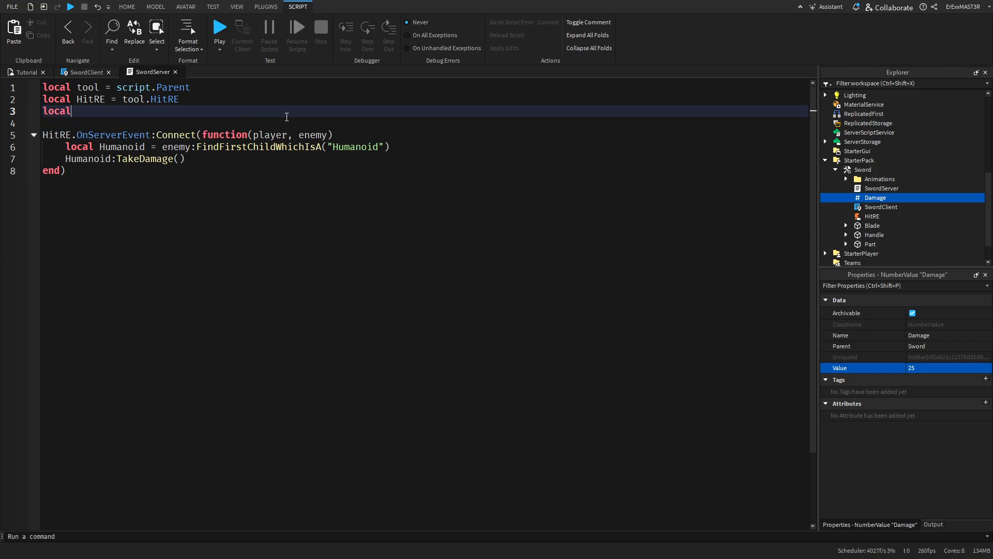
Add local Damage = tool.Damage.Value and pass Damage to TakeDamage, with the Damage NumberValue at 25.
text(Damage = sc)
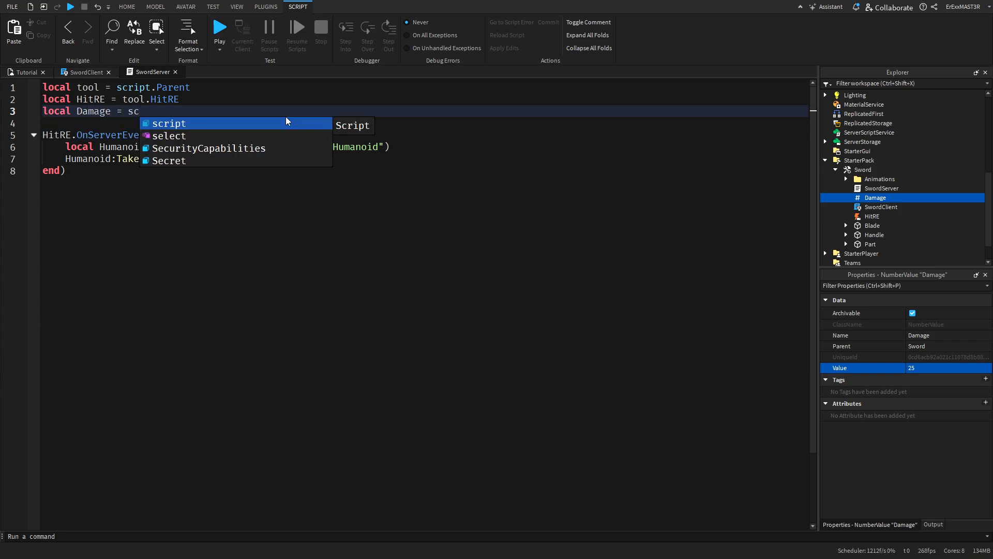
text(tool.Damage)
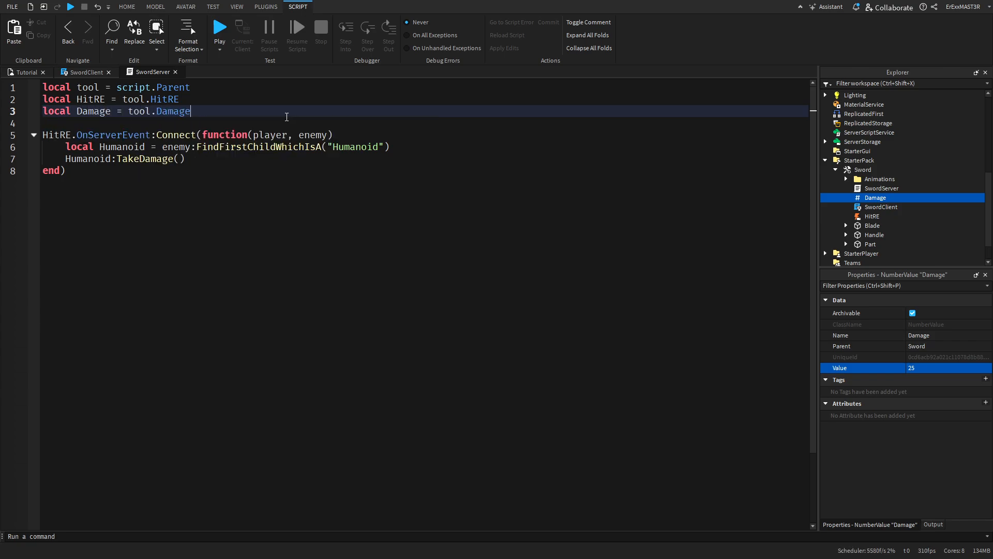
text(.Value)
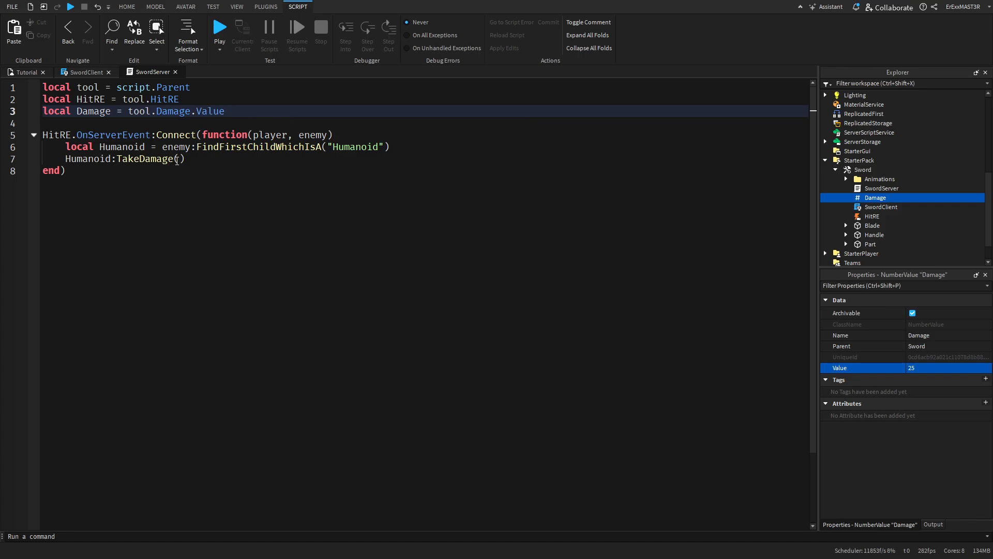
text(Damage)
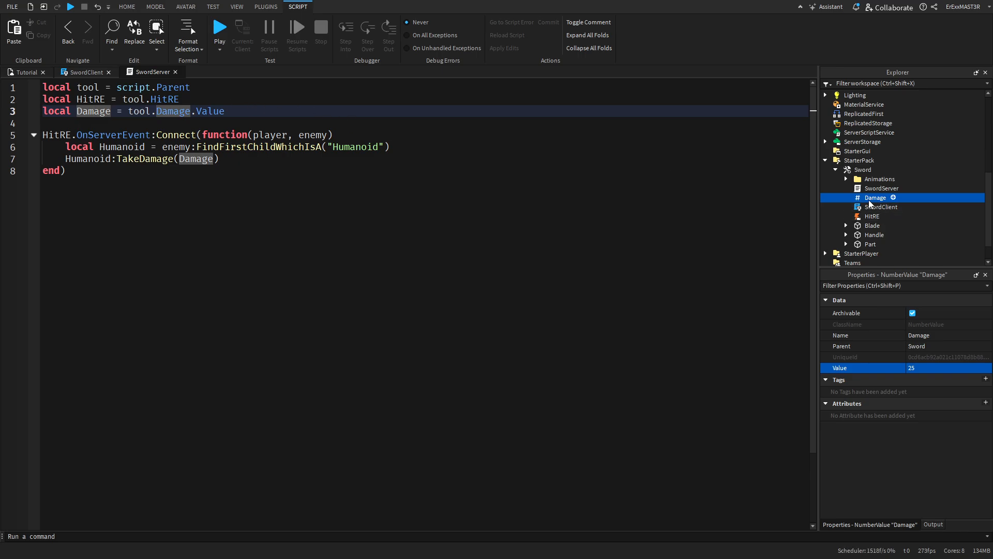
click(846, 357)
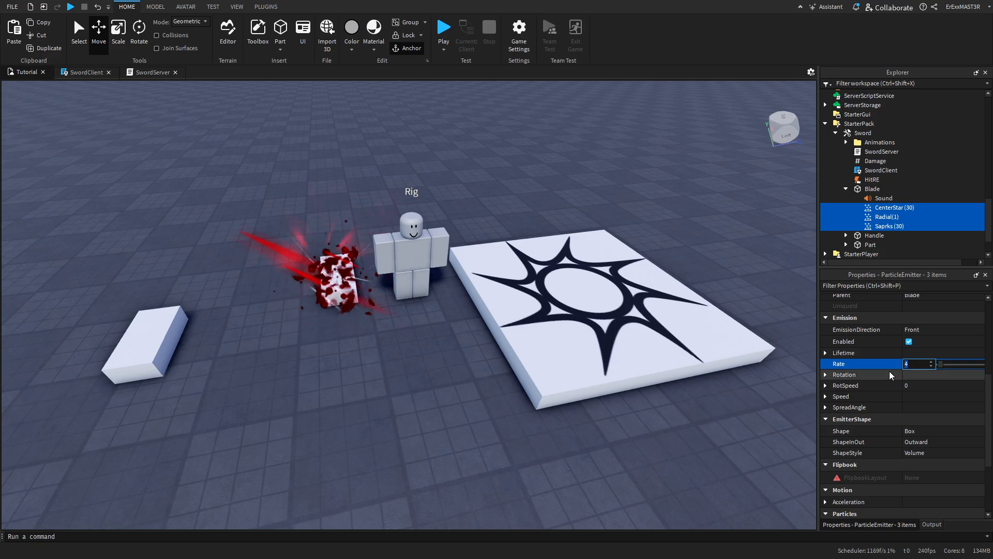
Switch to the SwordClient script after placing the CenterStar, Radial and Saprks emitters in Blade.
click(83, 73)
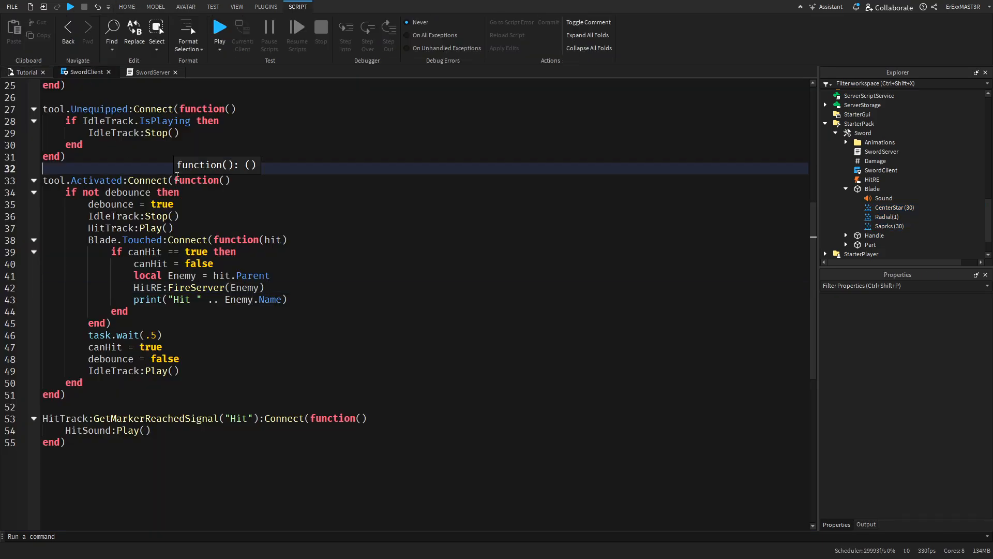
Loop for _, effect in pairs(Blade:GetChildren()) and Emit each child that IsA("ParticleEmitter").
text(for)
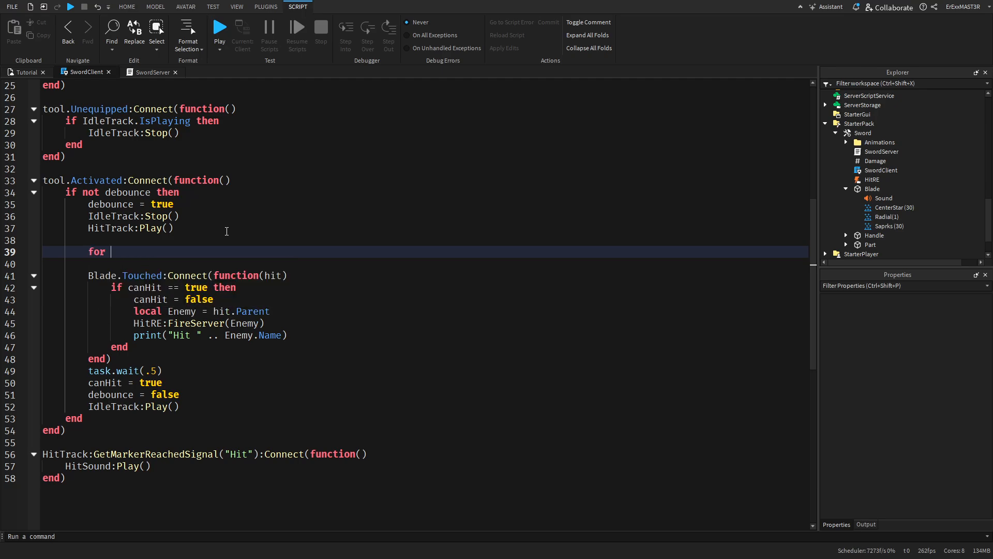
text(_, effect)
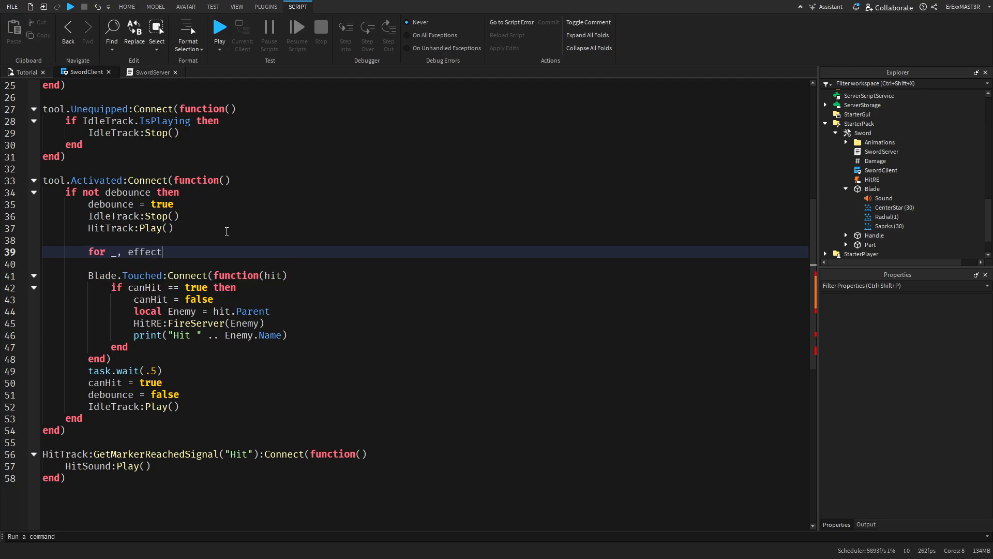
text(in pairs()
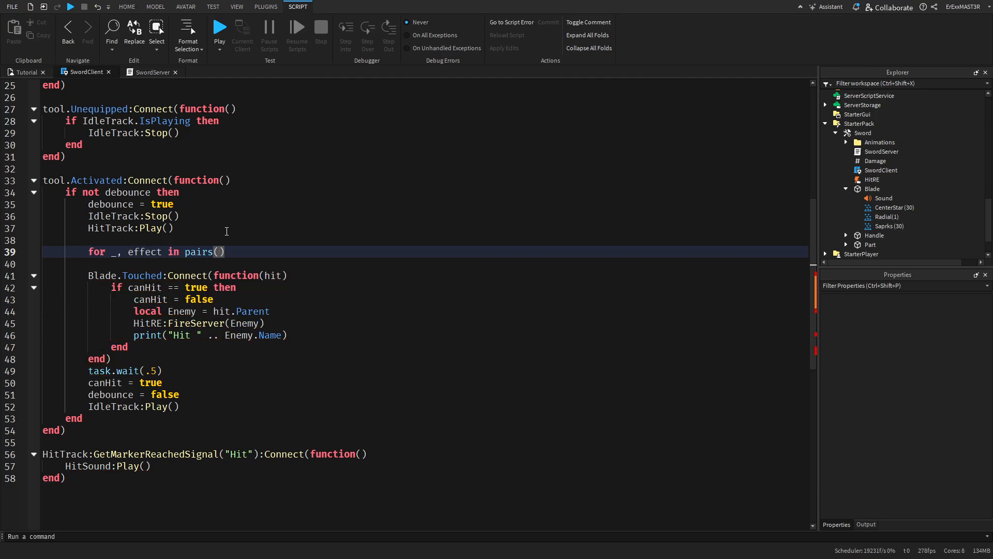
text(Blade:GetChildren()
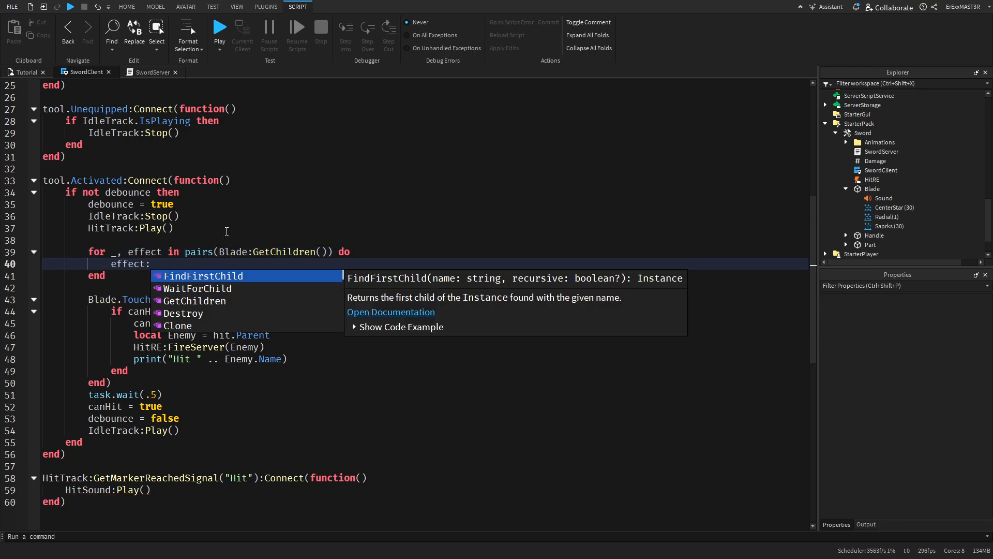
text(IsA()
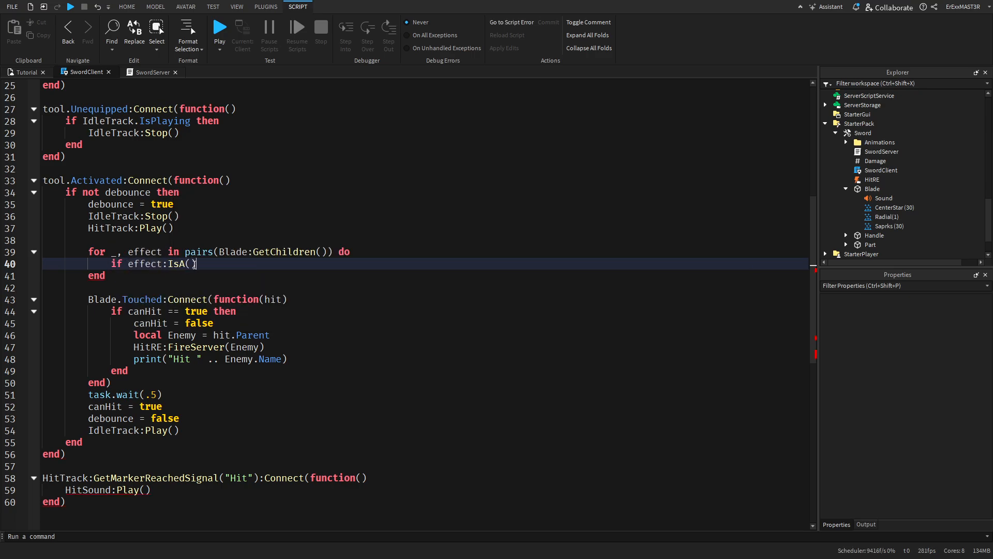
text("ParticleEmitter")
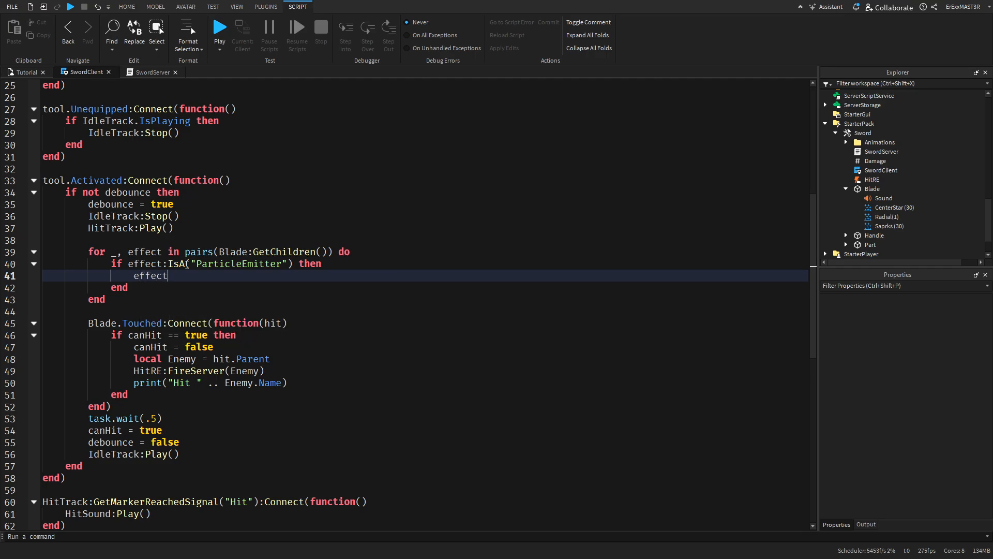
text(:Emit())
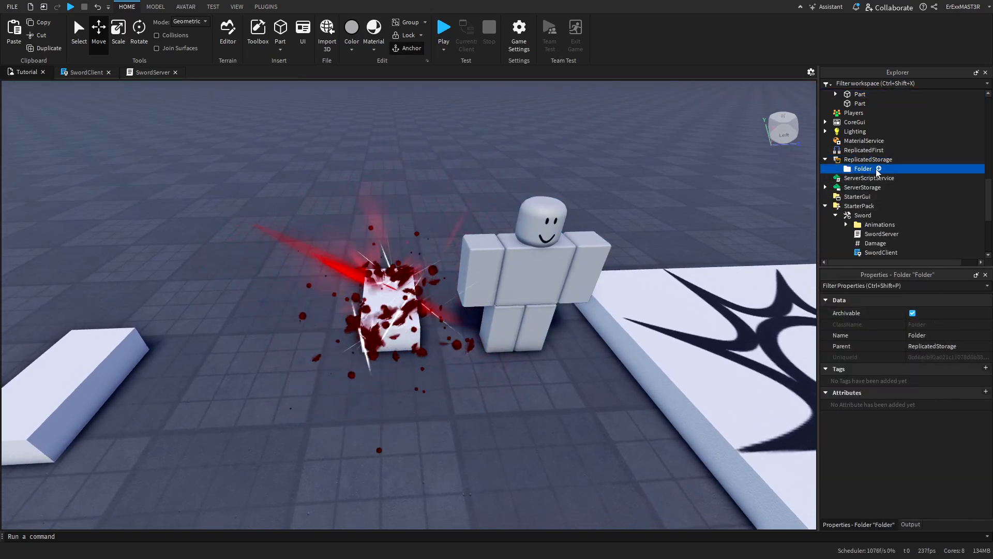
Rename the ReplicatedStorage folder to DamageEffects and return to SwordServer to reference it.
text(Effects)
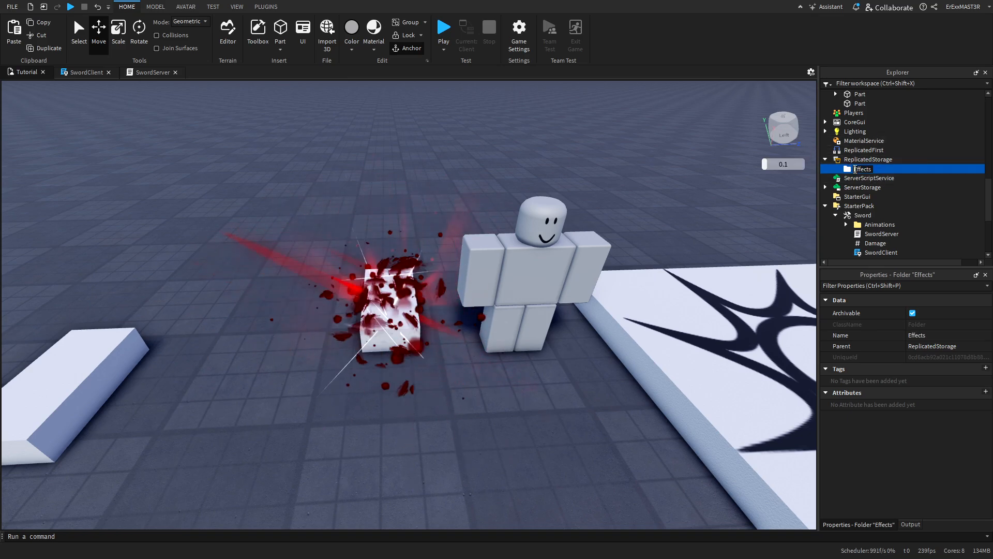
text(DamageEffects)
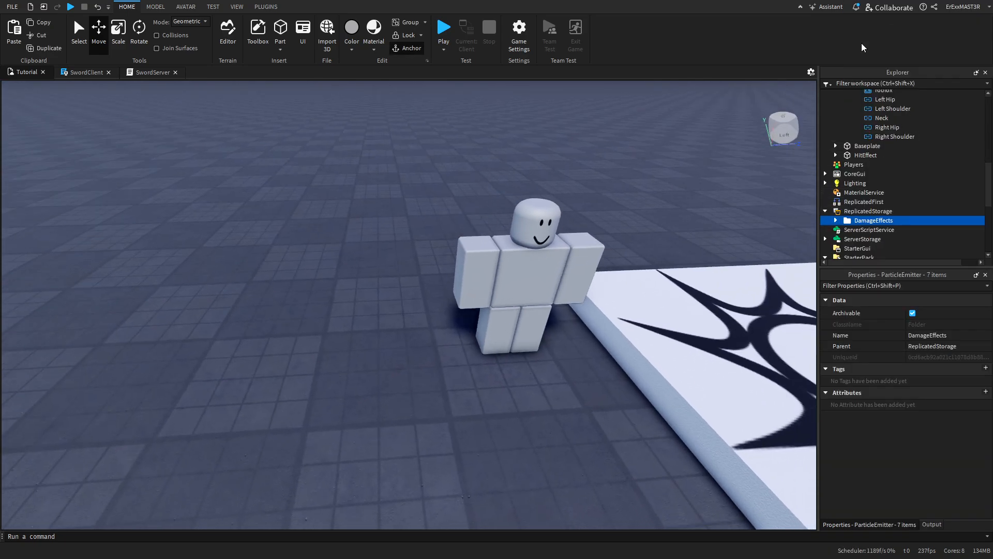
click(151, 73)
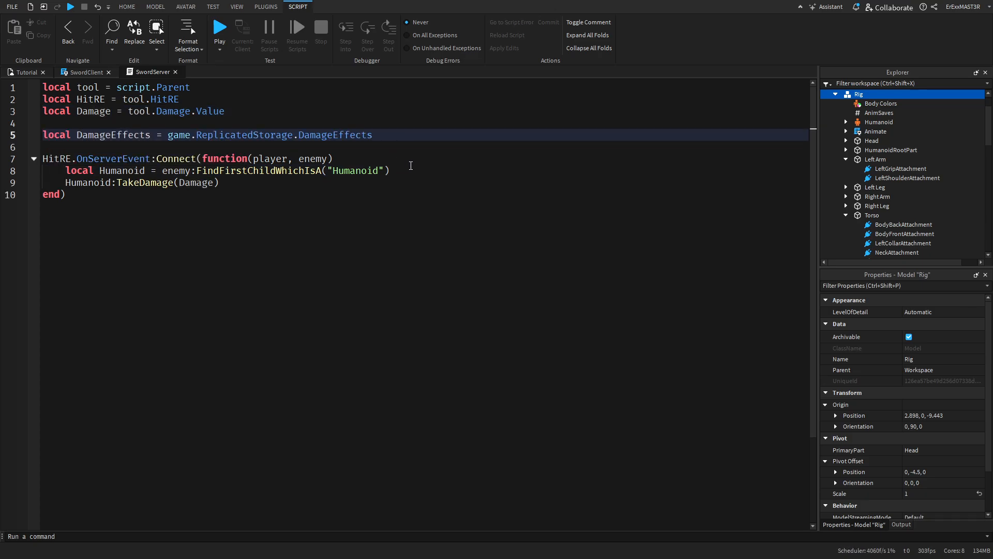
Write local function DamageVFX(enemy) that finds local torso = enemy:FindFirstChild("Torso").
key(Enter)
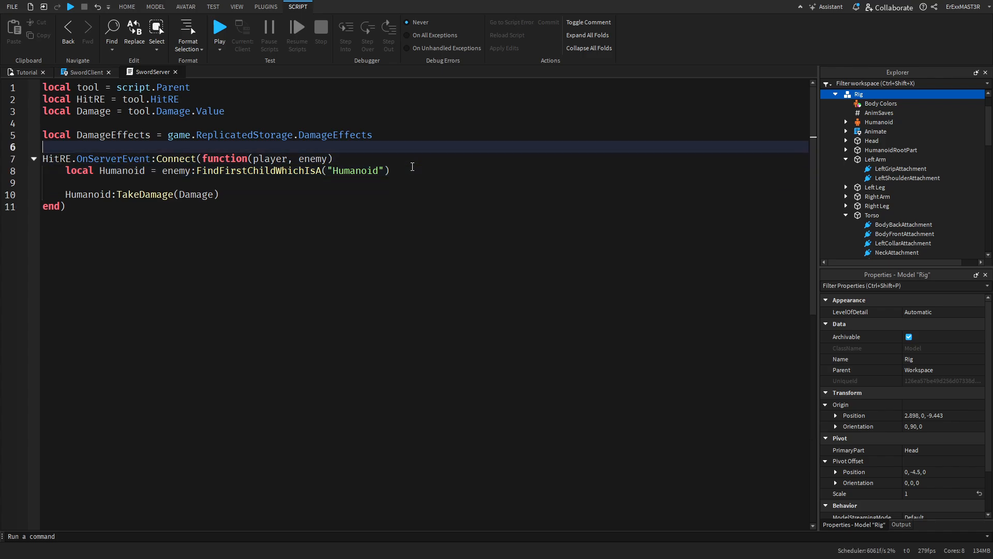
text(local function DamageE)
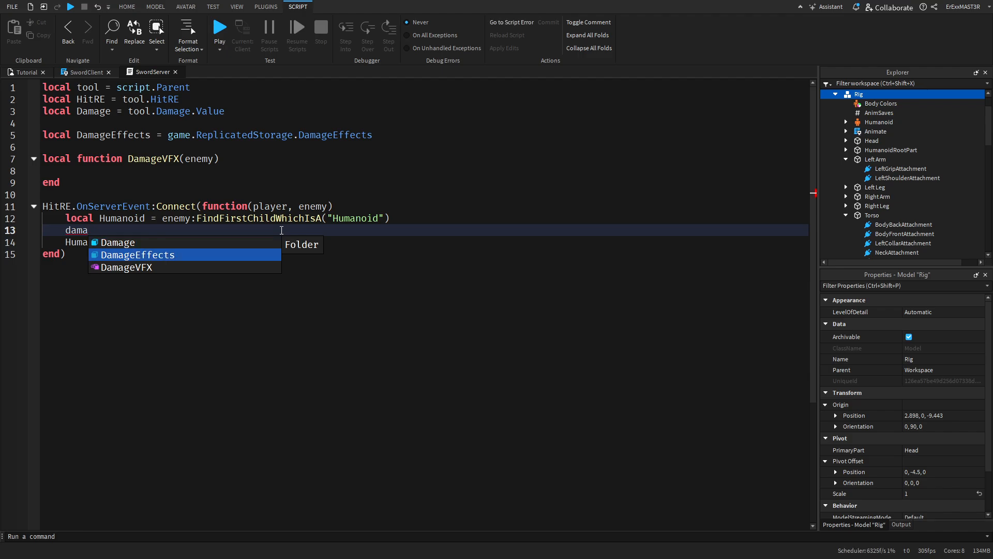
text(DamageVFX(enemy)
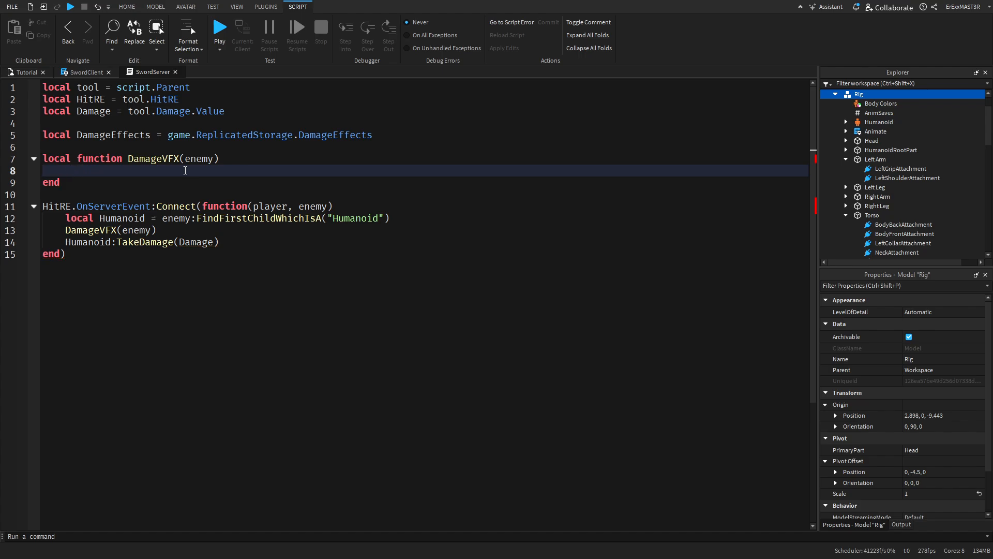
text(local torso)
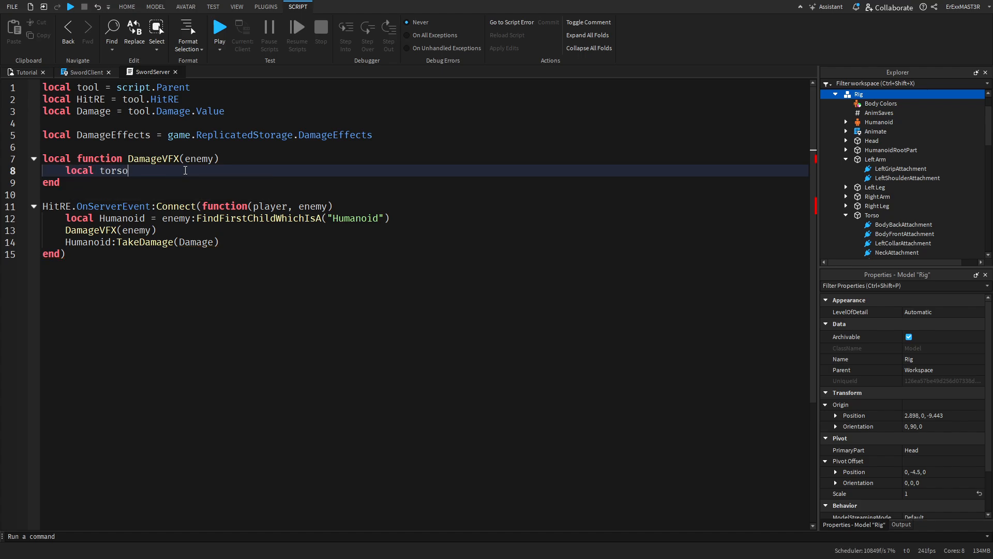
text(= enemy:FindFirstChild("Torso"))
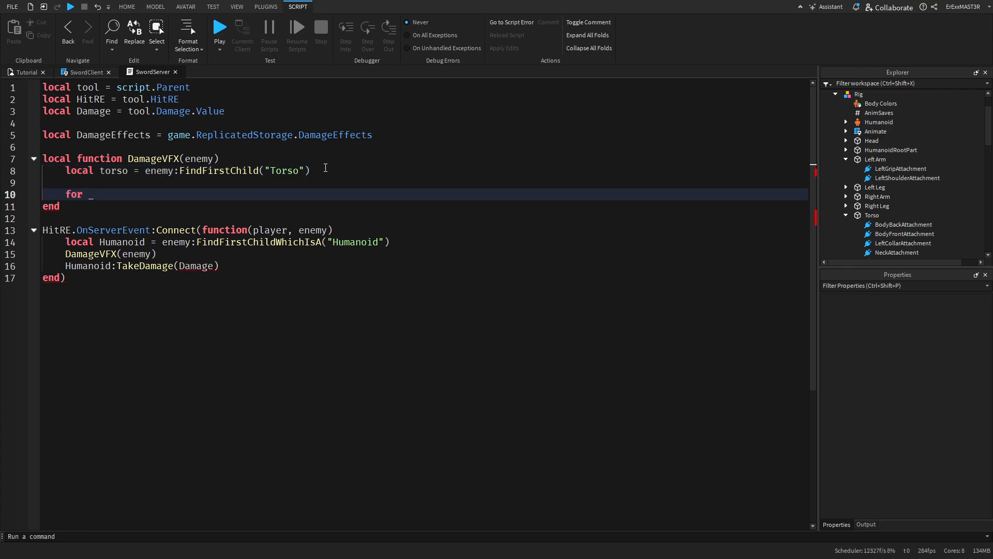
Loop over DamageEffects:GetChildren(), clone each effect into the torso and call clone:Emit().
text(, effect in pairs(d)
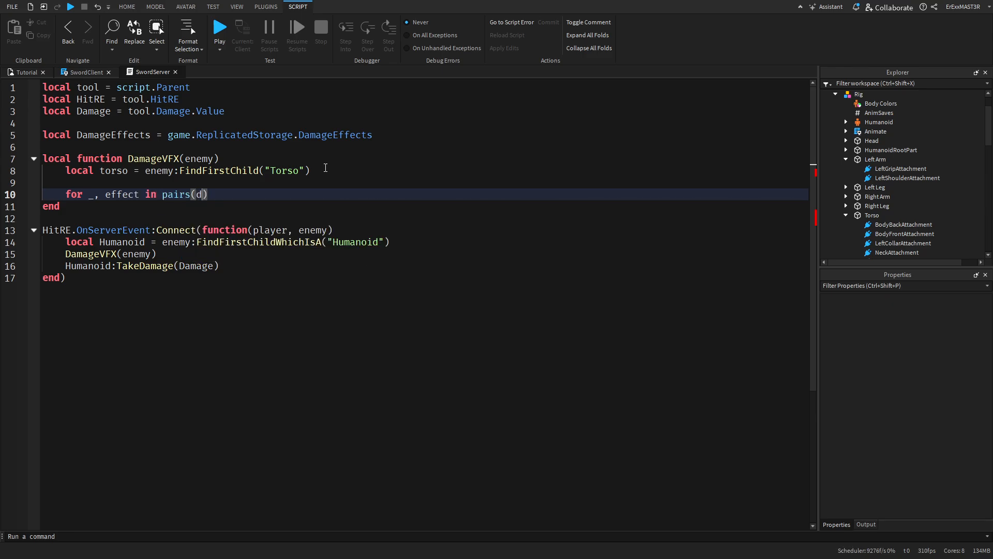
text(DamageEffects:g)
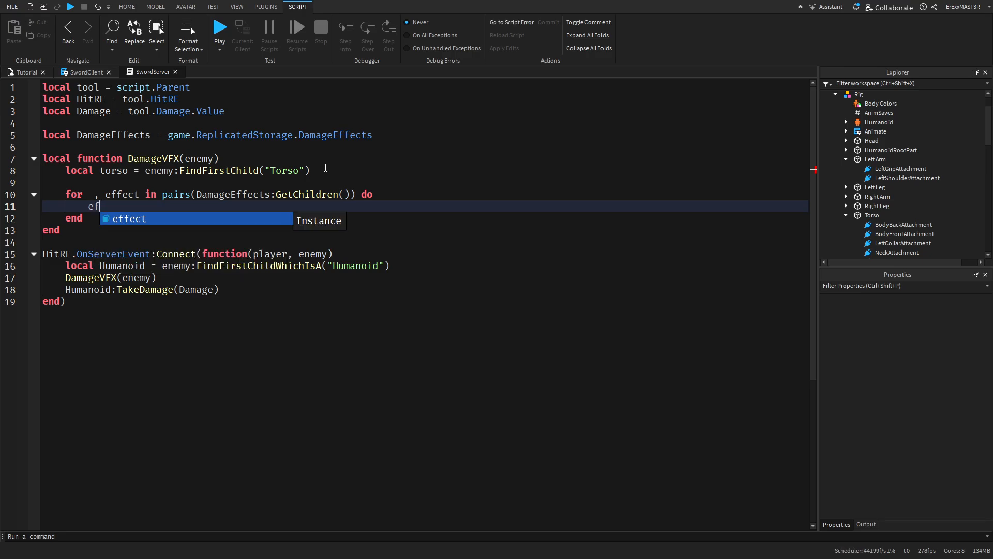
text(:cl)
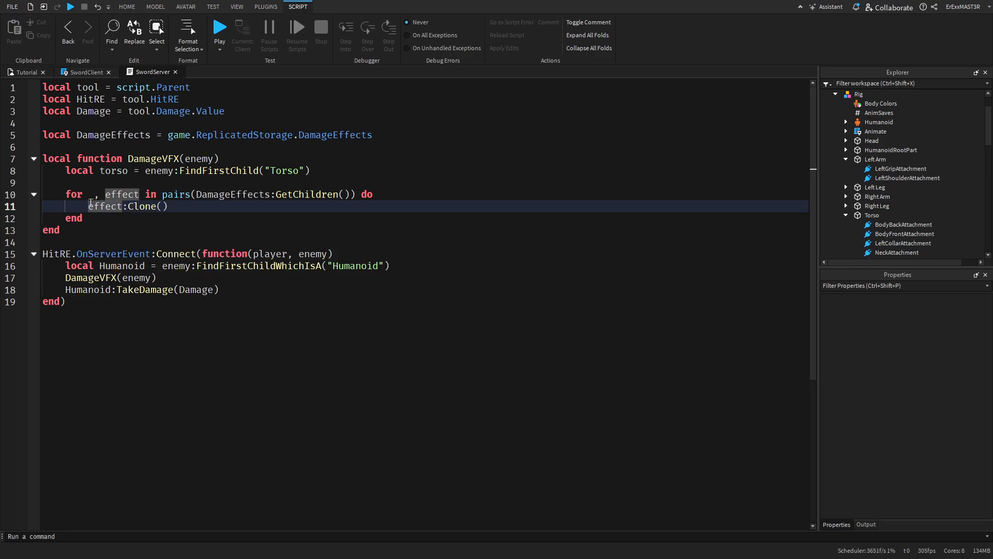
text(local clone =)
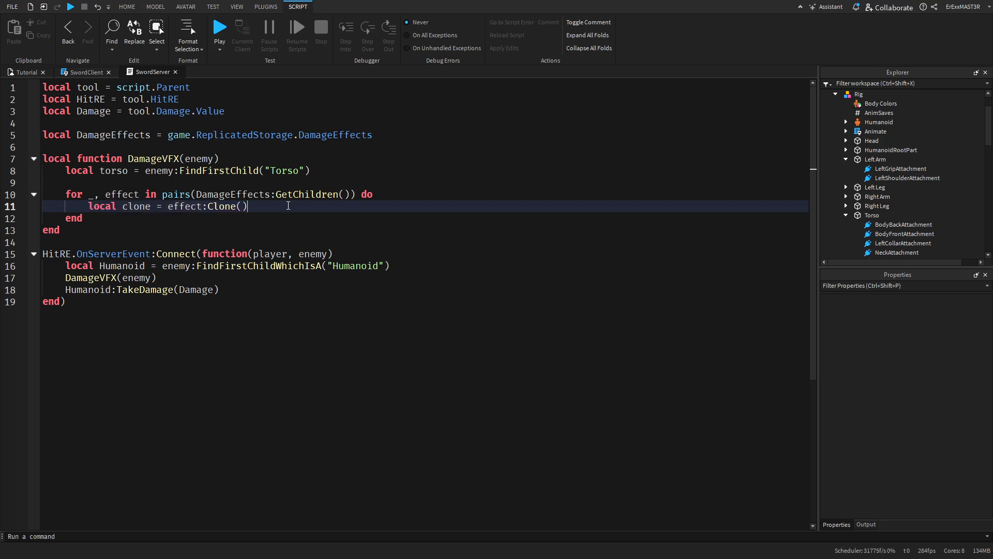
text(clone)
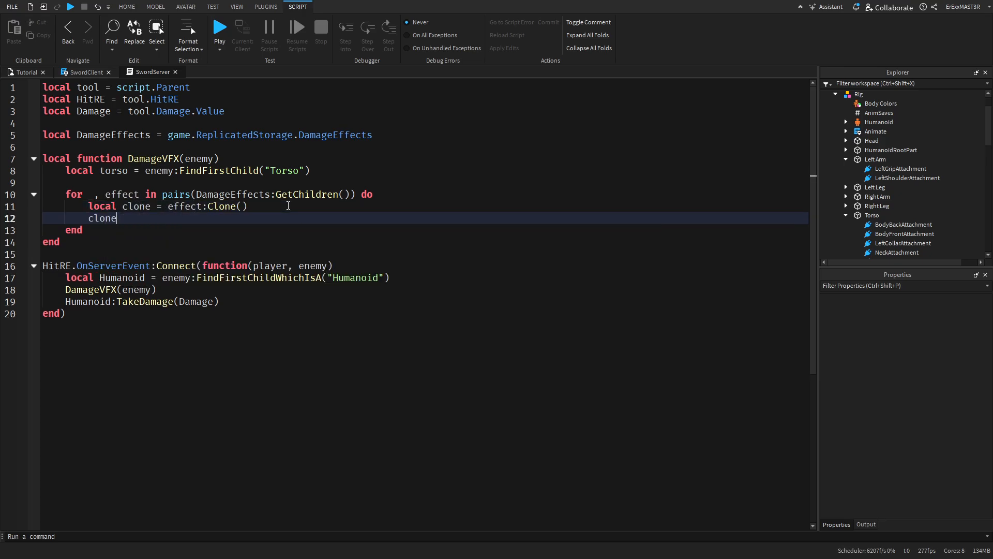
text(.Parent = t)
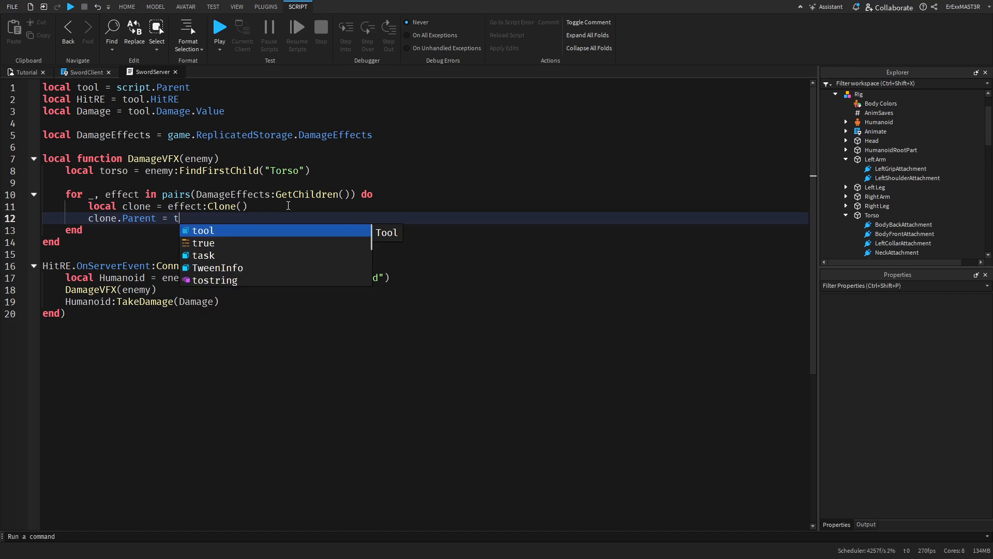
text(orso)
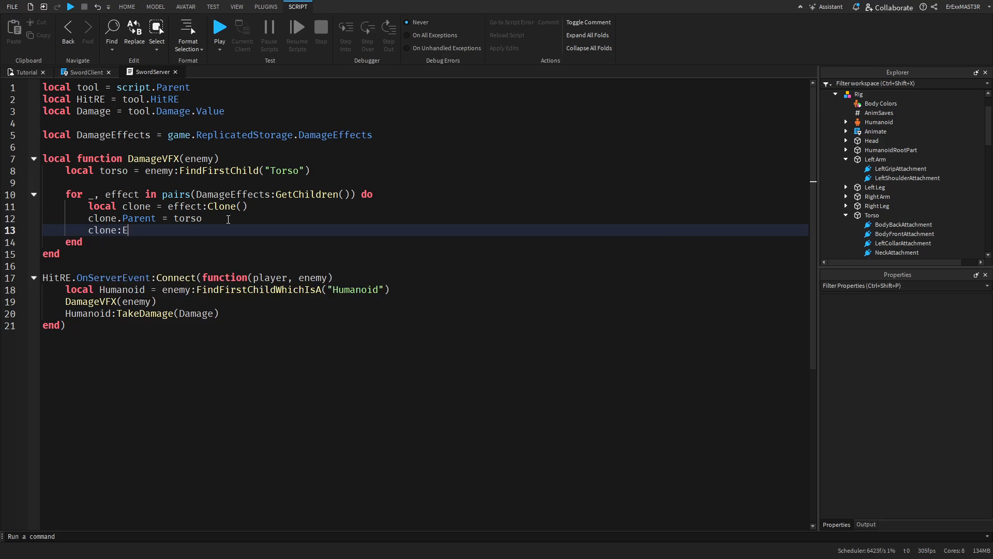
text(mit())
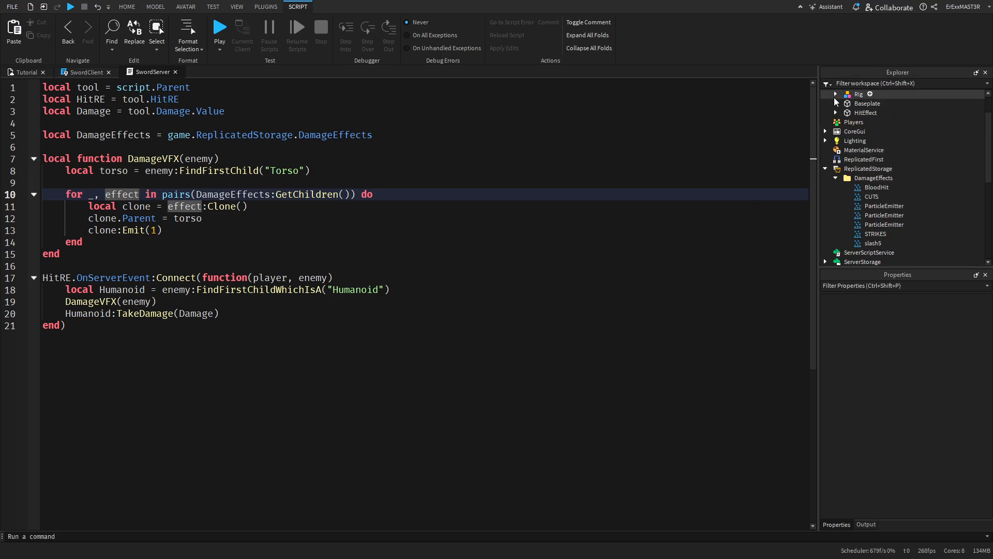
Select all seven DamageEffects emitters and edit their shared Emission Rate property.
click(884, 215)
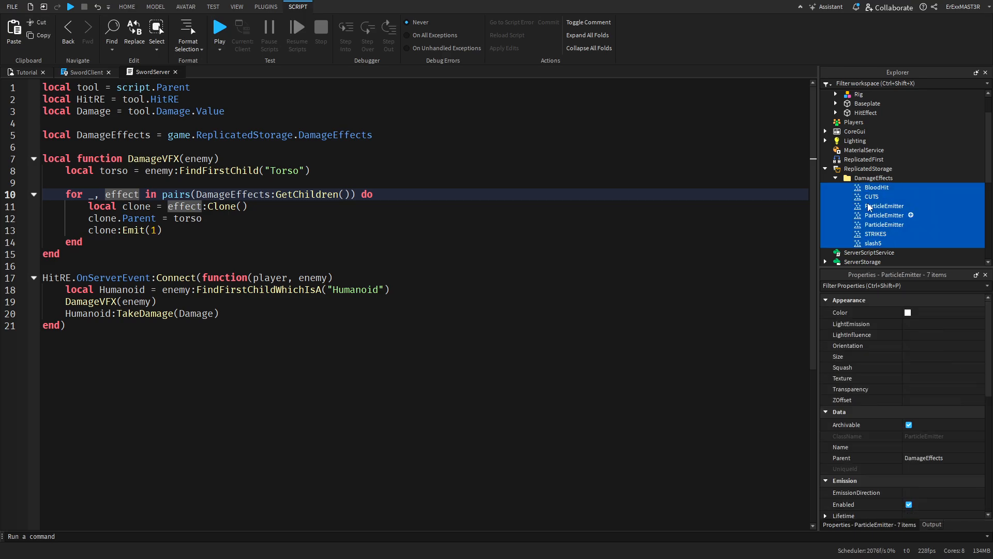
click(873, 178)
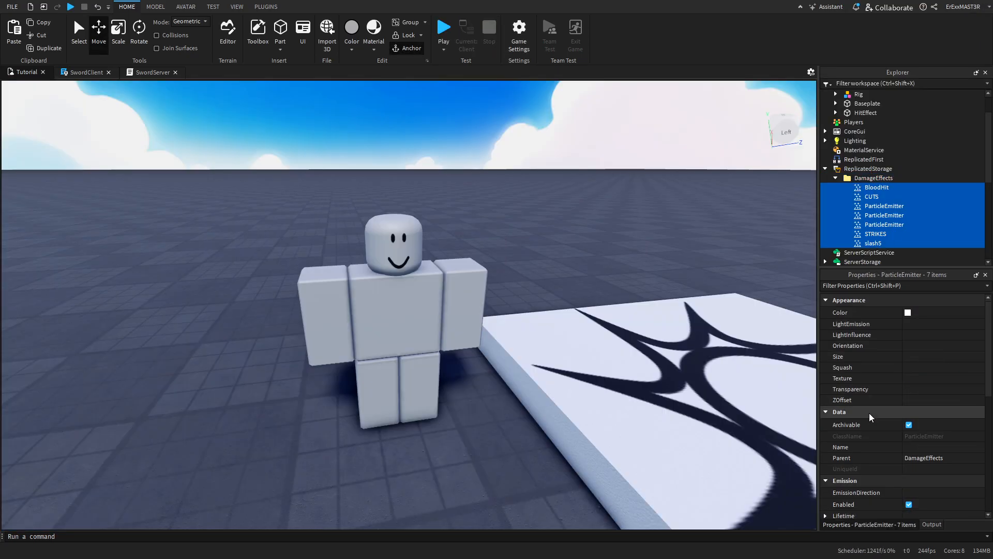
scroll(down, 3)
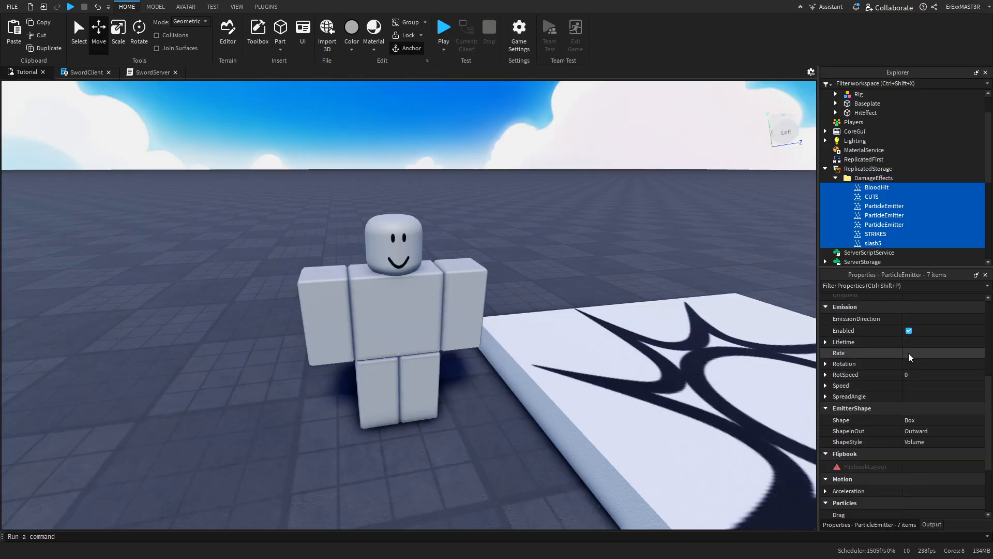
click(927, 353)
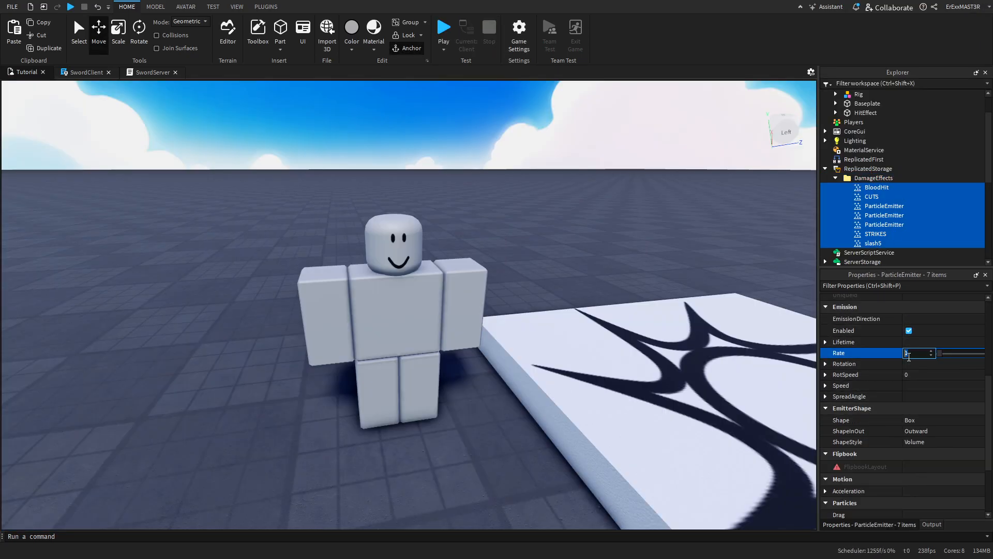
click(443, 27)
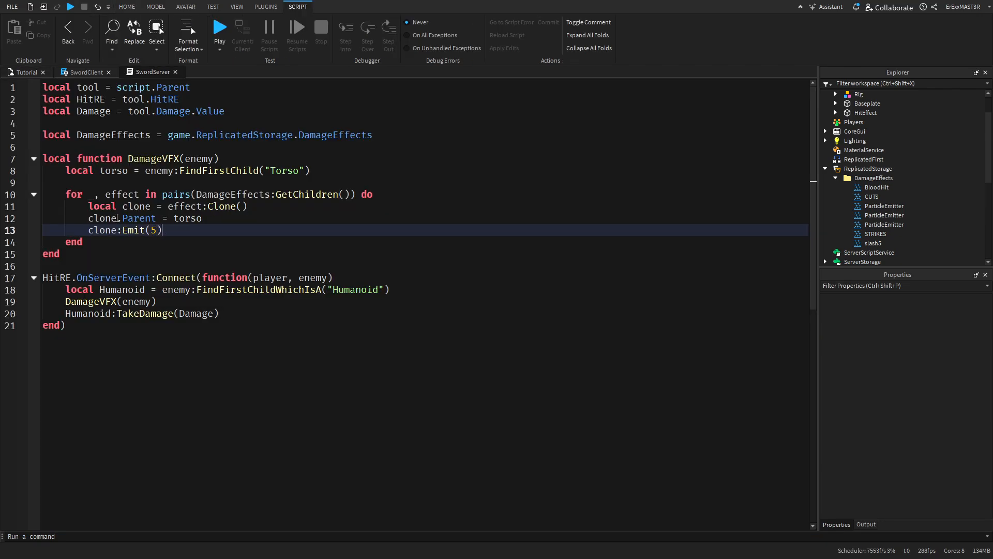
Return to the scene view and start a playtest holding the Sword beside the rigs.
click(186, 6)
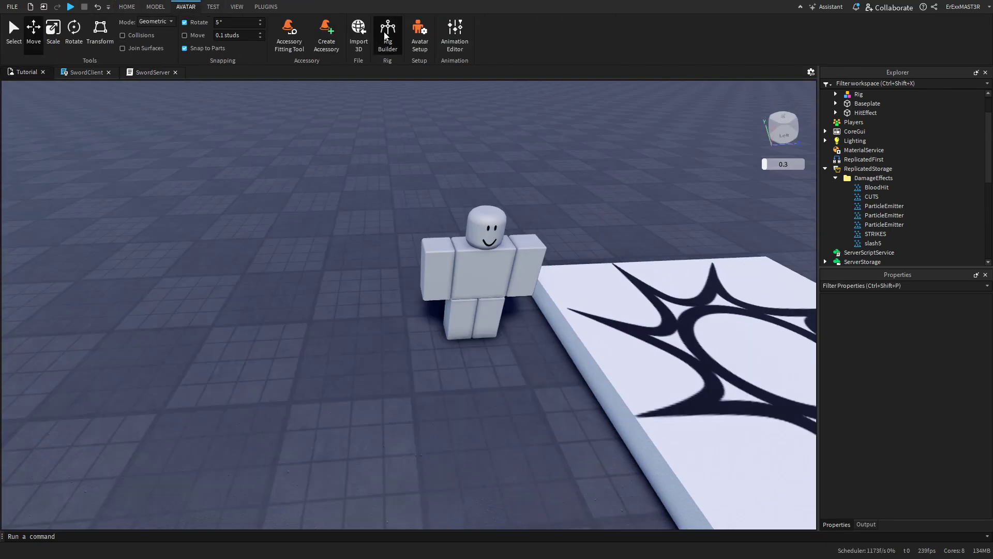
click(72, 6)
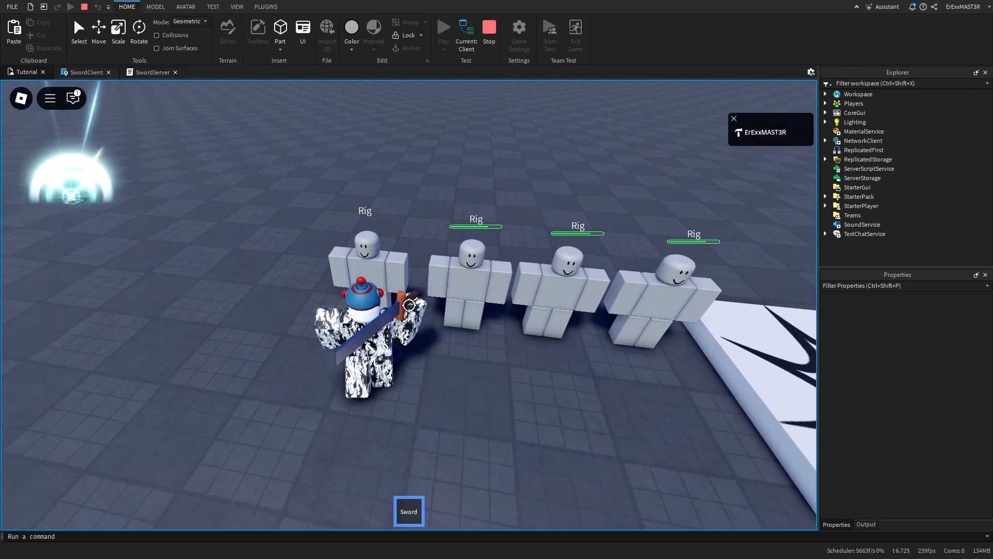